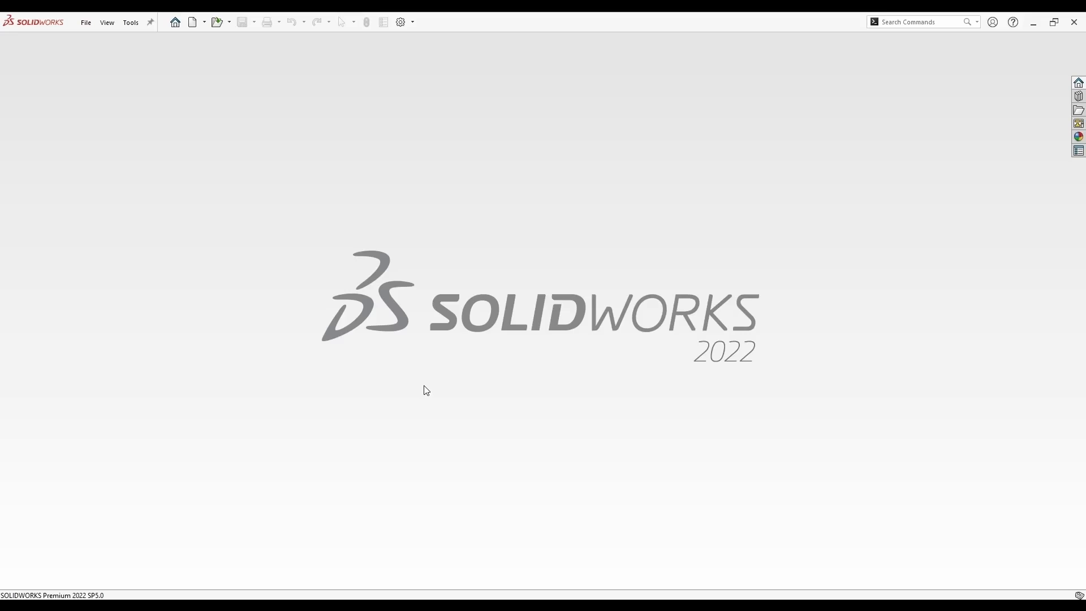
Create a new blank Part document from the New SOLIDWORKS Document dialog
left_click(193, 21)
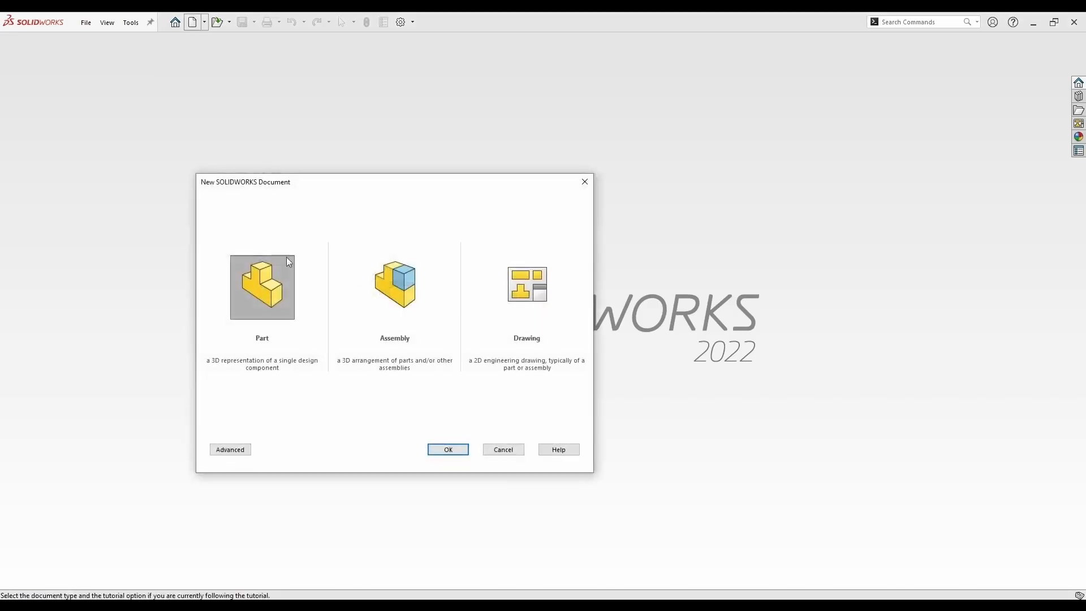
left_click(447, 449)
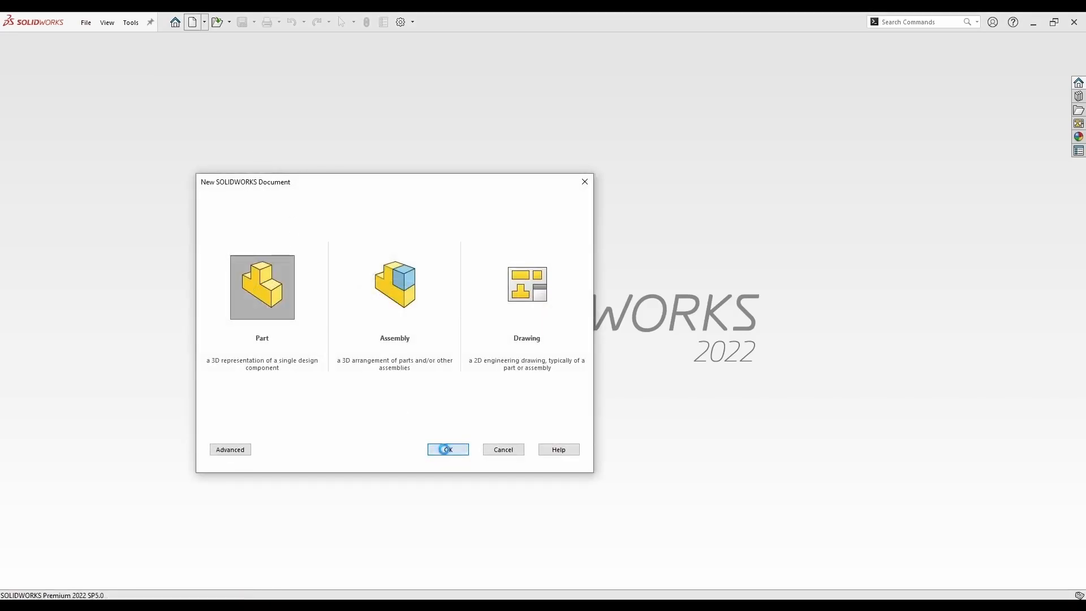
left_click(447, 448)
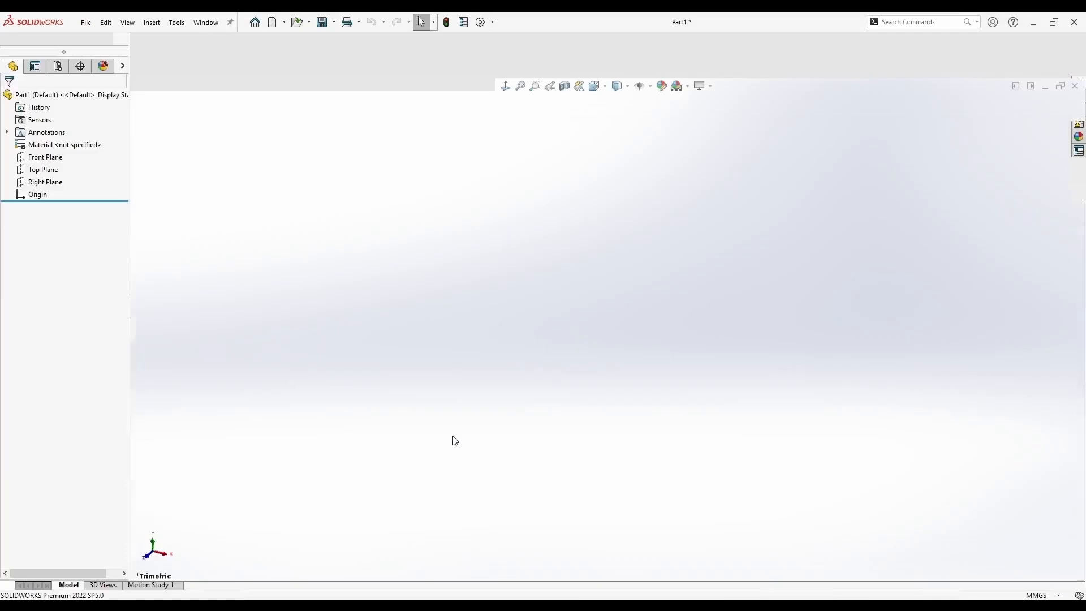
left_click(1035, 595)
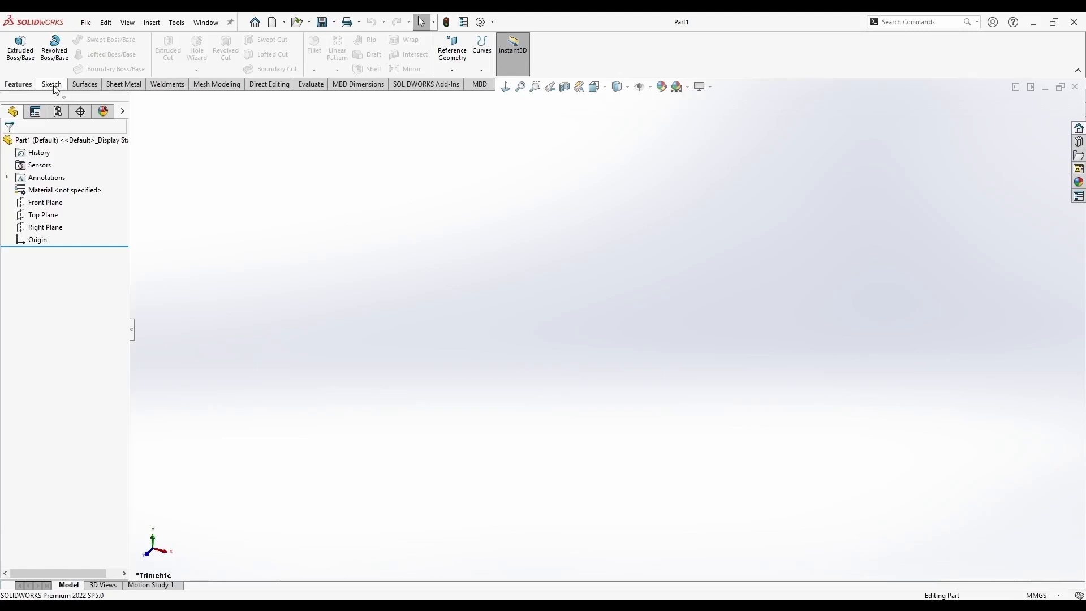
Start a new sketch on the Front Plane from the Sketch tab
left_click(49, 84)
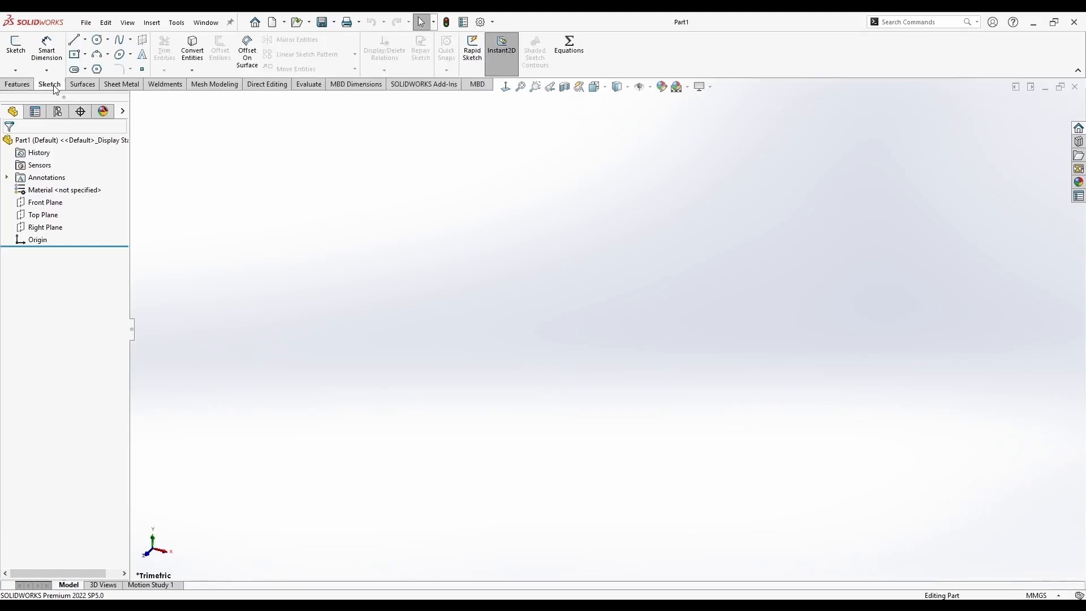
mouse_move(15, 48)
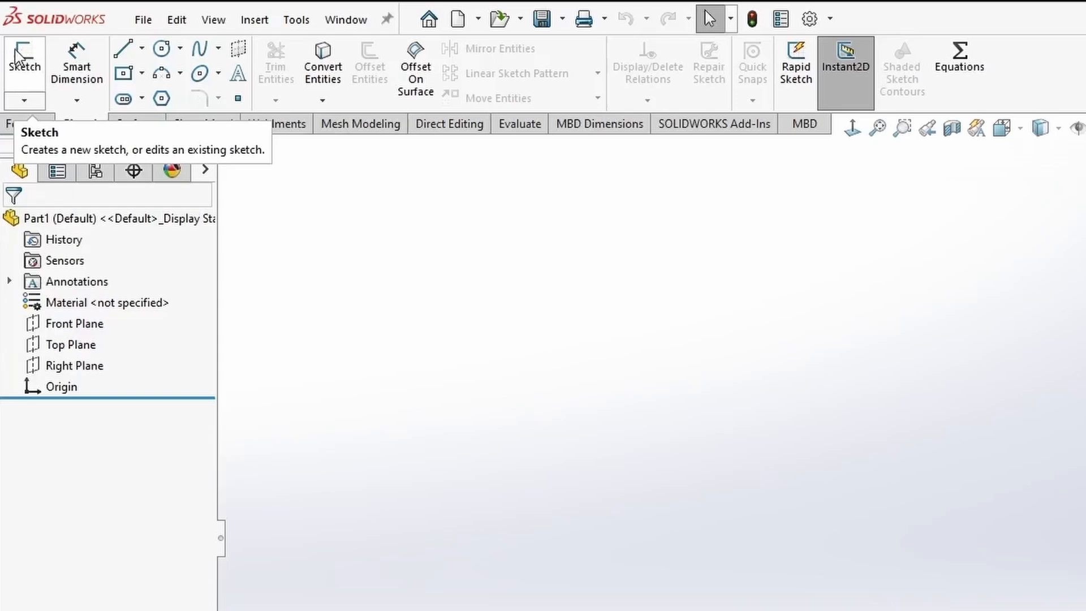
left_click(24, 102)
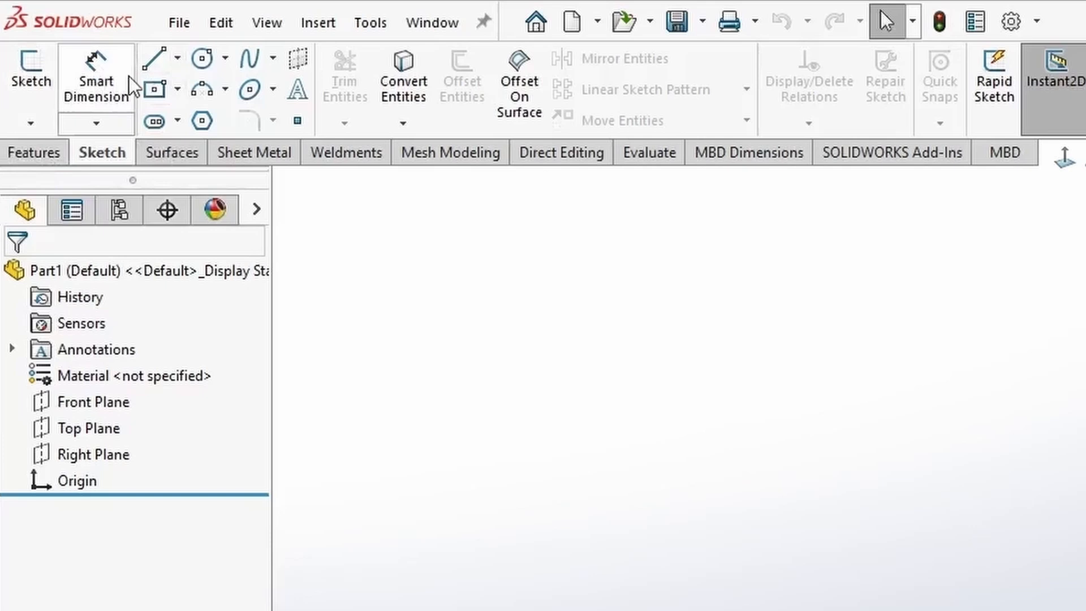
mouse_move(95, 76)
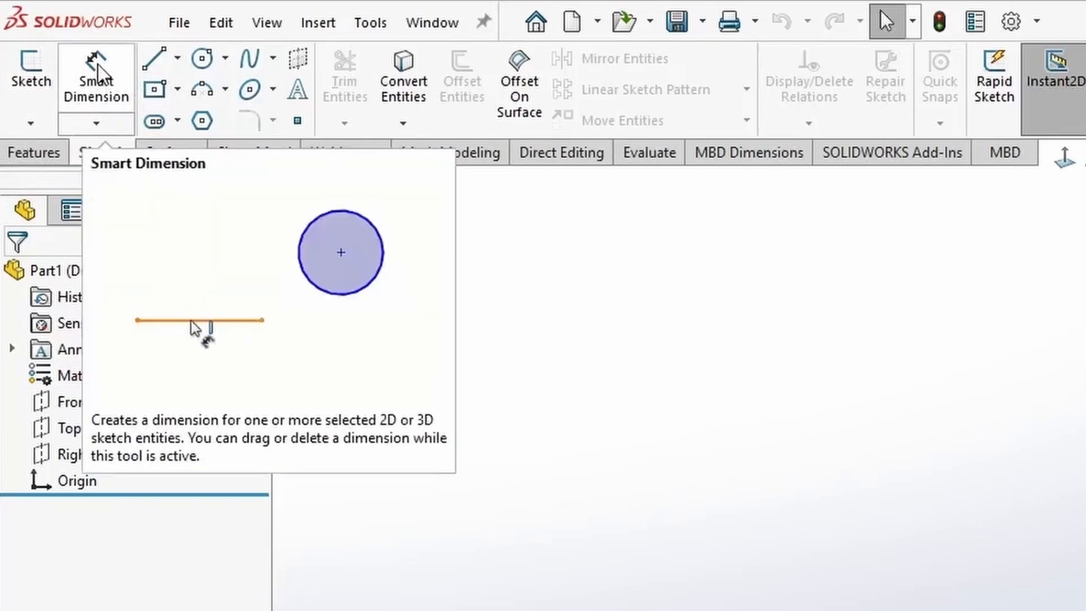
left_click(199, 321)
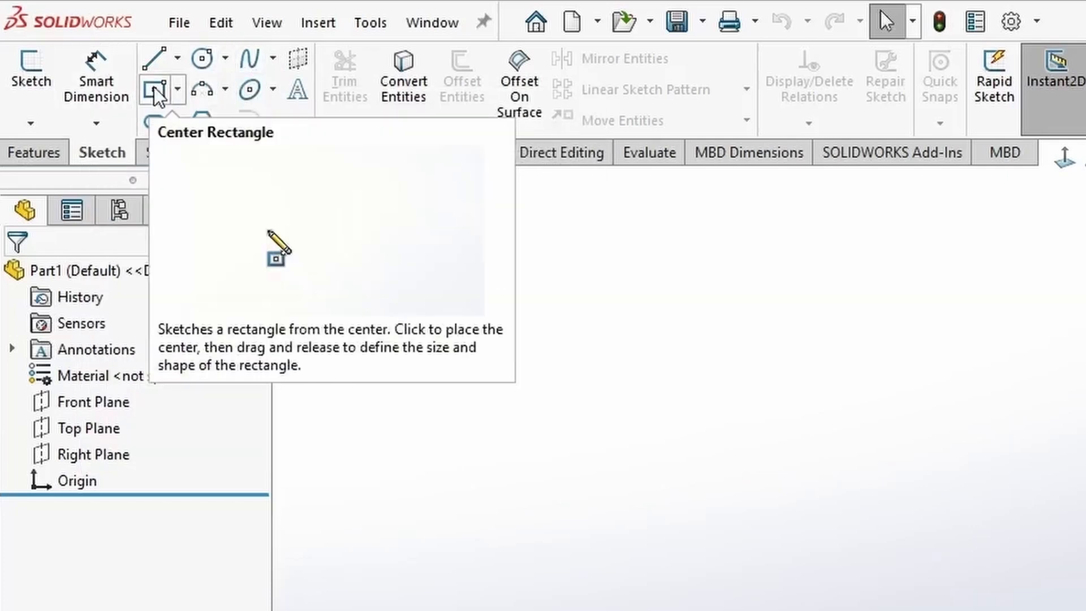
mouse_move(208, 90)
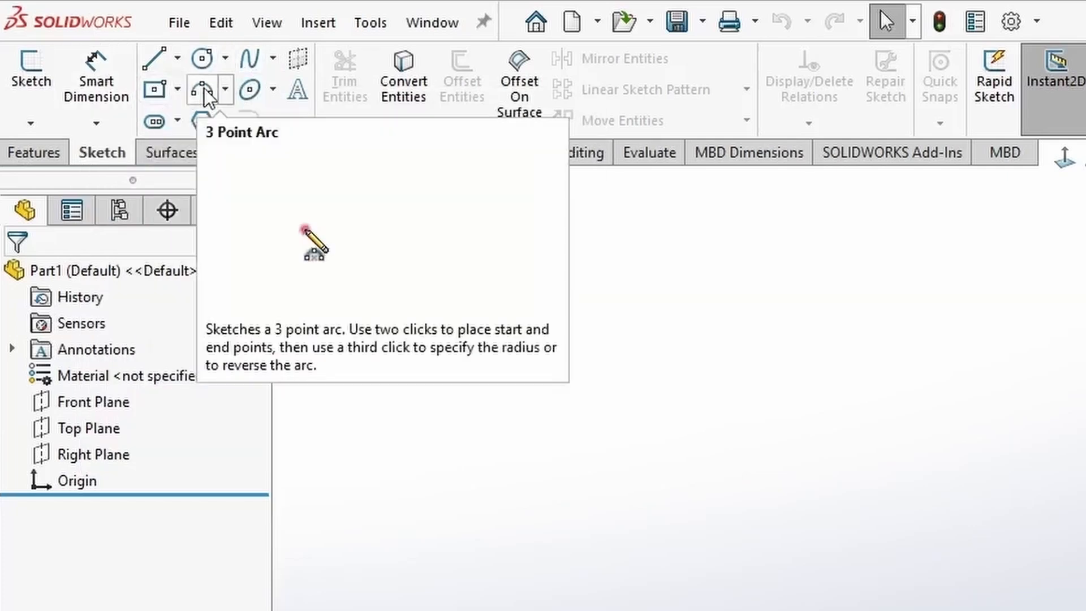
mouse_move(179, 124)
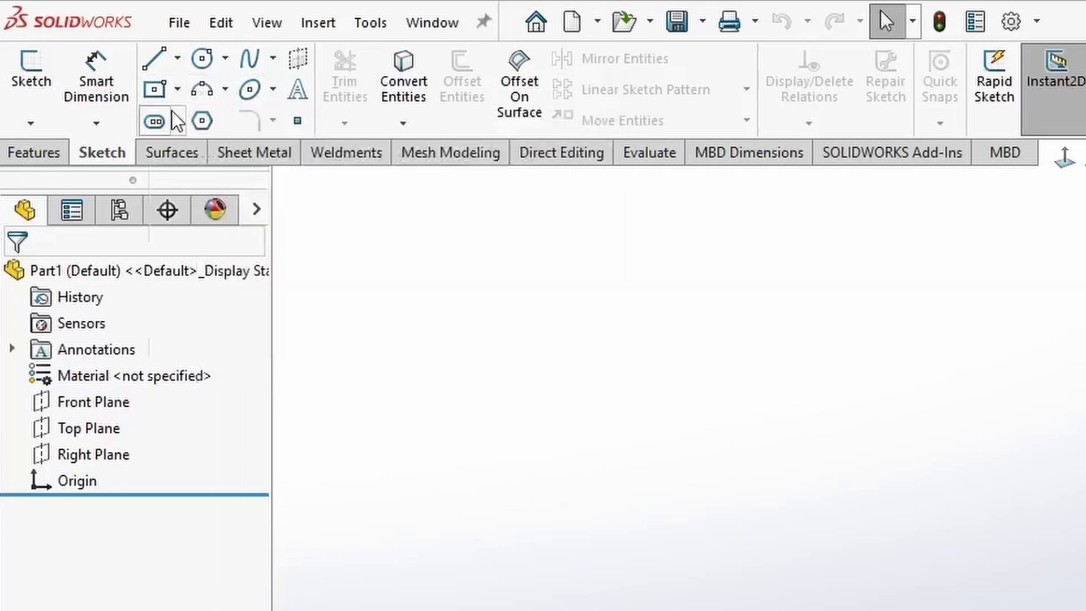
mouse_move(201, 121)
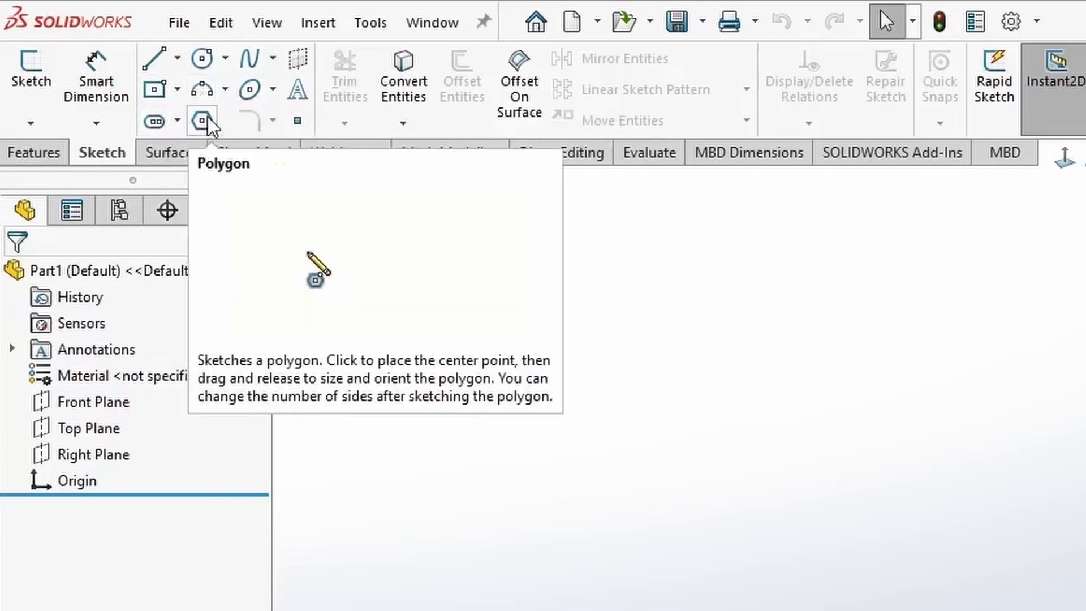
mouse_move(501, 411)
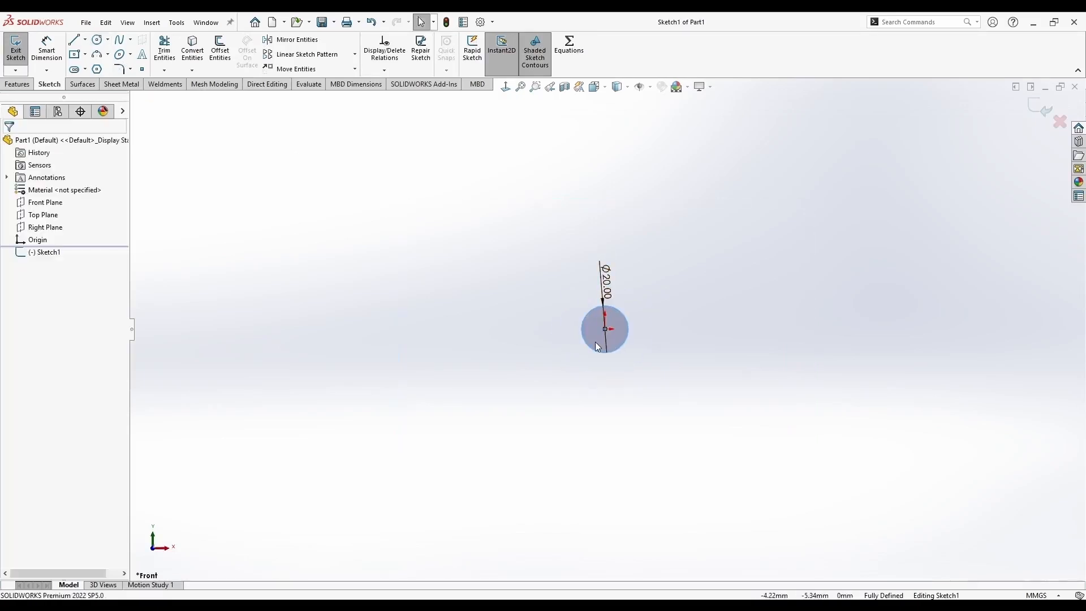
Extrude the 20 mm circle into a Blind Boss-Extrude cylinder and accept it
left_click(19, 50)
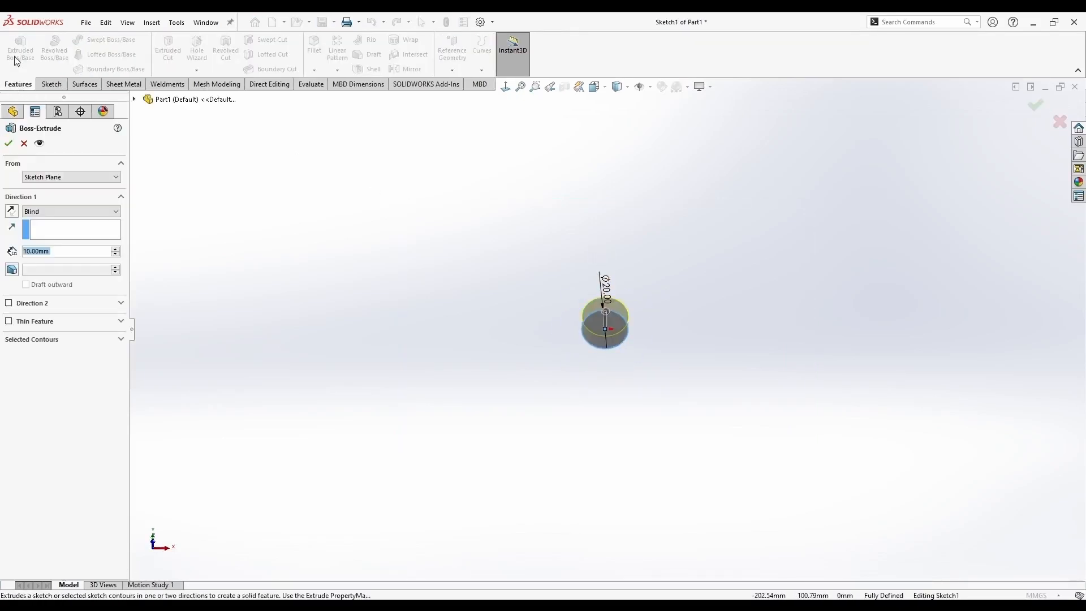
left_click(9, 143)
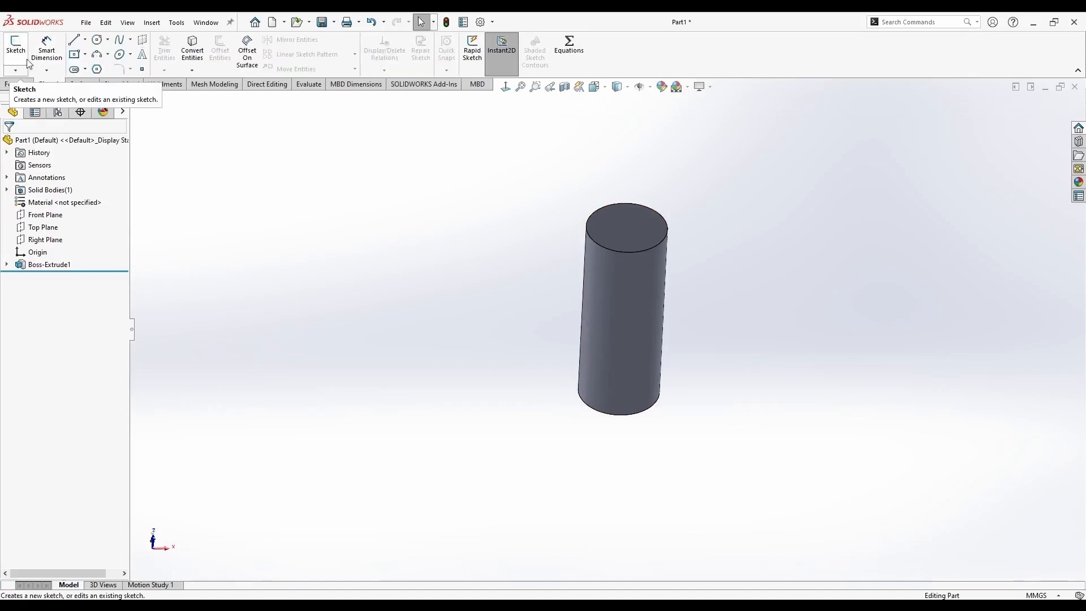
mouse_move(448, 232)
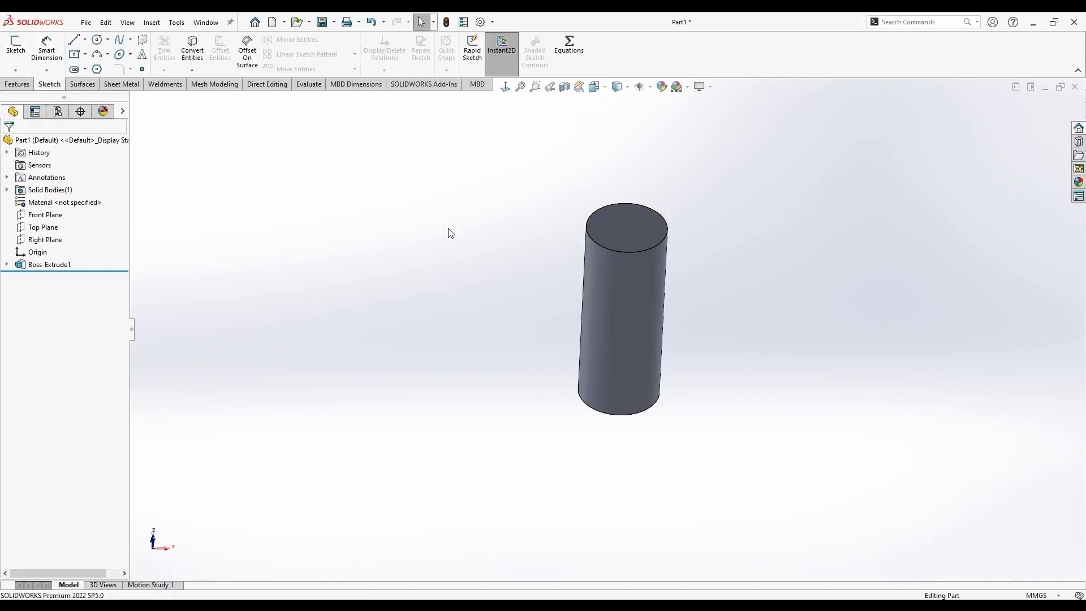
mouse_move(626, 228)
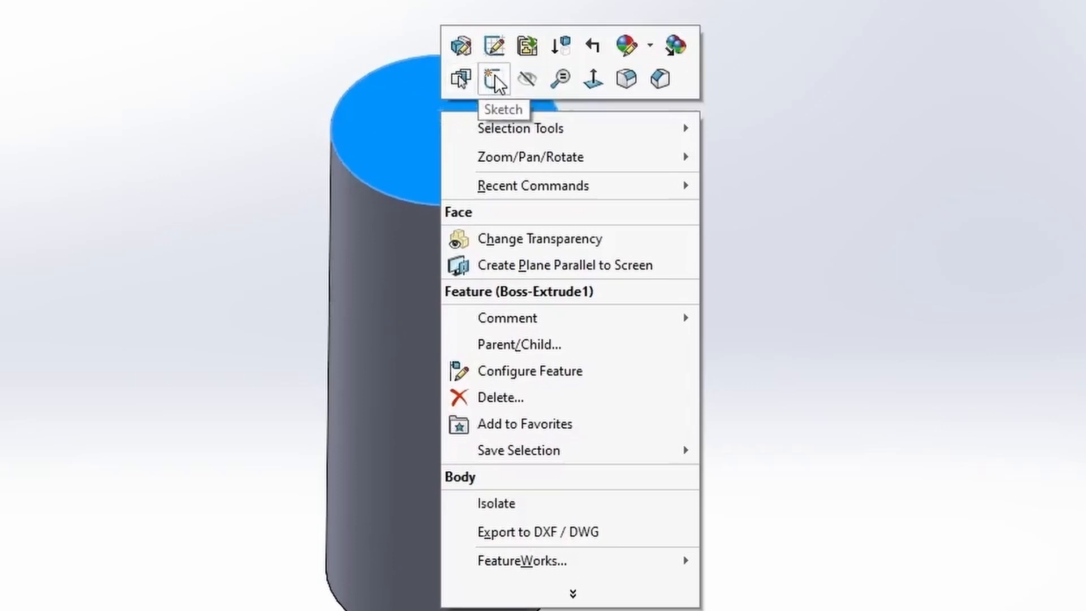
Review the cylinder's base sketch with Edit Sketch, then delete Boss-Extrude1
left_click(494, 78)
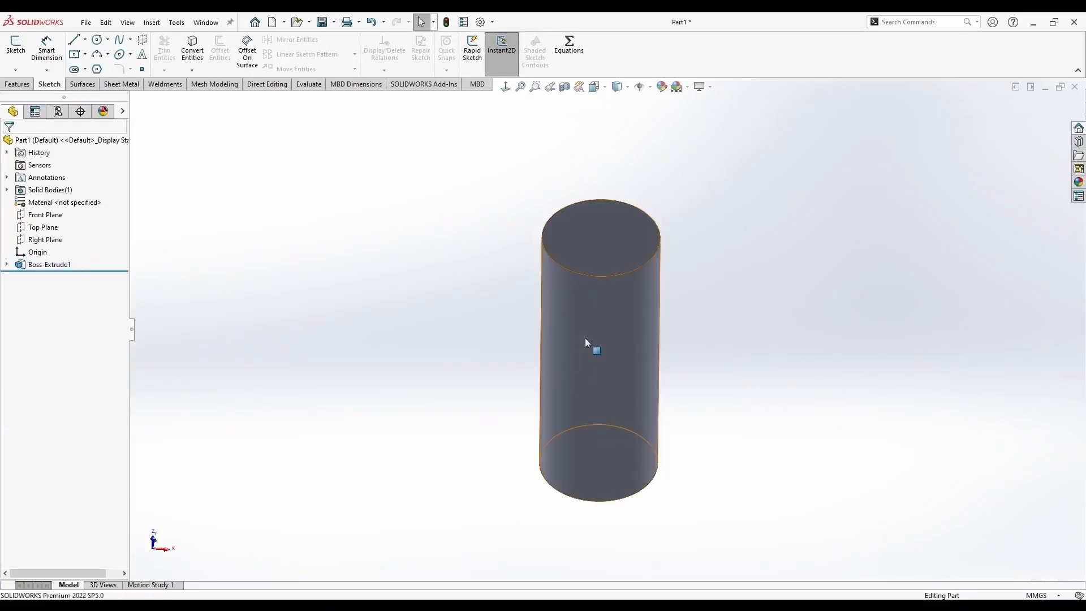
right_click(585, 343)
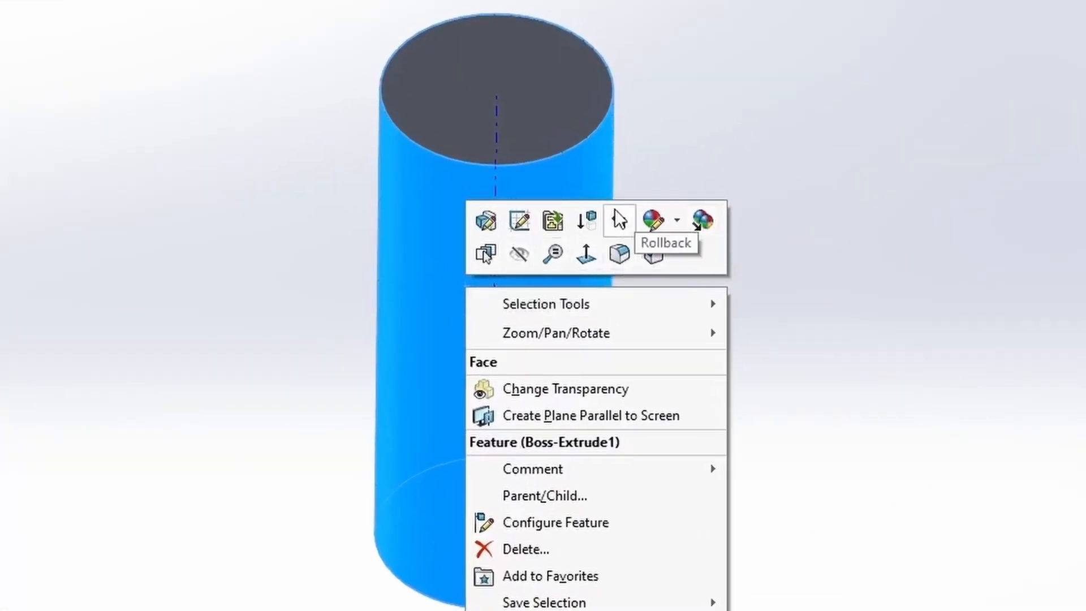
mouse_move(519, 220)
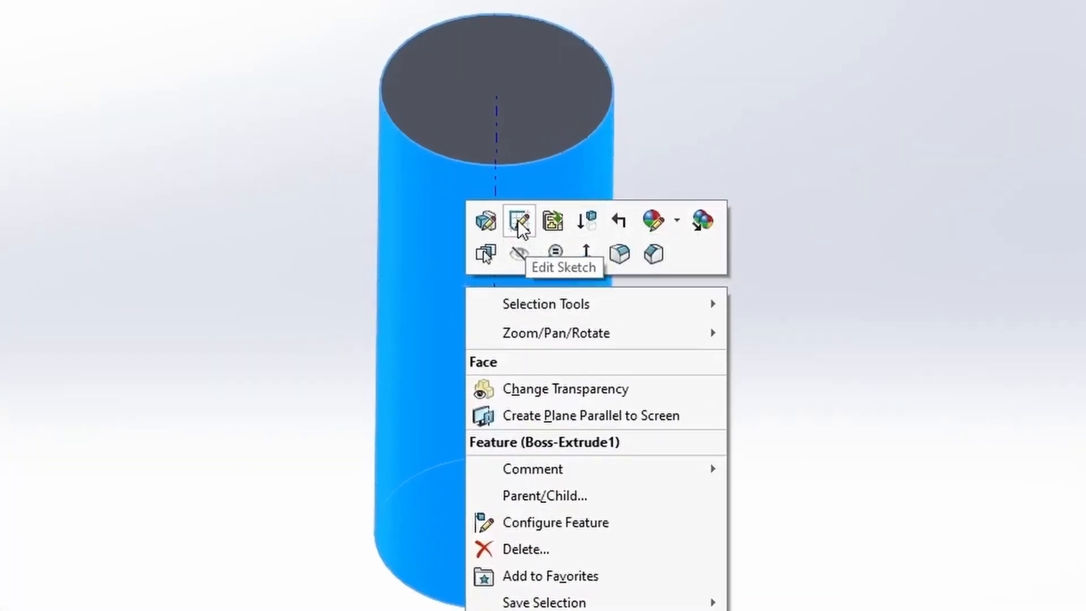
left_click(518, 220)
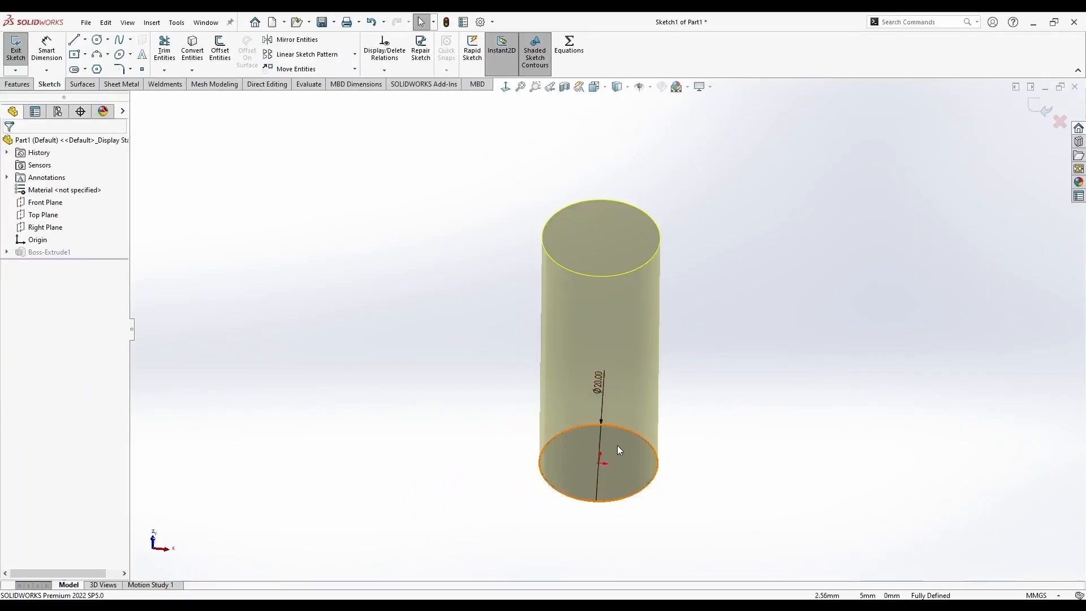
left_click(15, 49)
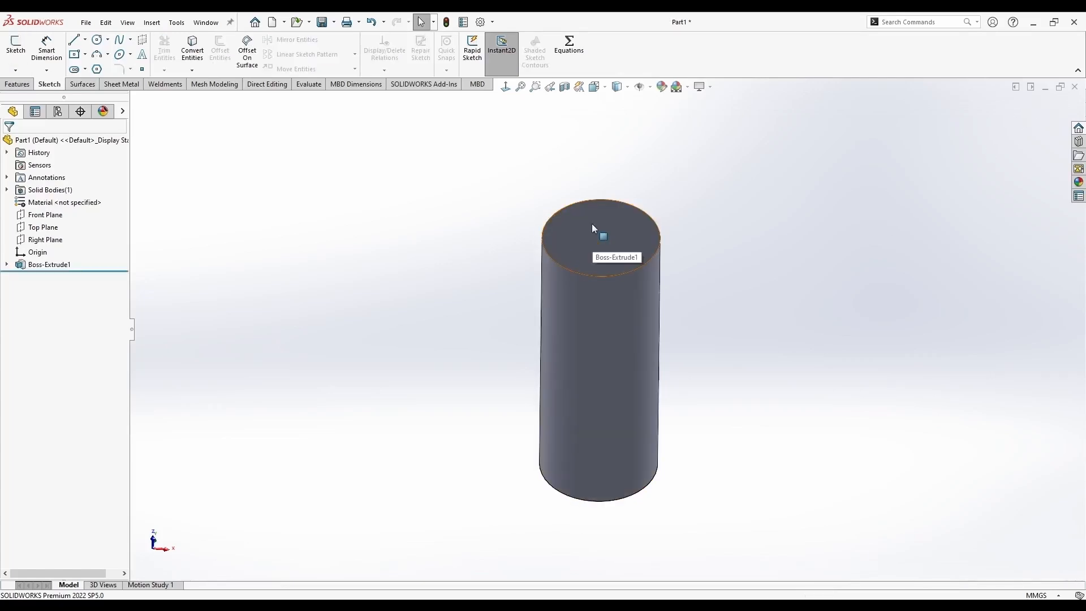
right_click(592, 228)
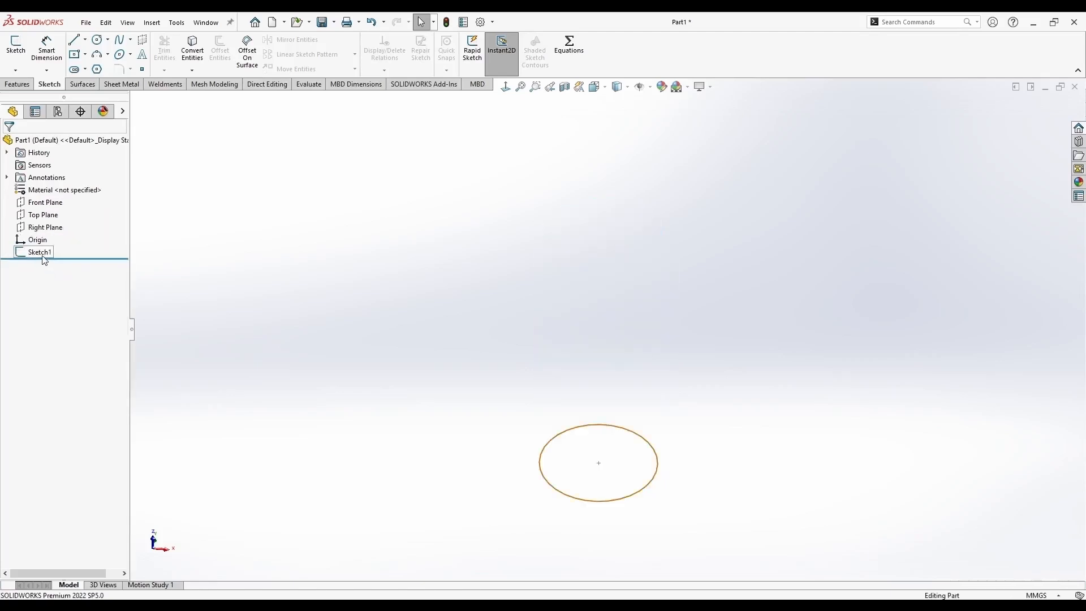
Delete Sketch1 from the FeatureManager design tree
key("Delete")
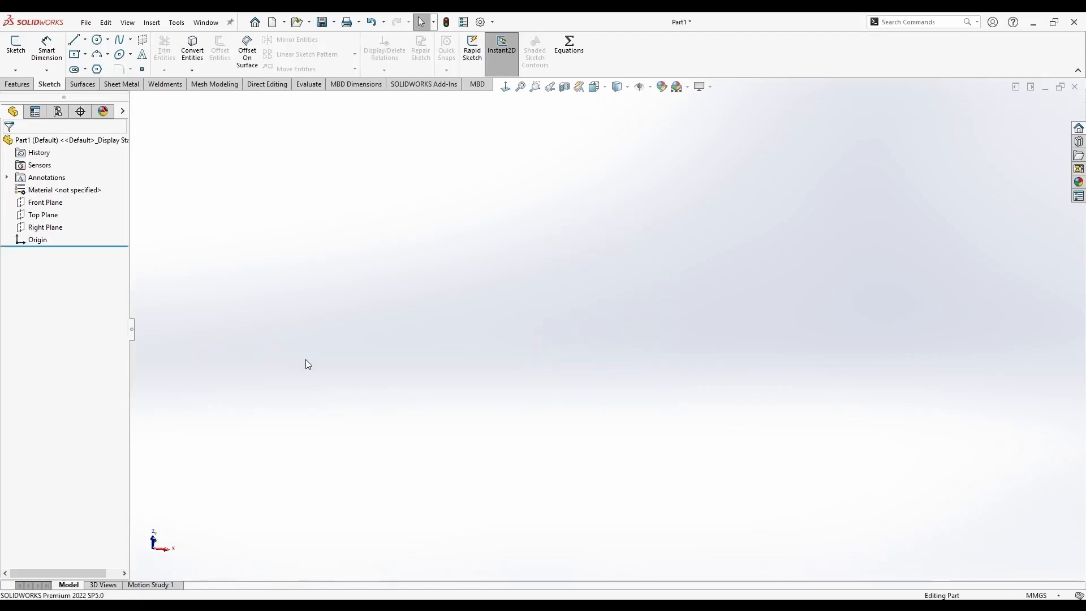
mouse_move(305, 336)
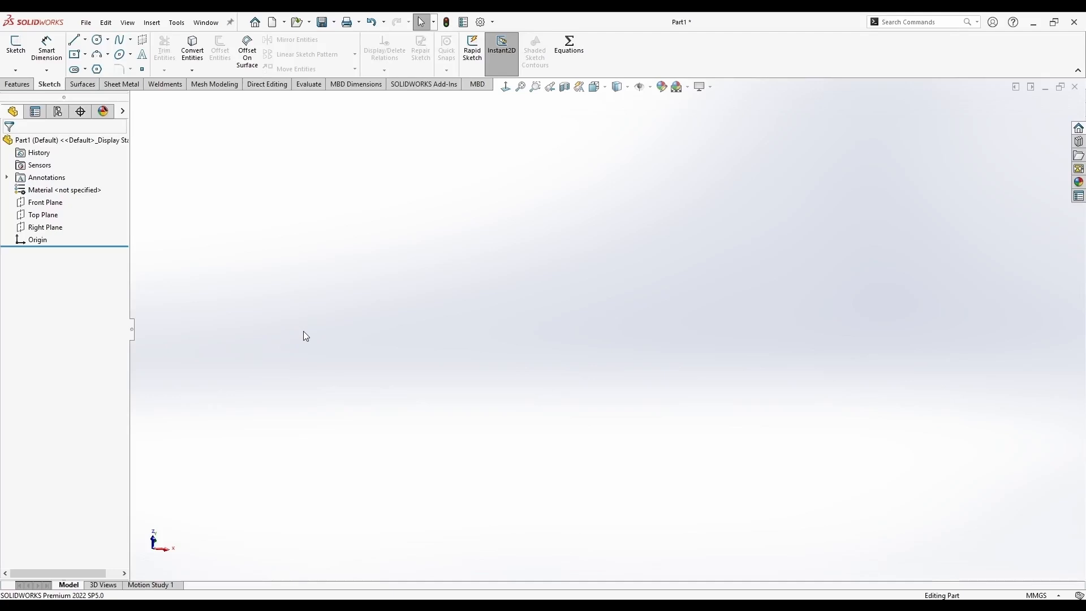
mouse_move(310, 336)
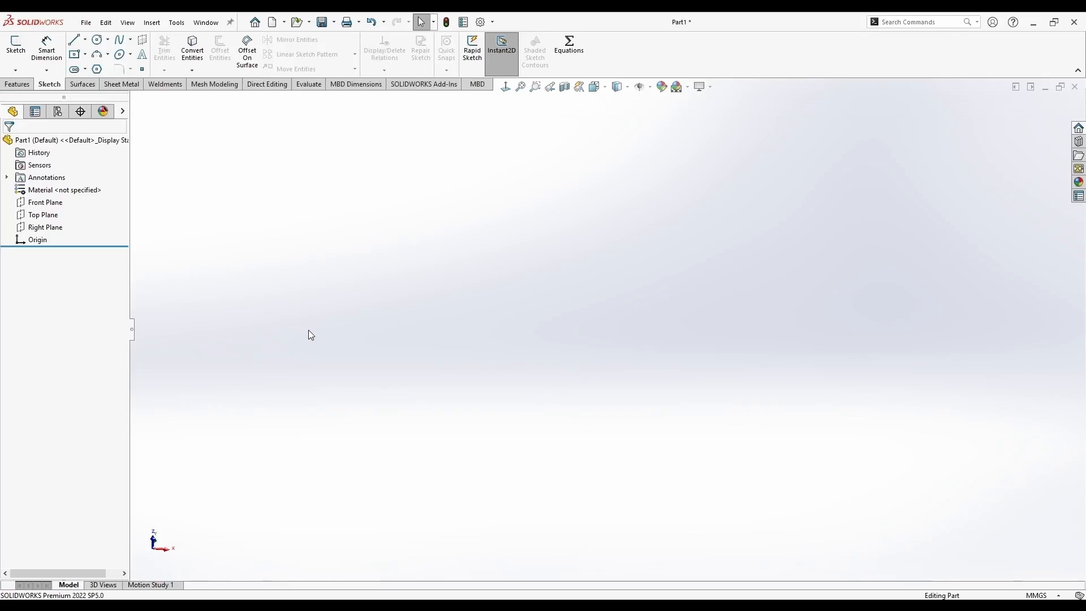
mouse_move(253, 312)
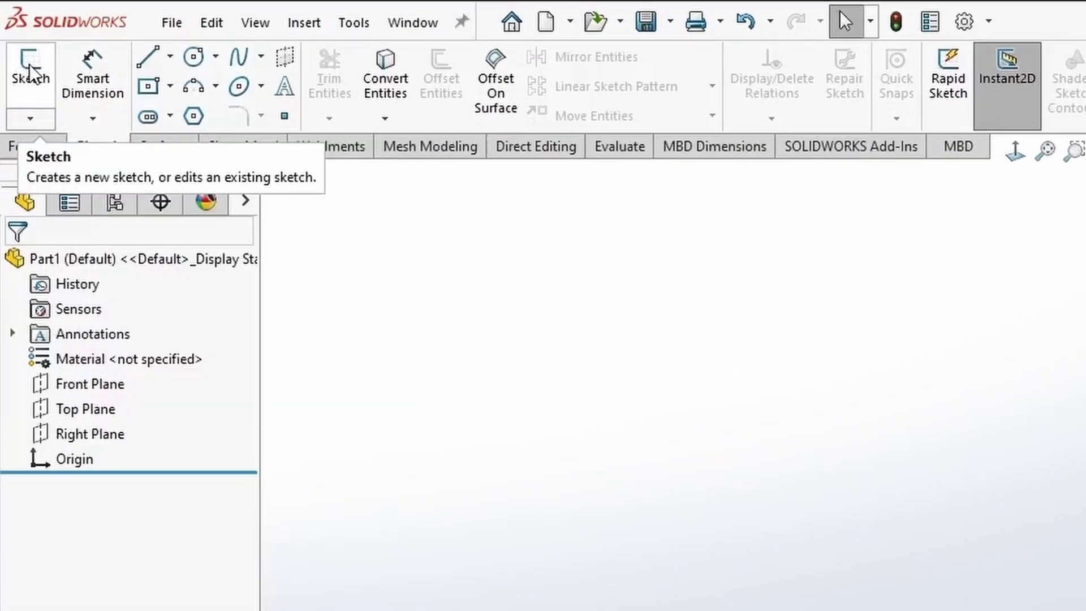
Open Sketch2 and show the Front Plane through its context menu
left_click(31, 65)
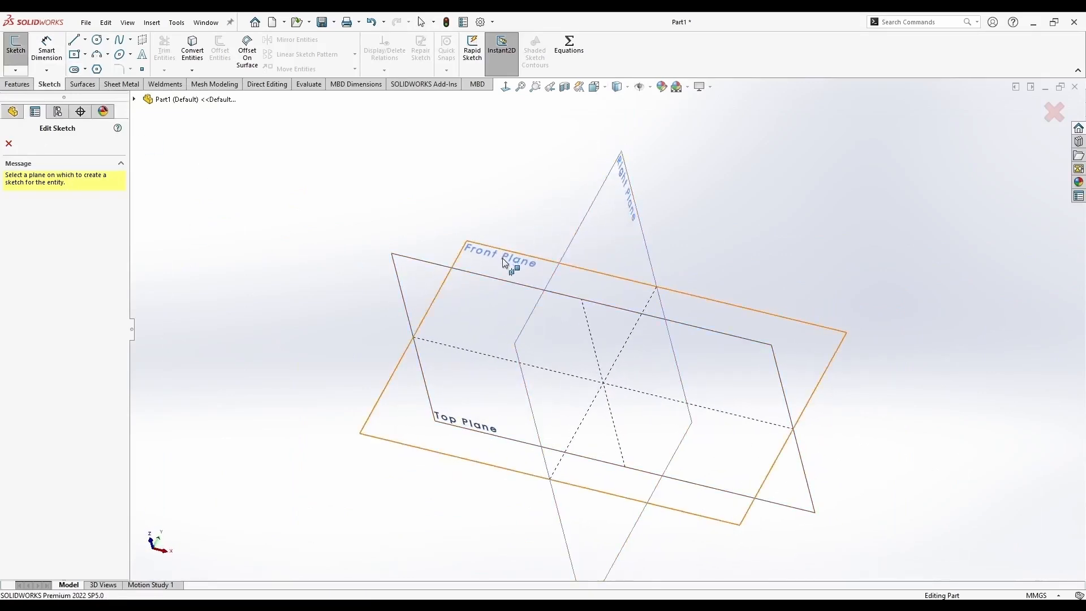
left_click(498, 255)
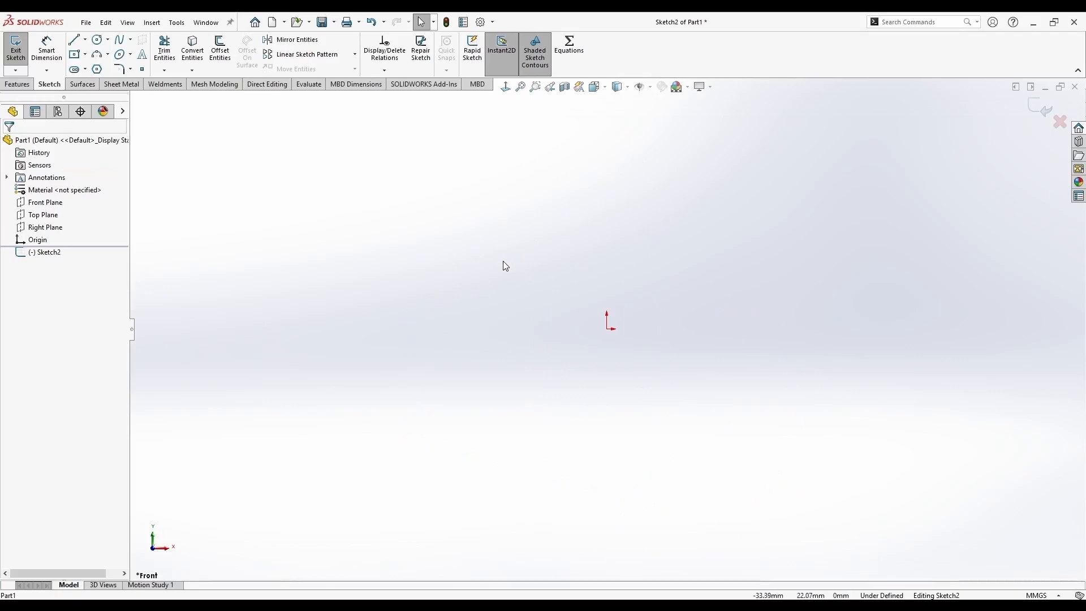
left_click(45, 201)
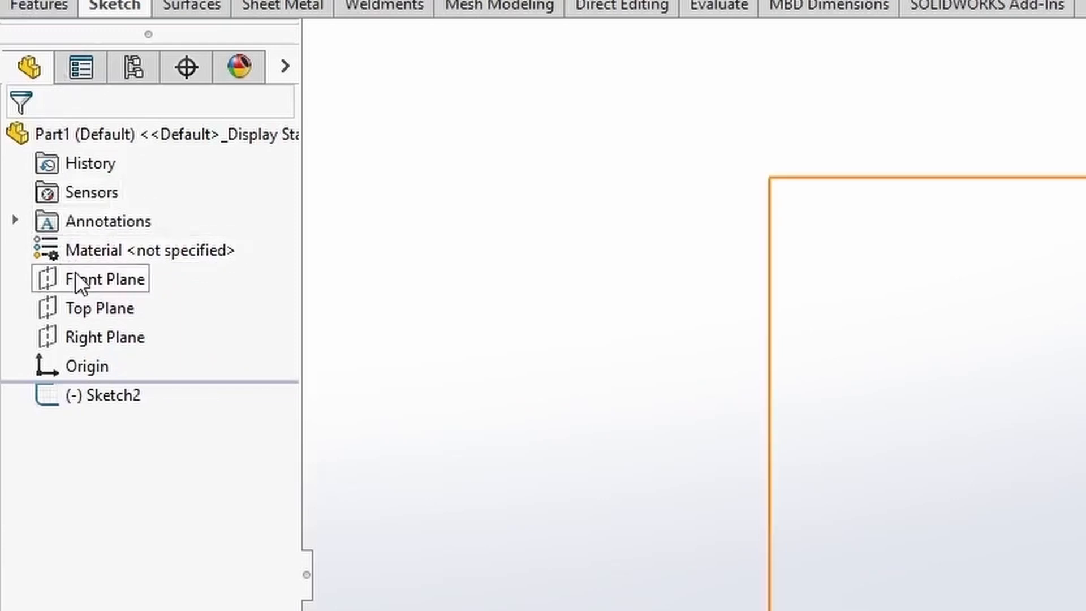
right_click(105, 278)
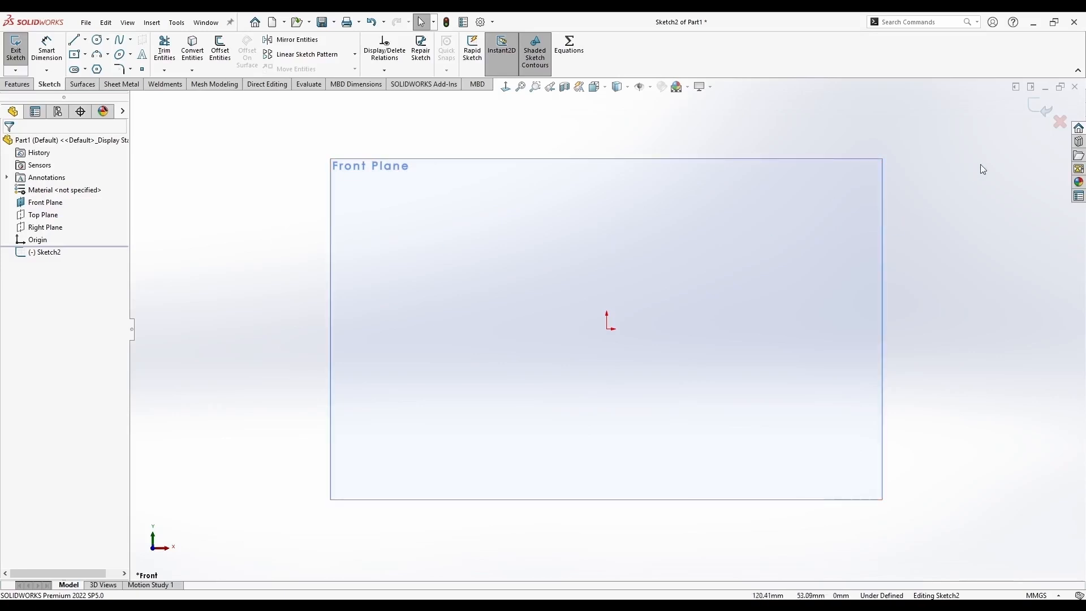
mouse_move(778, 289)
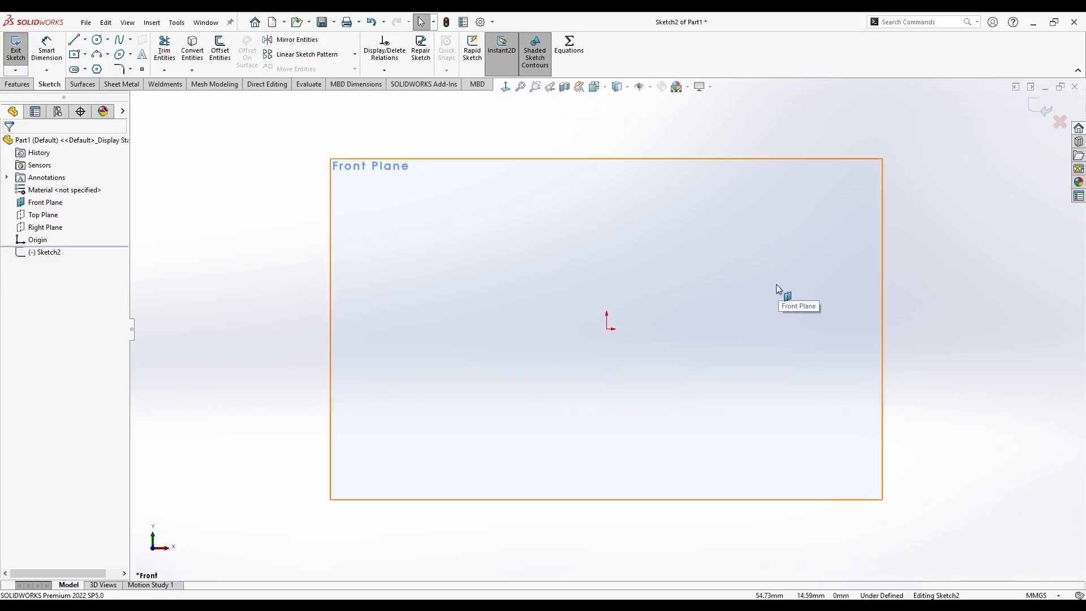
mouse_move(932, 206)
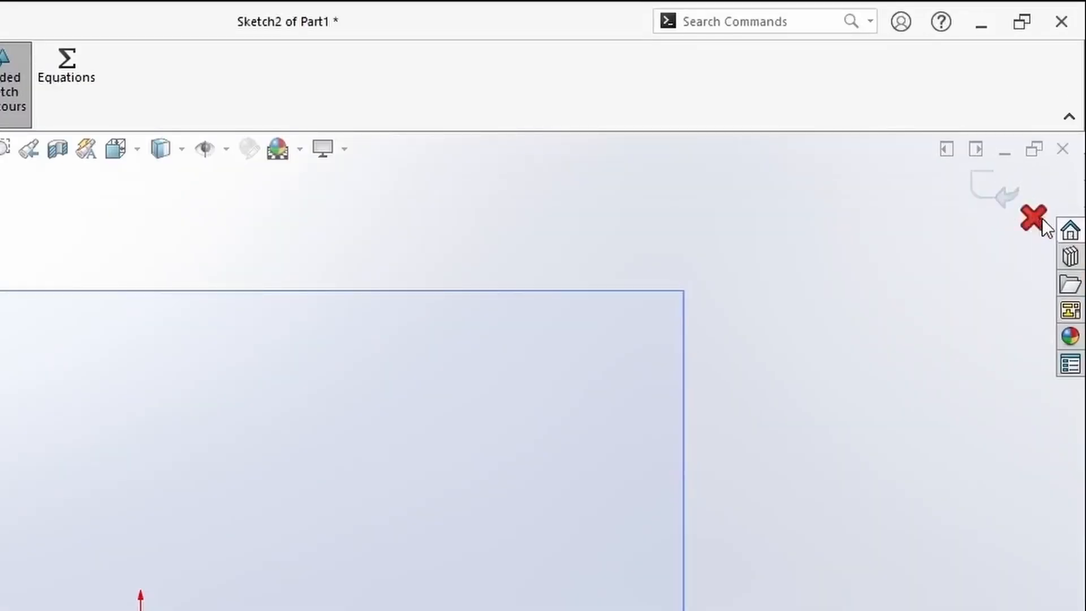
mouse_move(1042, 228)
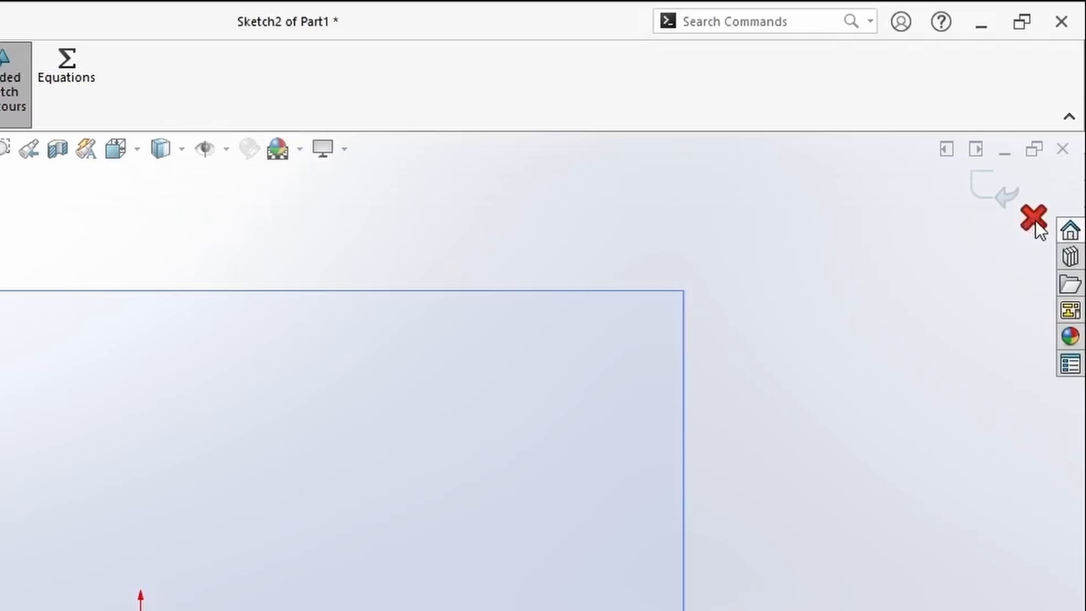
Discard the empty Sketch2 and bring up the Front Plane's context menu
left_click(1034, 218)
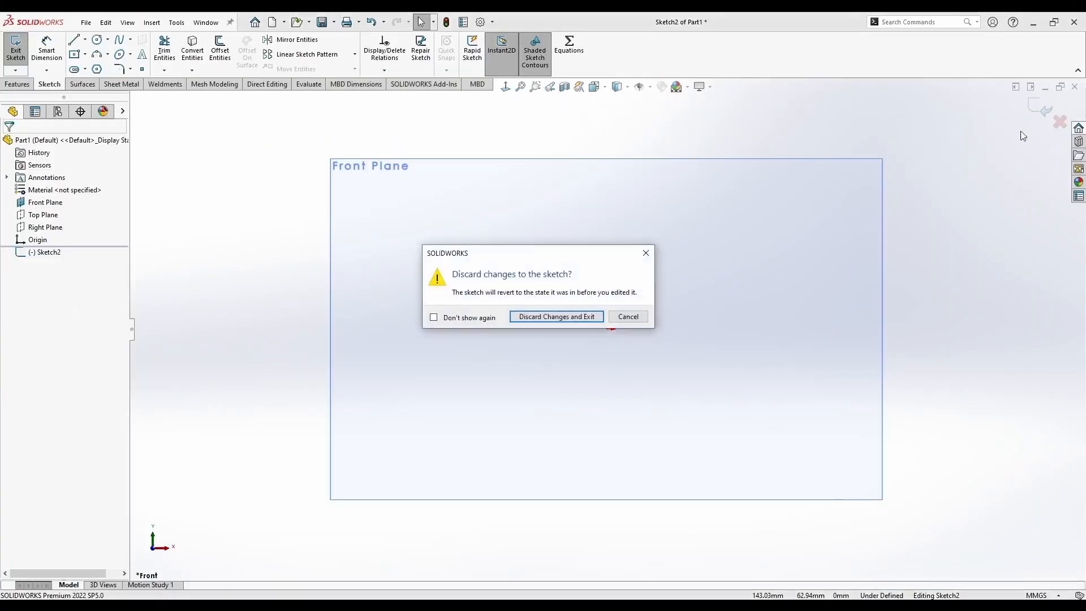
left_click(554, 316)
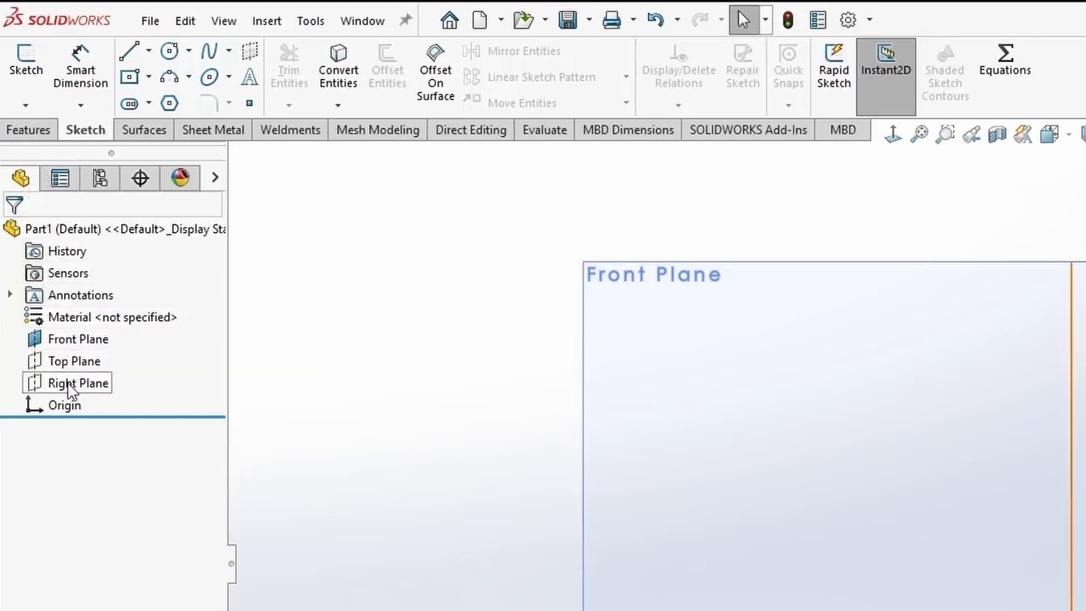
right_click(76, 339)
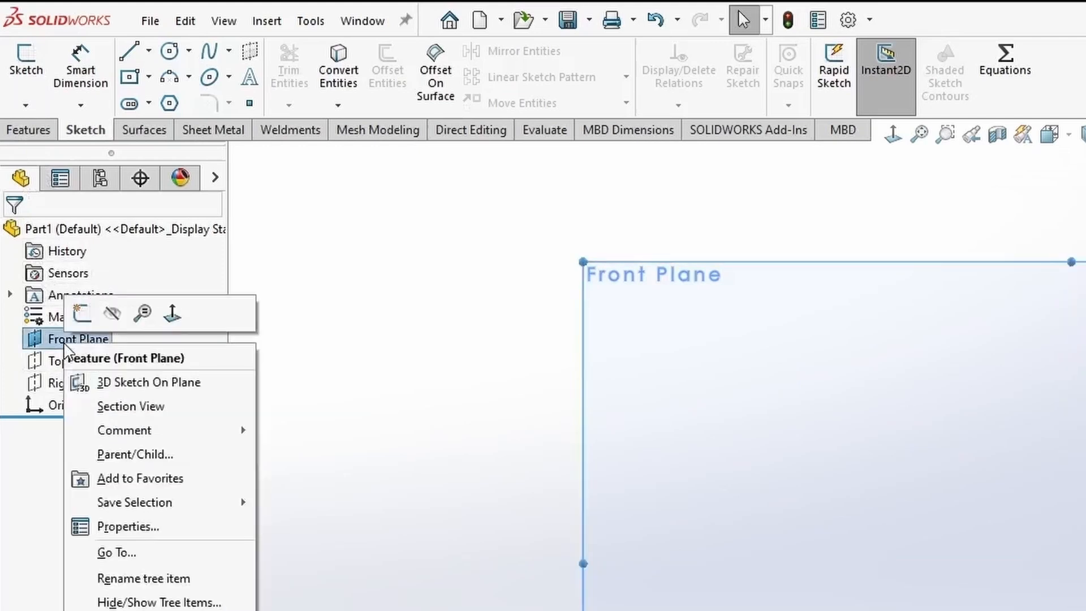
mouse_move(81, 313)
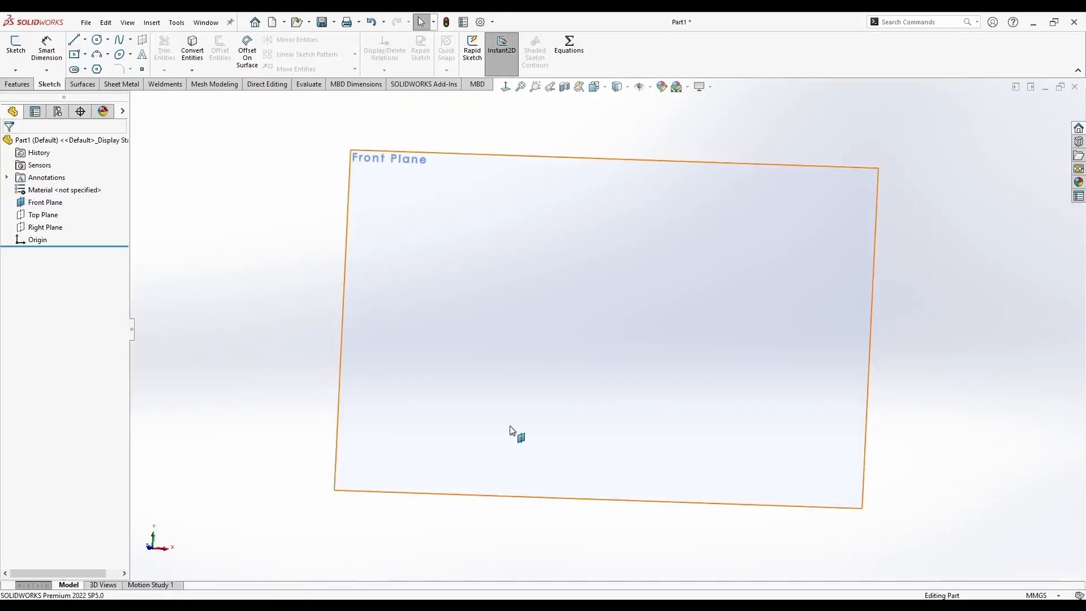
right_click(512, 429)
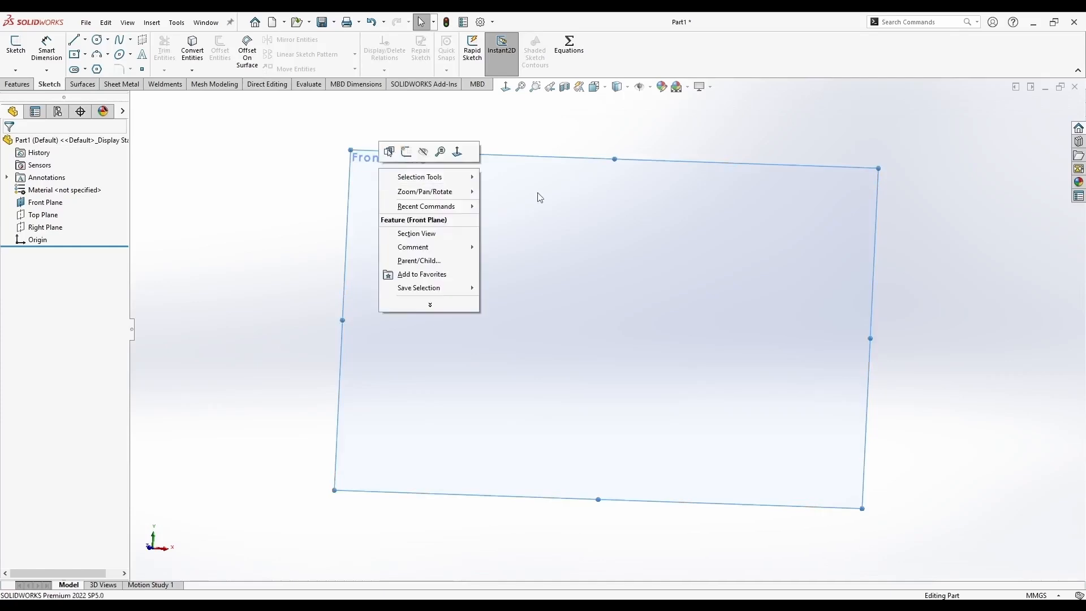
mouse_move(407, 151)
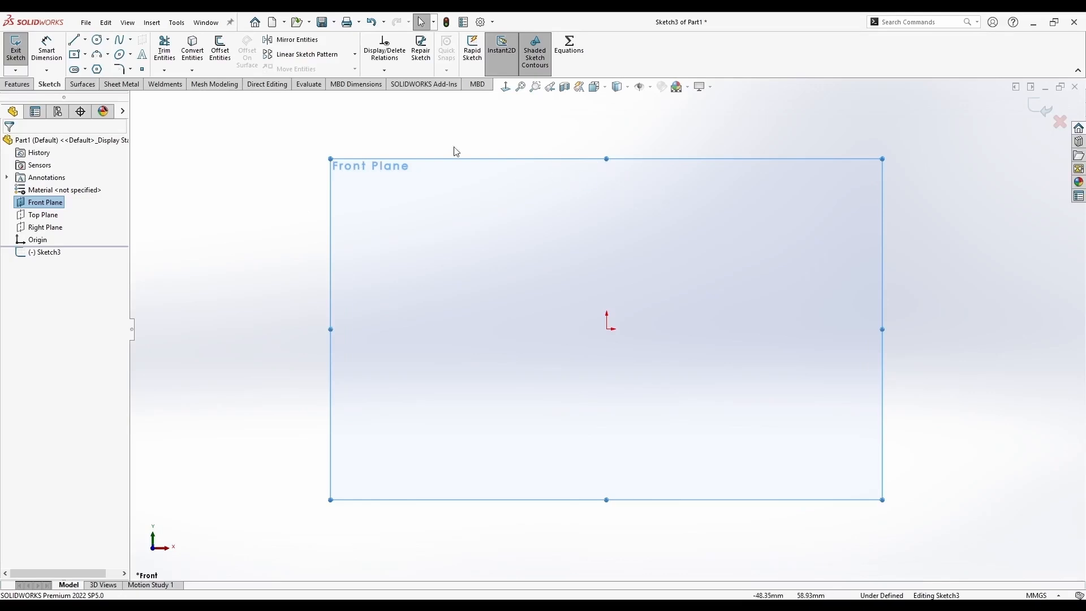
mouse_move(559, 317)
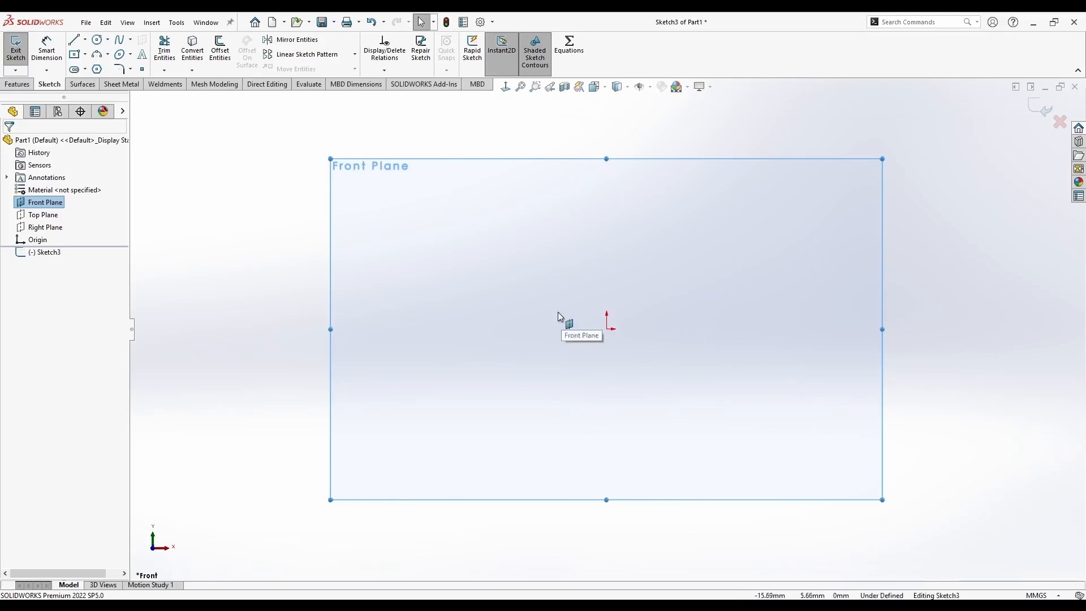
mouse_move(414, 265)
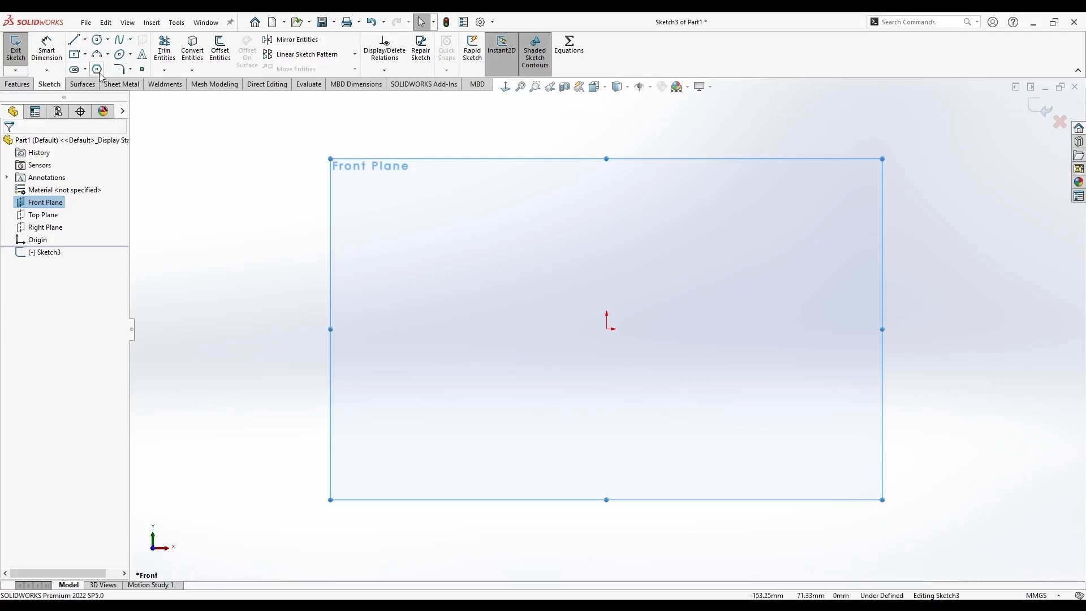
Use the Line tool to place two angled test lines in Sketch3
left_click(74, 40)
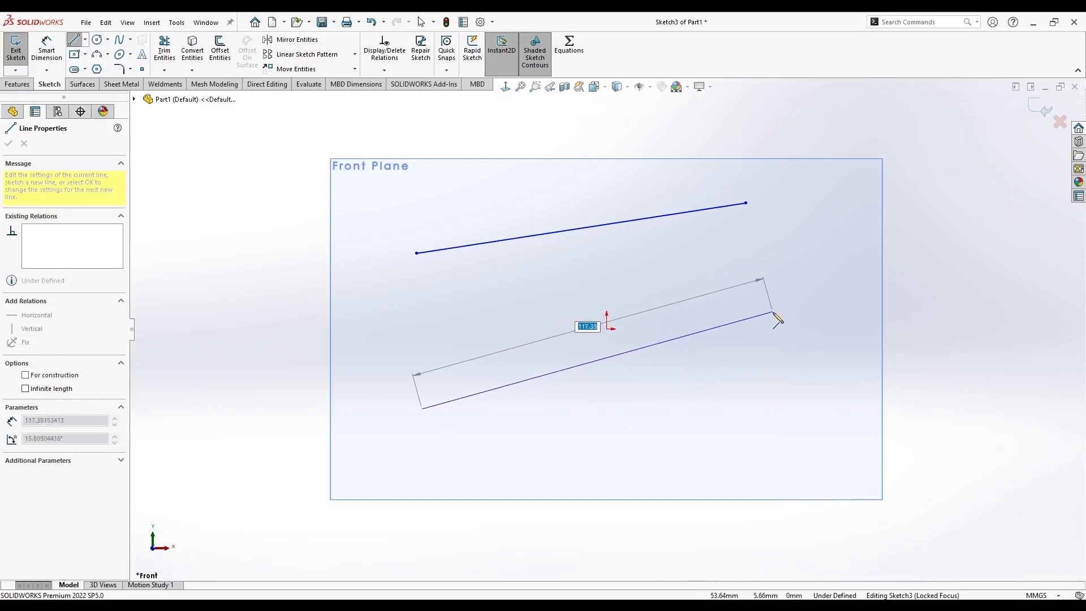
left_click(480, 21)
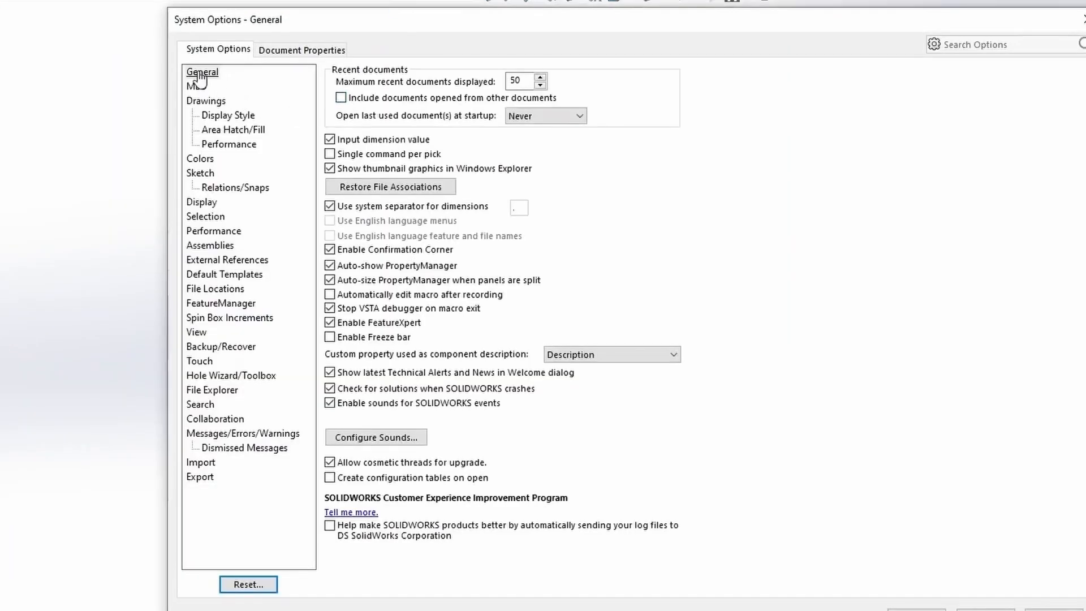
left_click(201, 71)
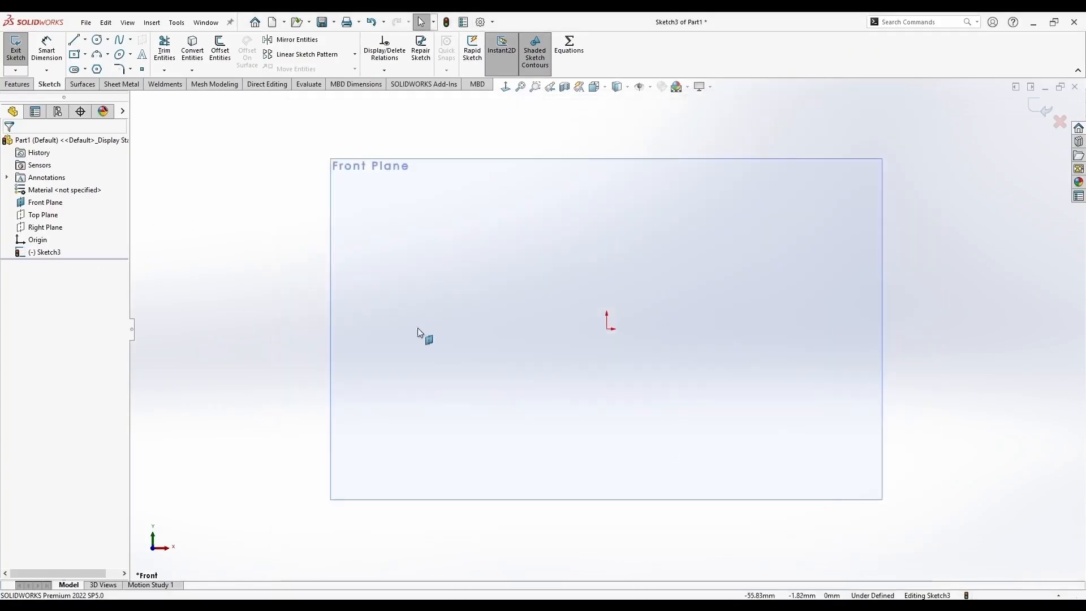
Draw a horizontal line, an angled line and a short lower line in Sketch3
left_click(74, 39)
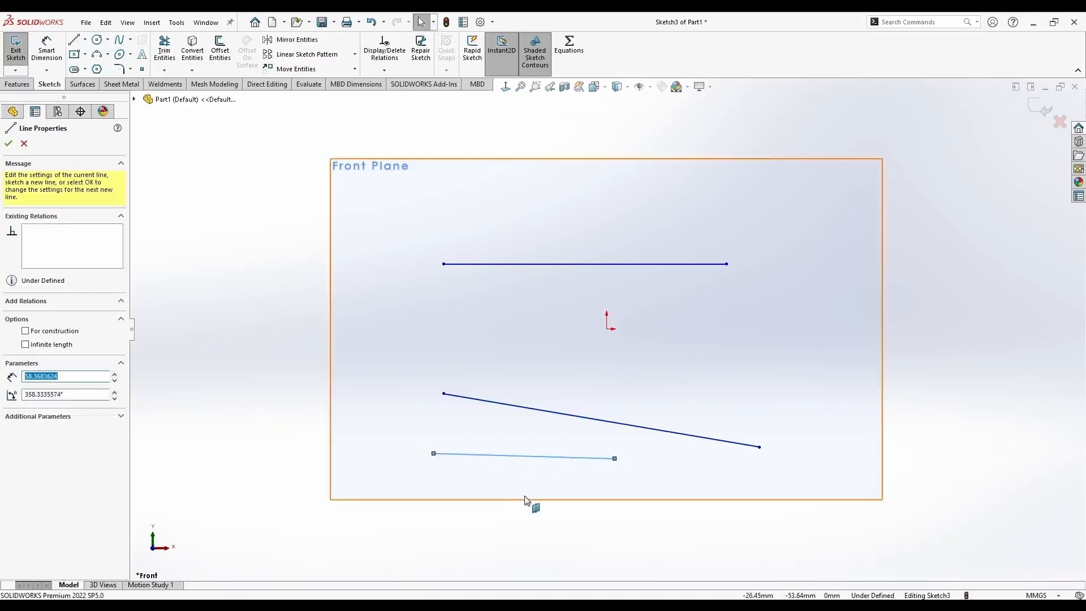
left_click(8, 143)
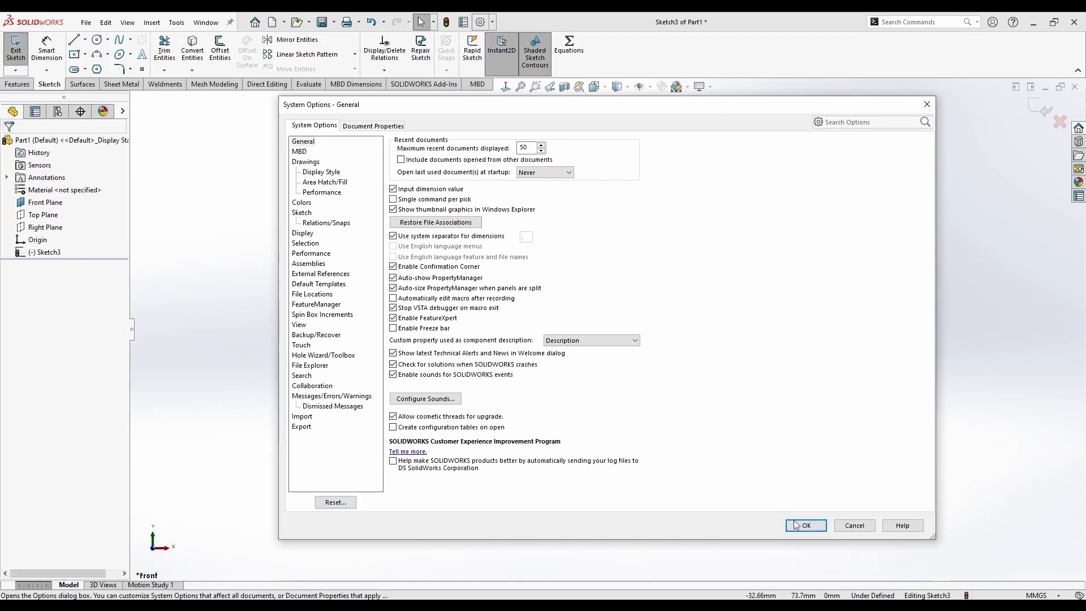
Close the System Options dialog with OK, keeping the settings
left_click(805, 524)
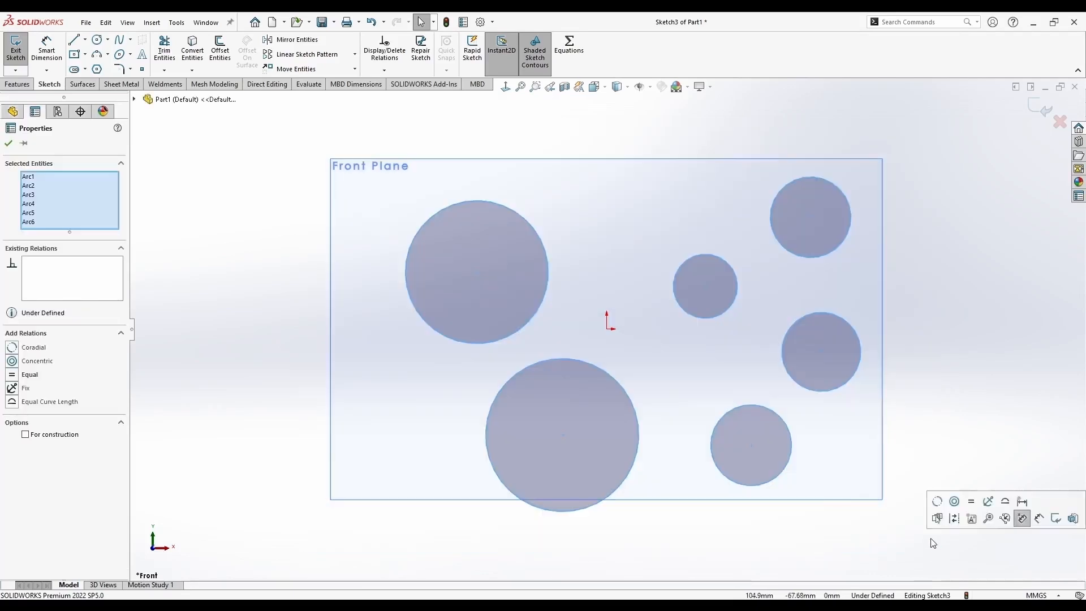
Replace Sketch3's circles with several connected multi-segment line chains, including one left of the plane
left_click(74, 40)
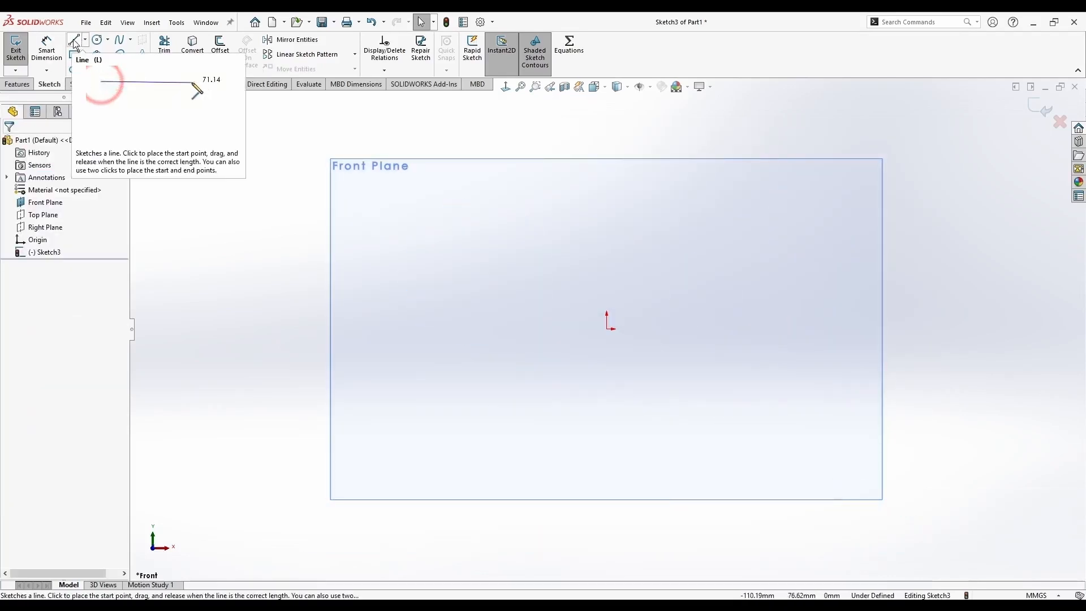
left_click(74, 40)
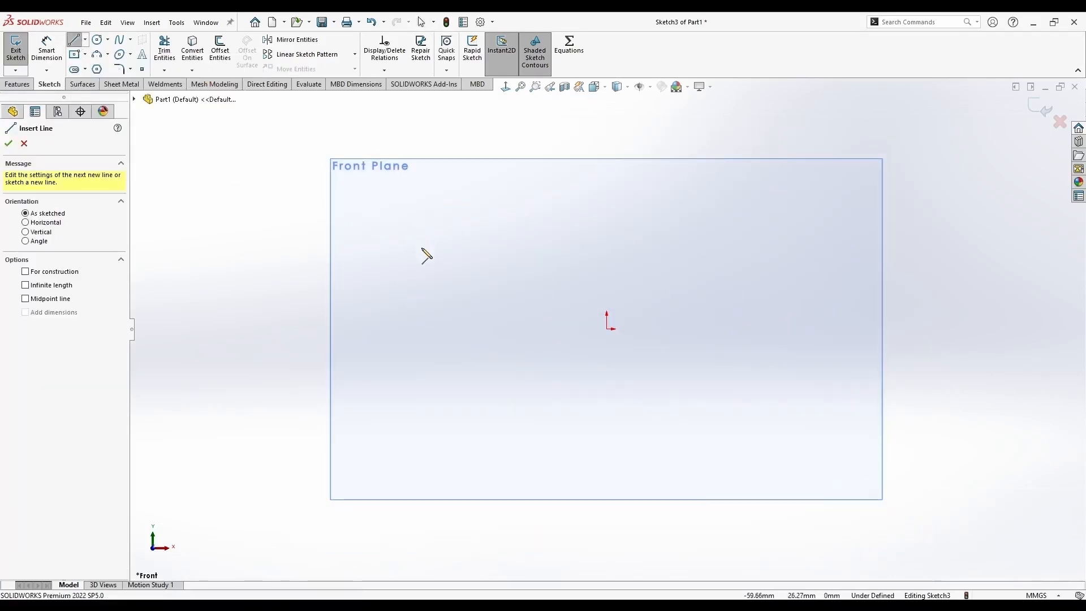
left_click(682, 253)
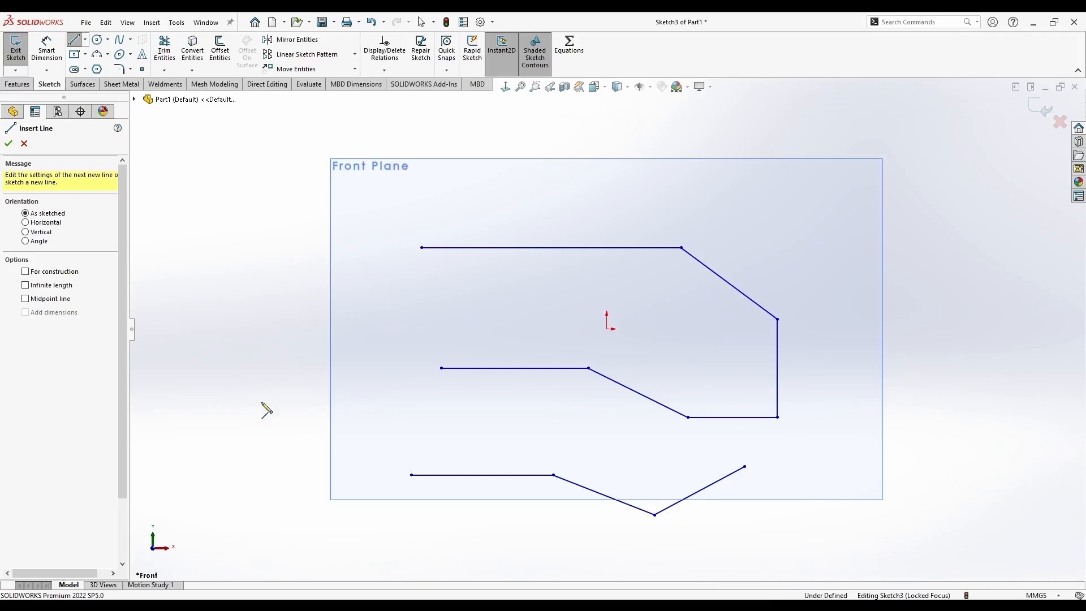
left_click(277, 189)
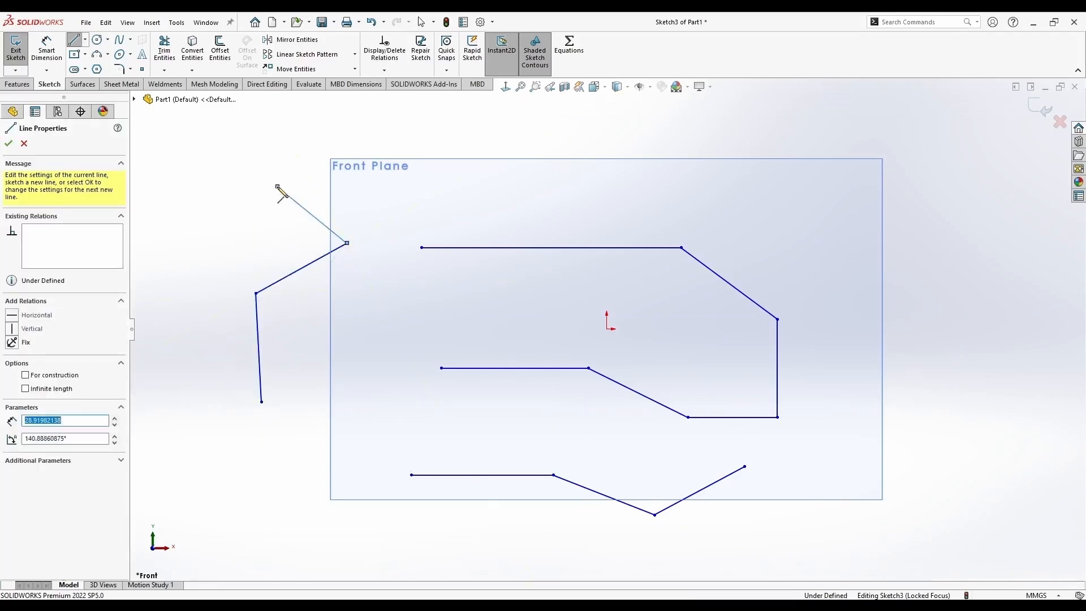
left_click(7, 143)
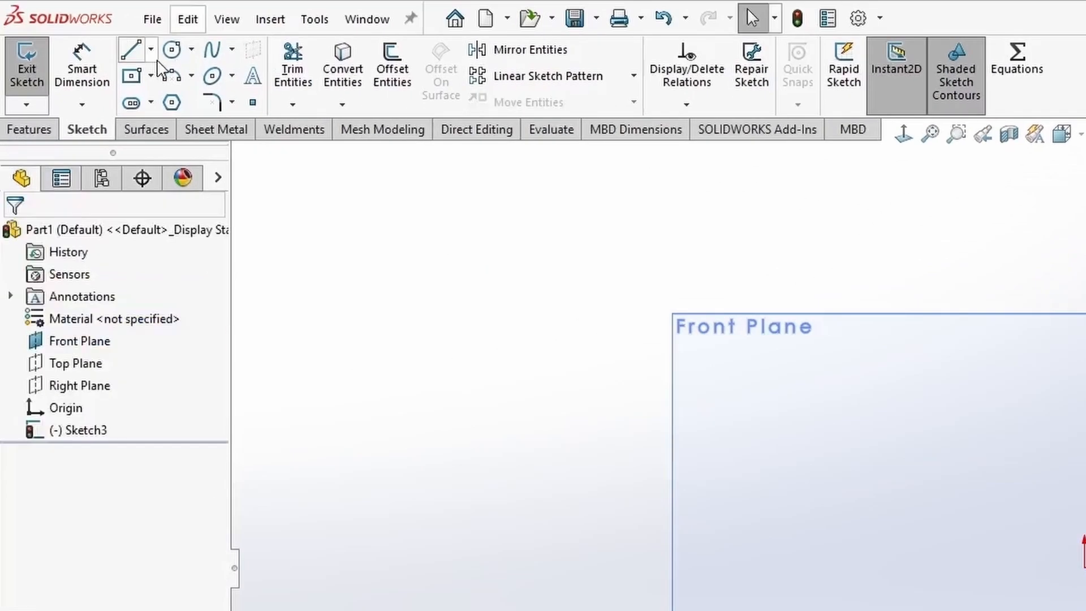
Draw a horizontal construction centerline as a midpoint line, plus a plain line below it
left_click(151, 49)
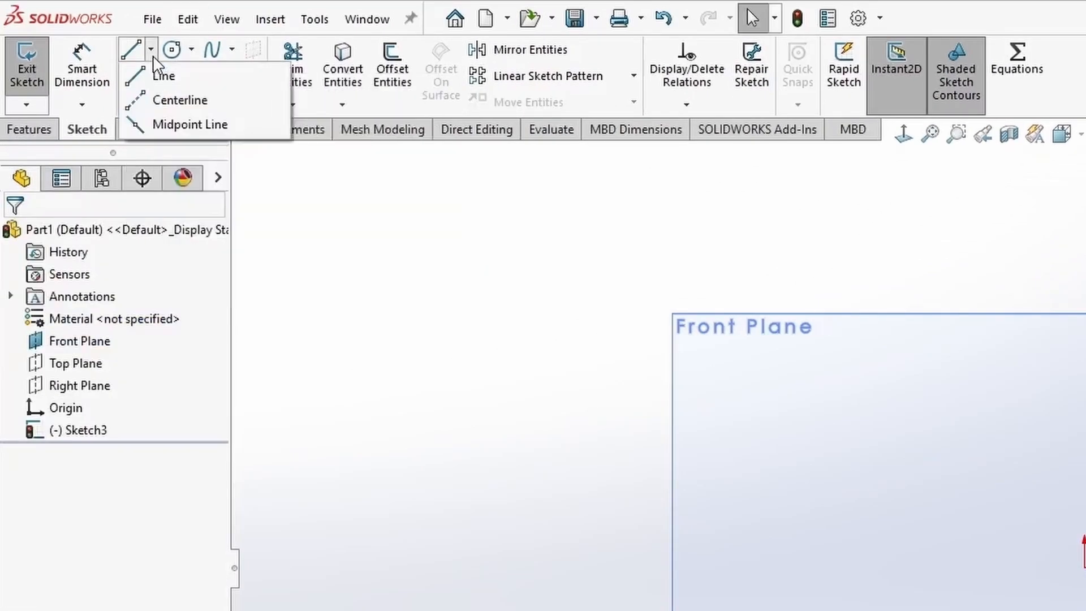
mouse_move(145, 76)
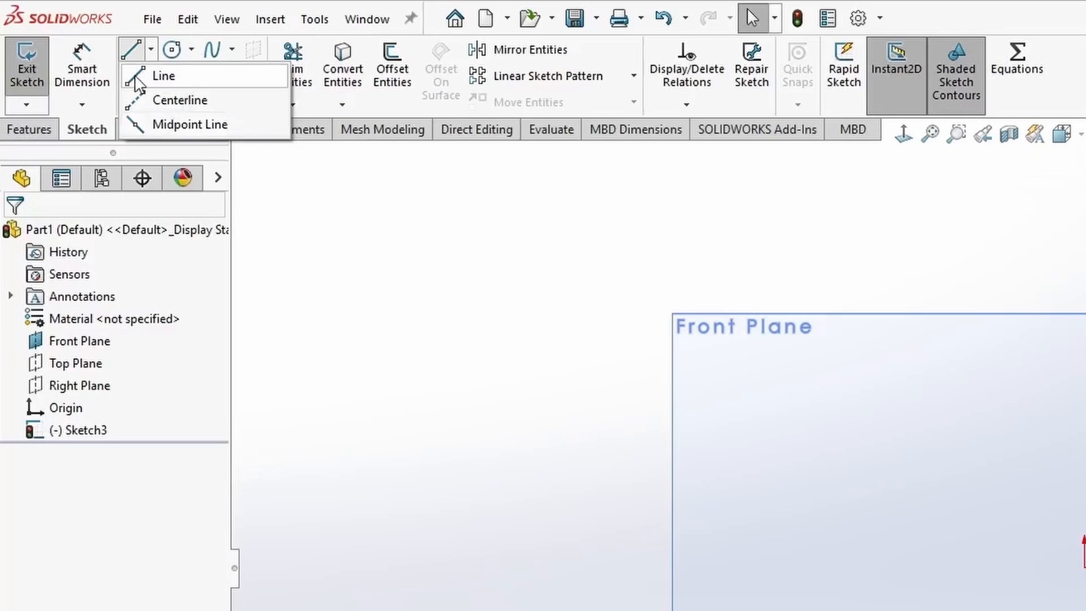
mouse_move(183, 133)
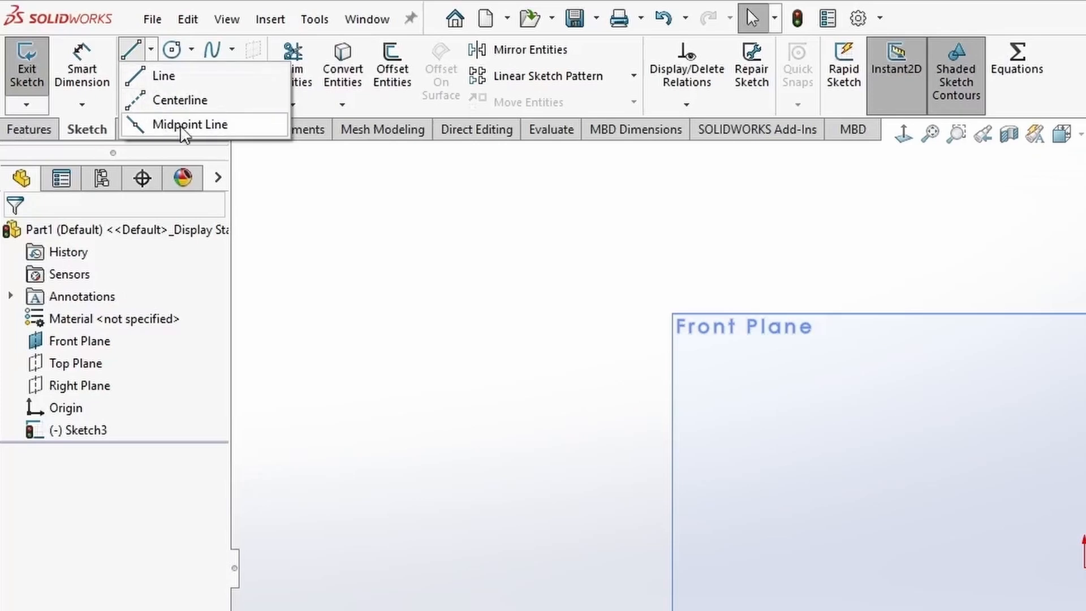
left_click(164, 75)
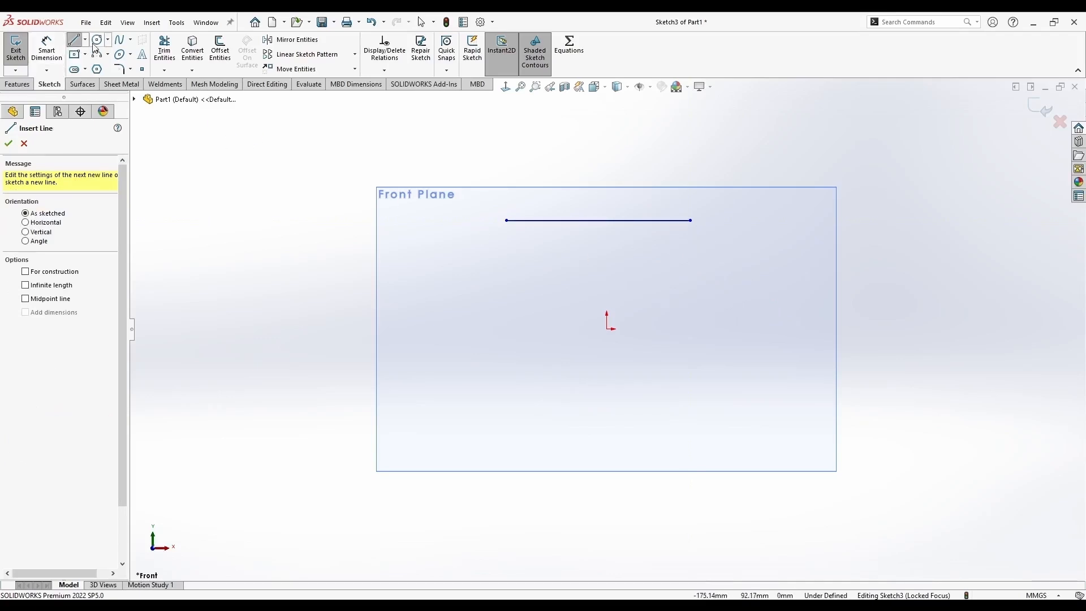
left_click(598, 220)
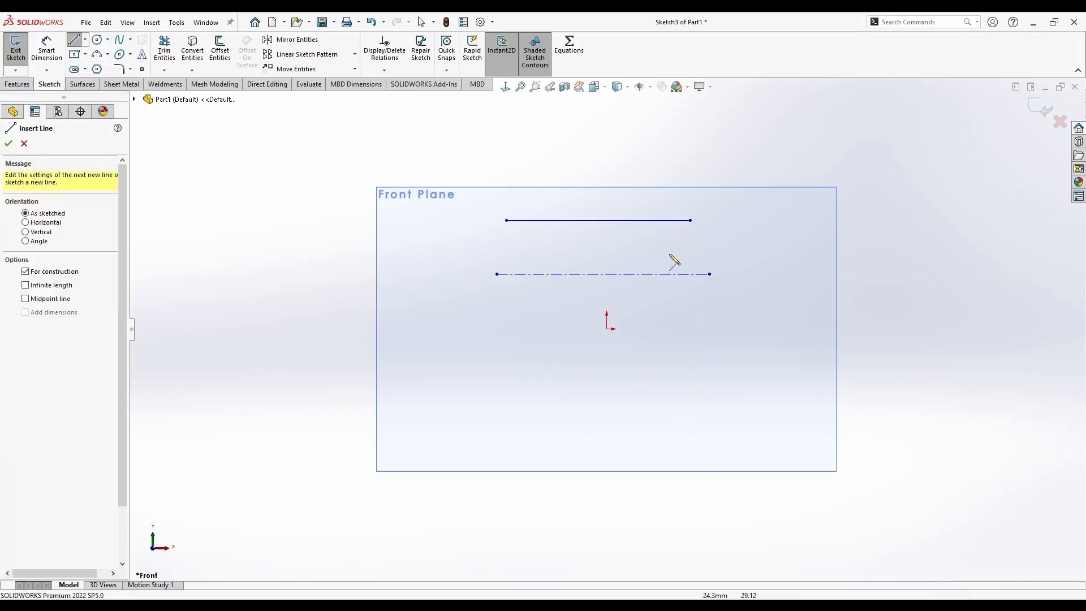
mouse_move(558, 278)
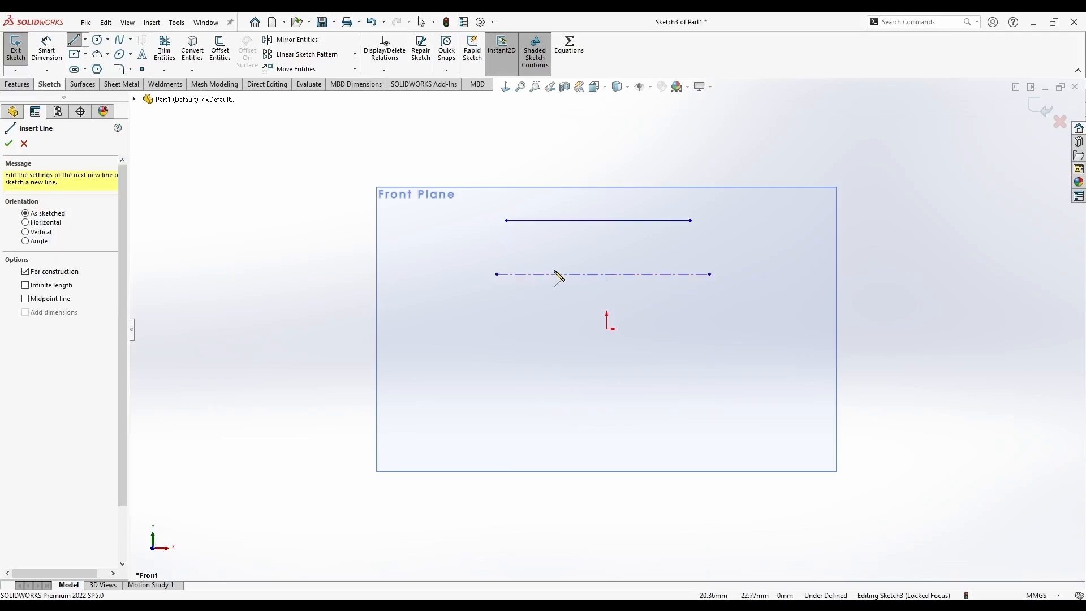
left_click(86, 39)
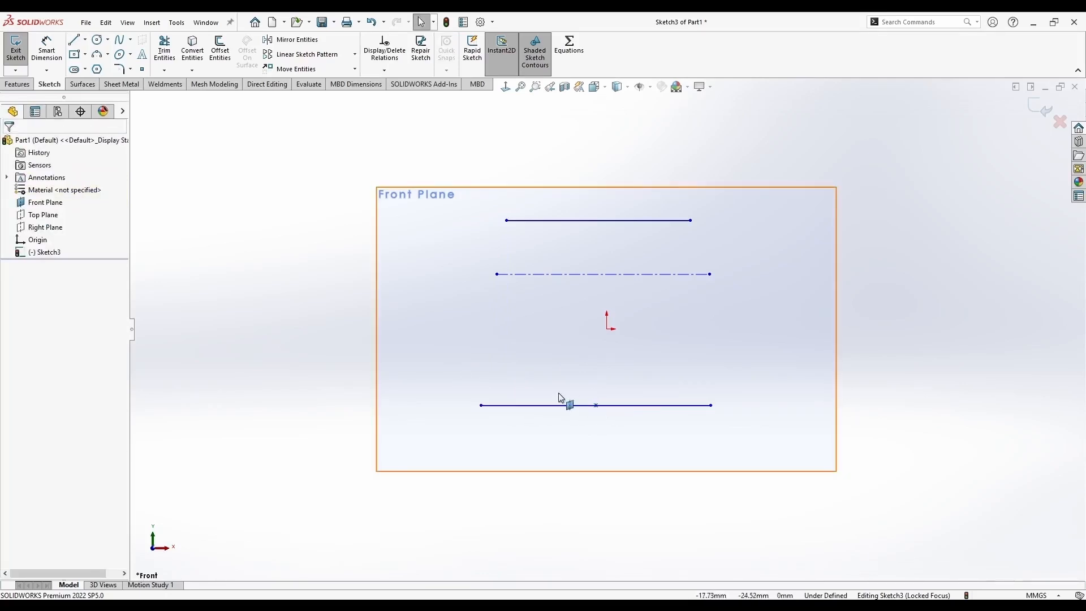
mouse_move(541, 230)
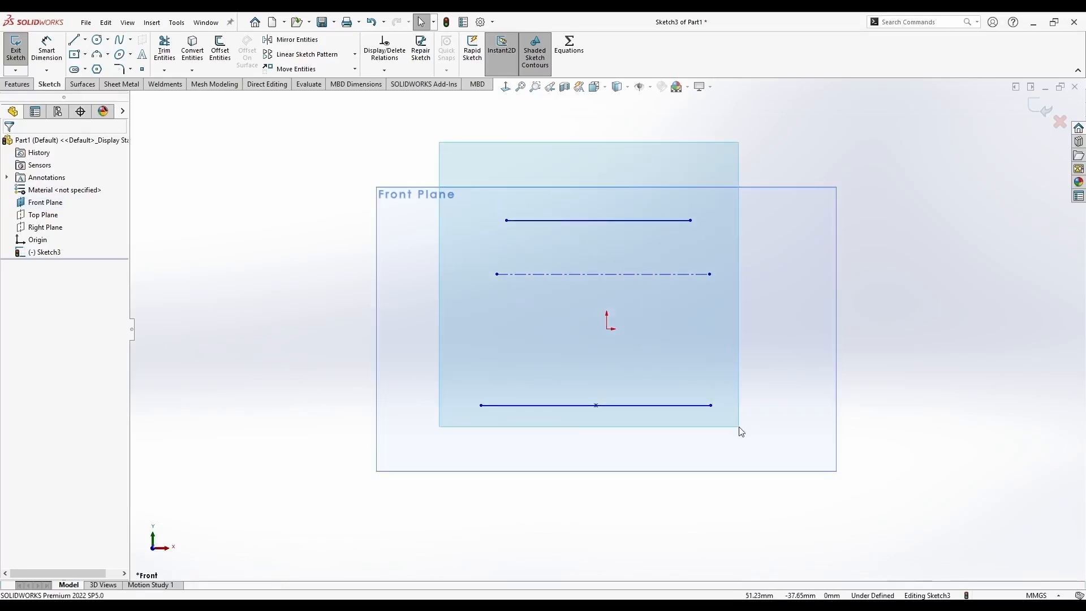
Draw a closed L-shaped profile, preview it with Extruded Boss/Base, then cancel
left_click(86, 39)
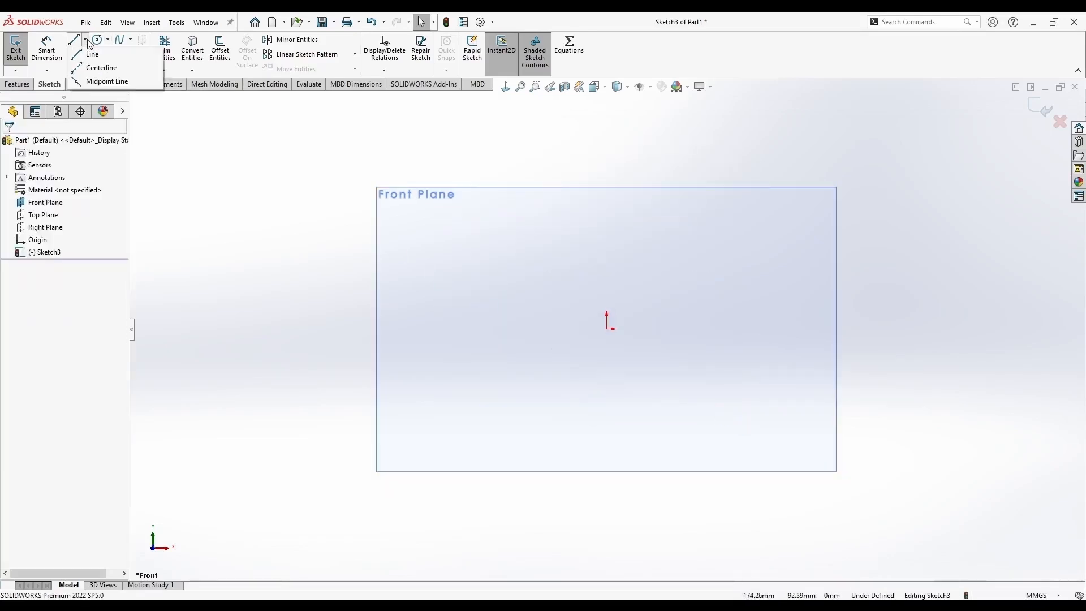
mouse_move(101, 67)
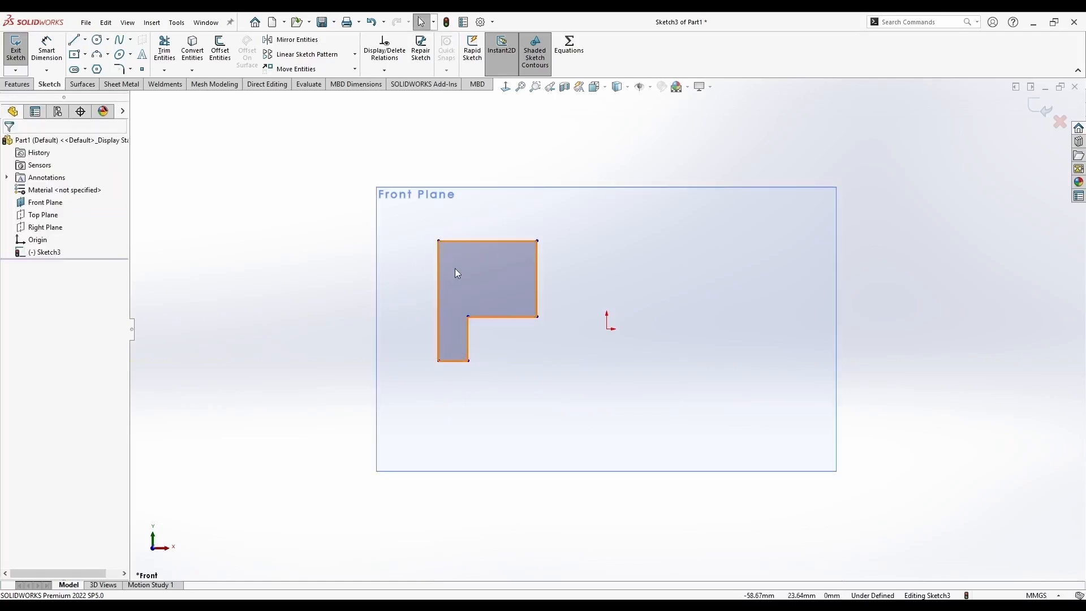
left_click(74, 40)
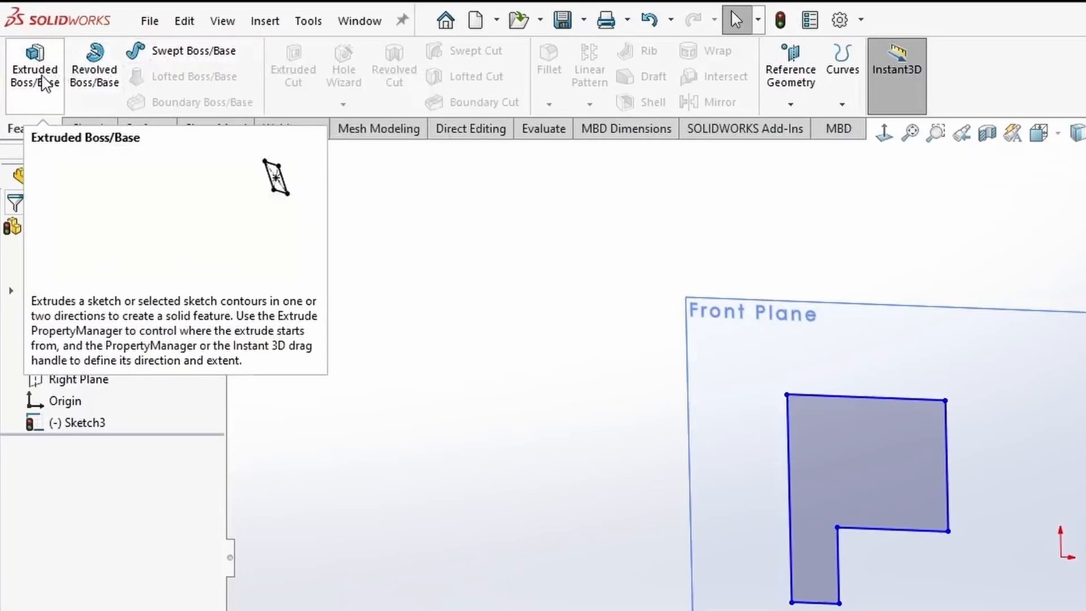
left_click(35, 66)
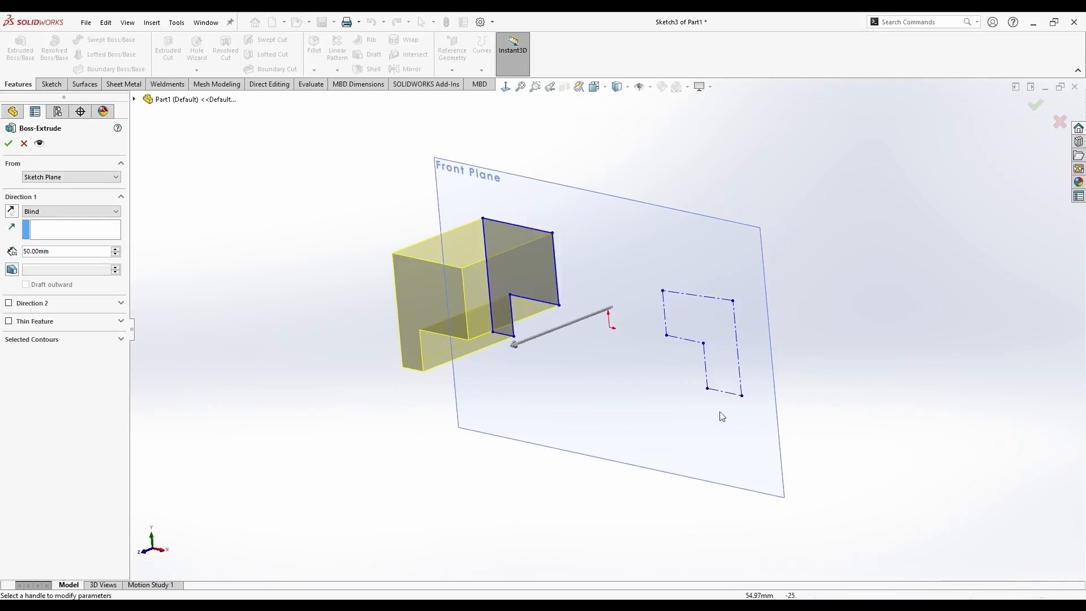
left_click(24, 143)
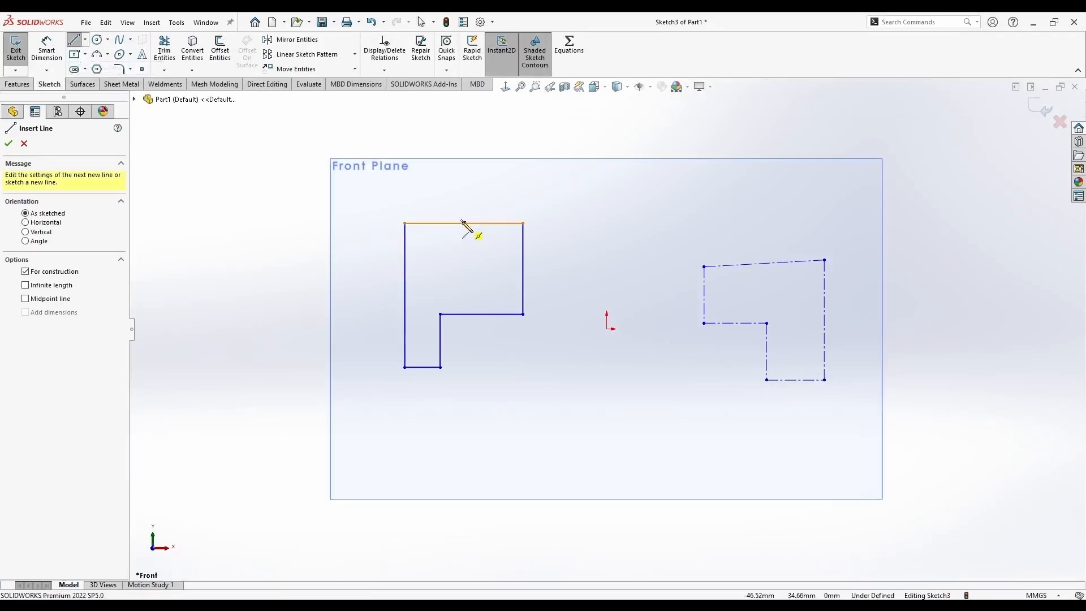
left_click(8, 143)
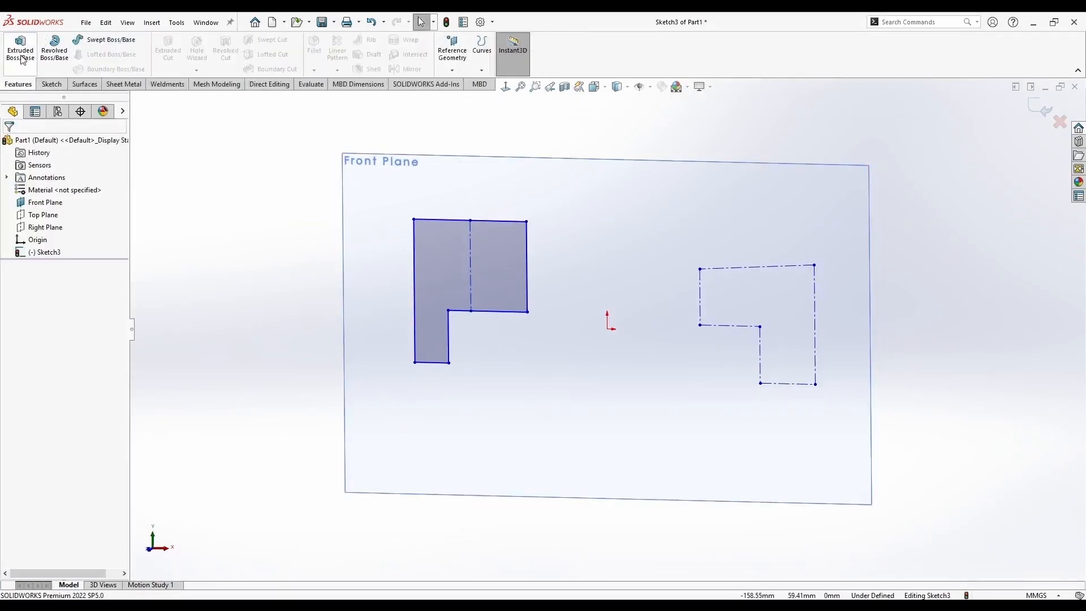
left_click(20, 50)
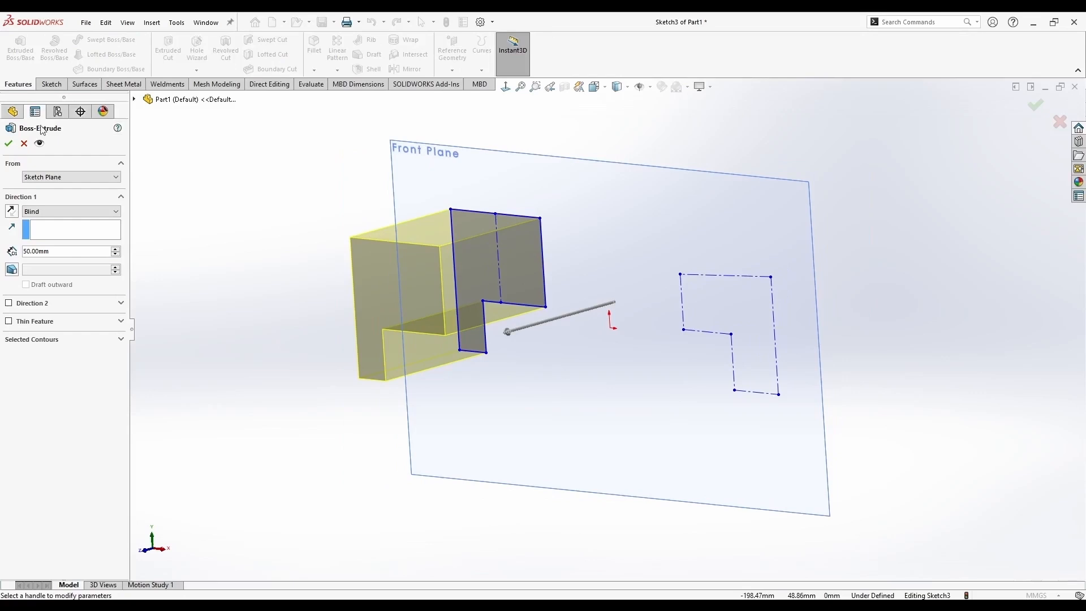
left_click(23, 143)
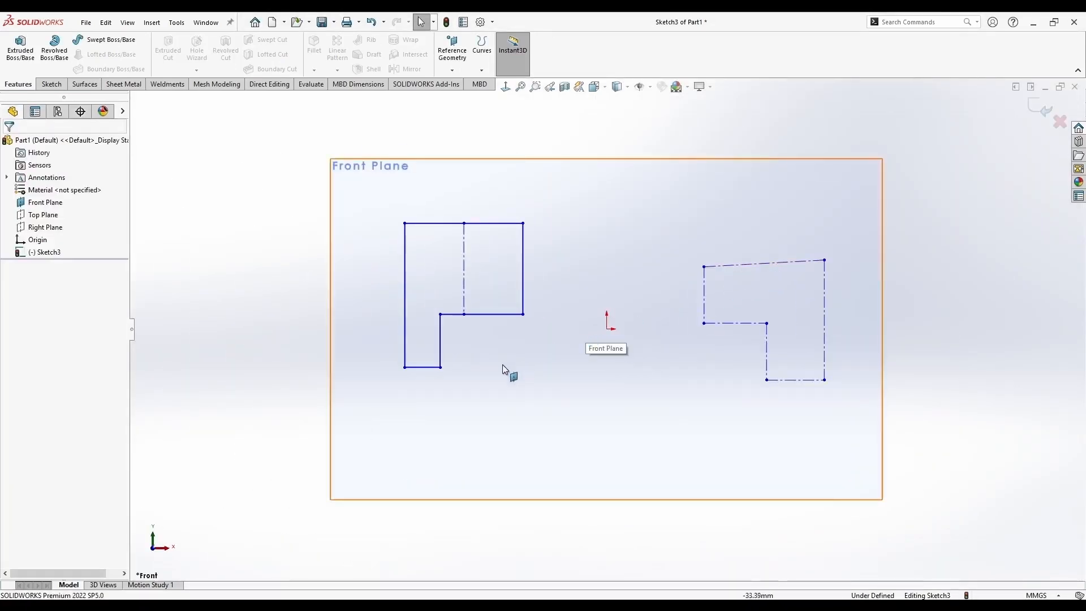
mouse_move(361, 313)
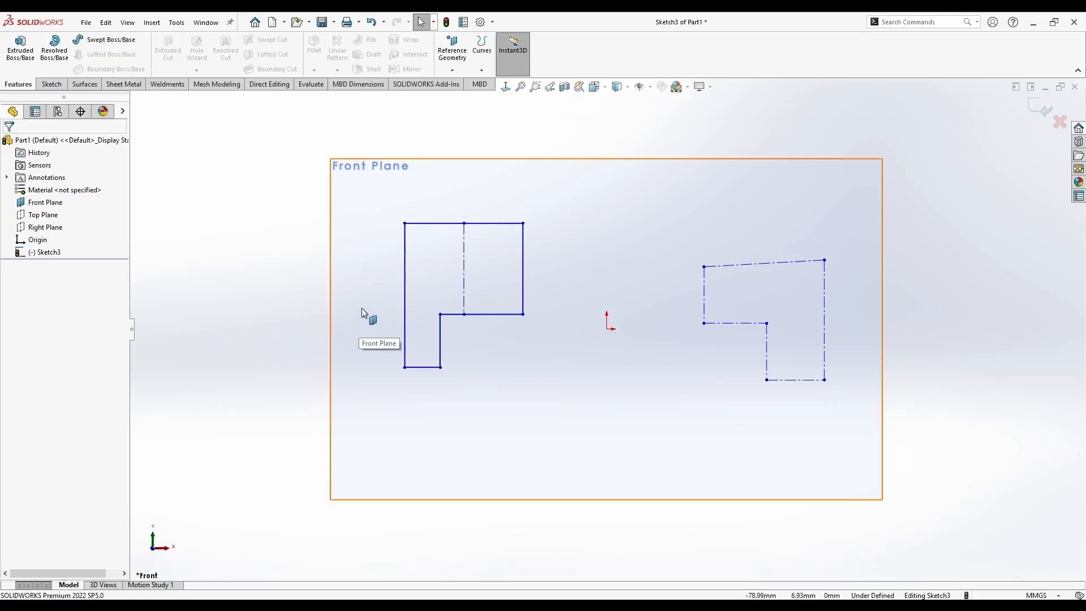
mouse_move(738, 295)
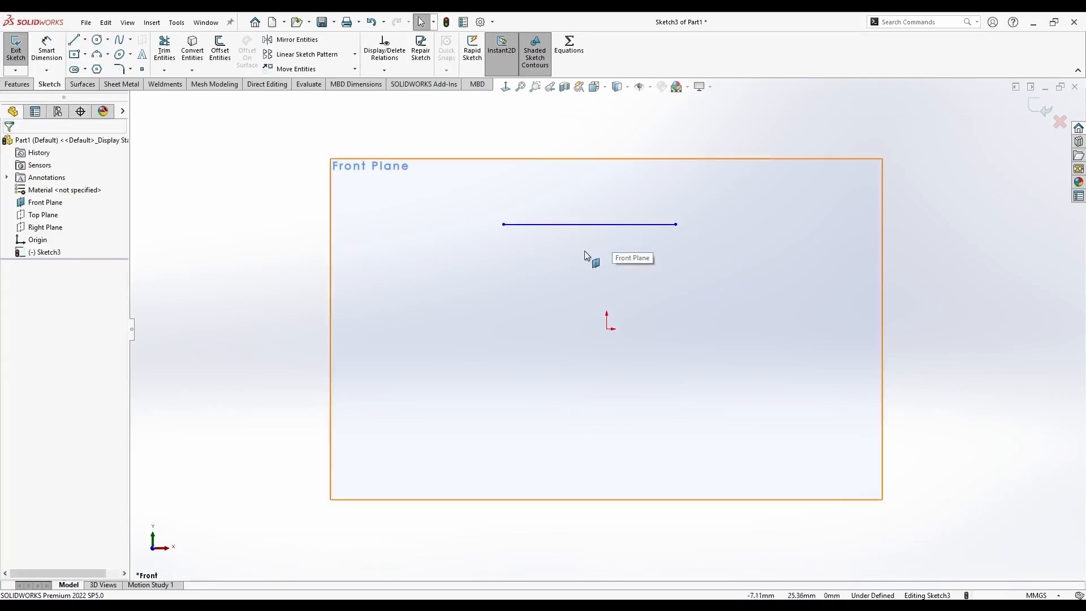
mouse_move(550, 235)
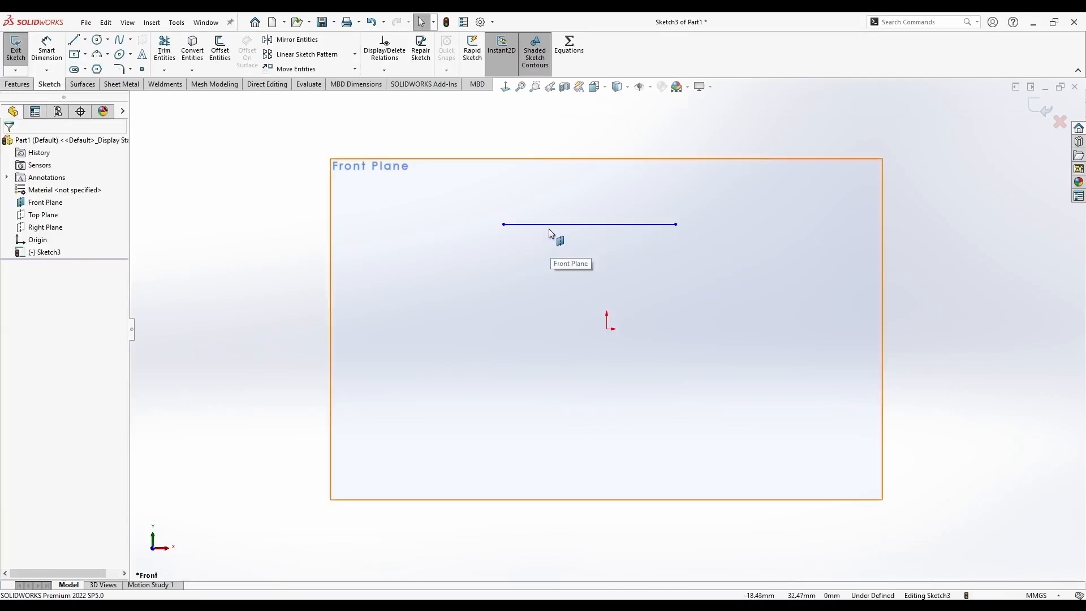
Convert the top horizontal line to construction geometry and draw a shorter solid line below
left_click(589, 224)
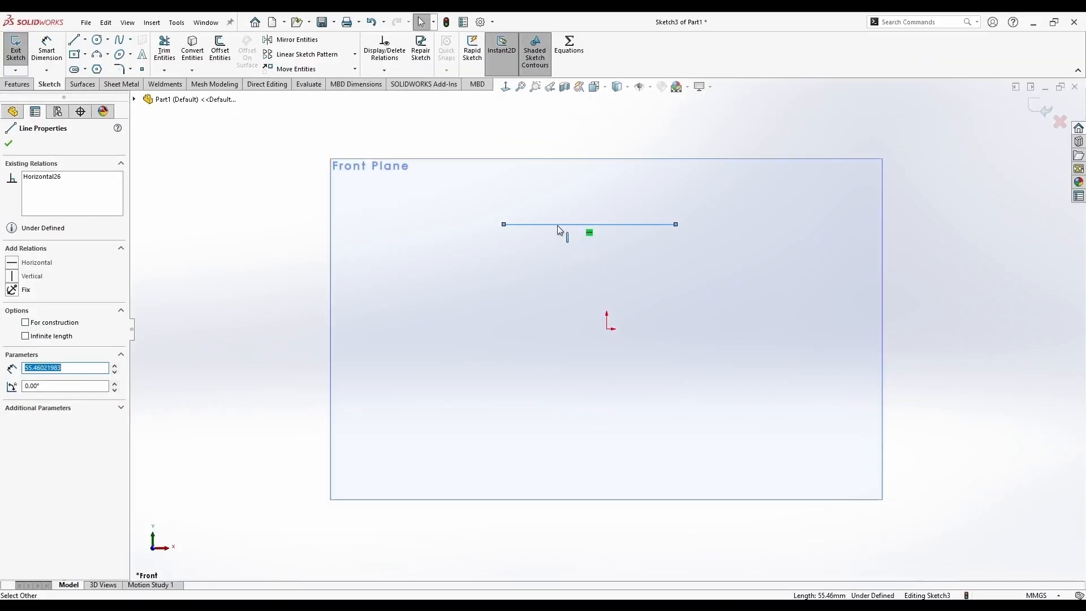
right_click(558, 230)
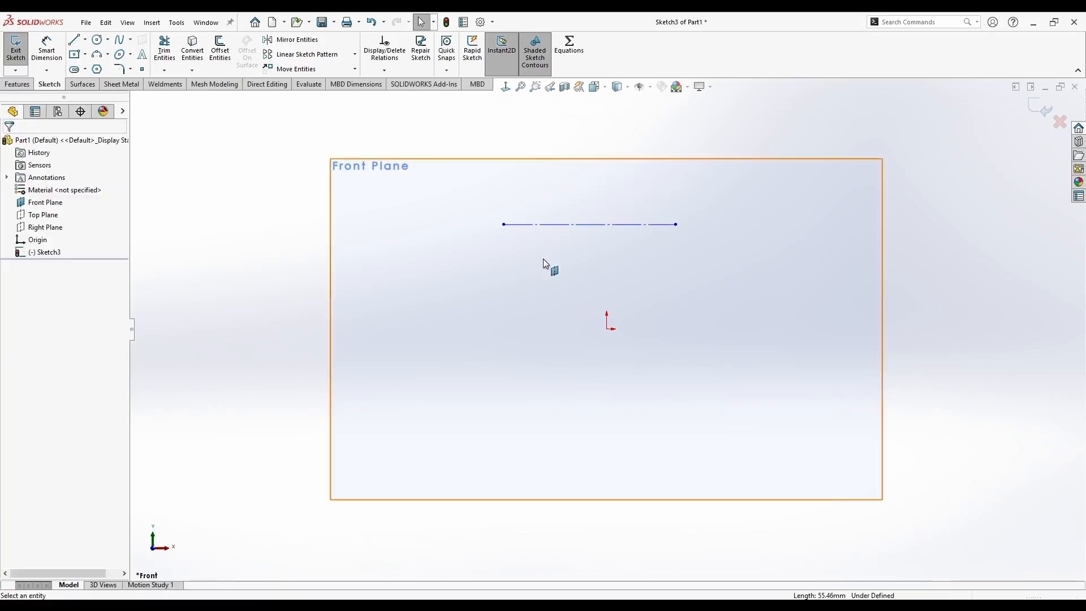
left_click(74, 39)
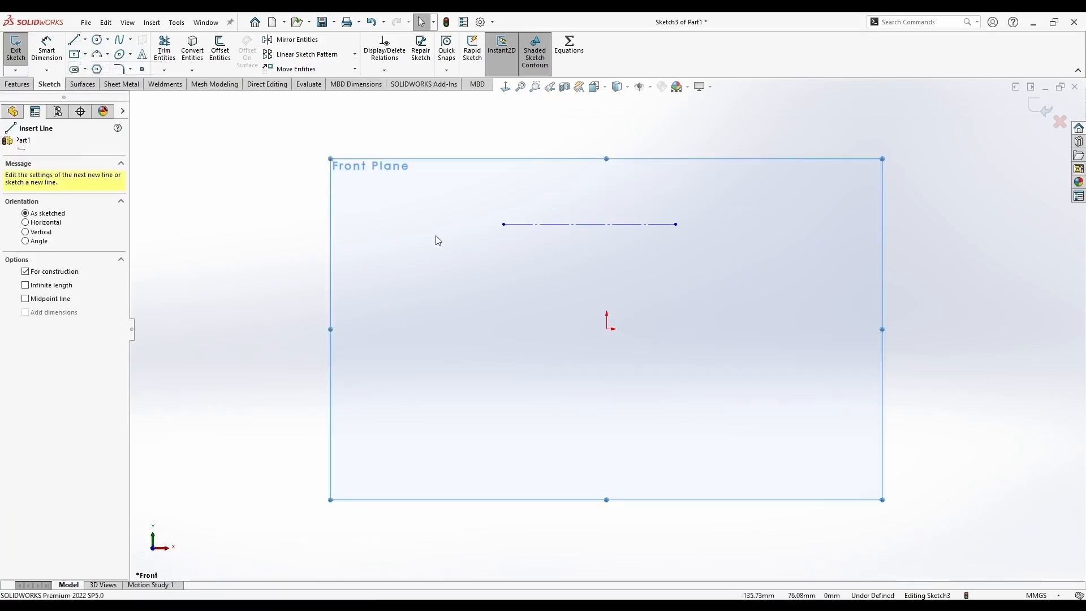
left_click(586, 279)
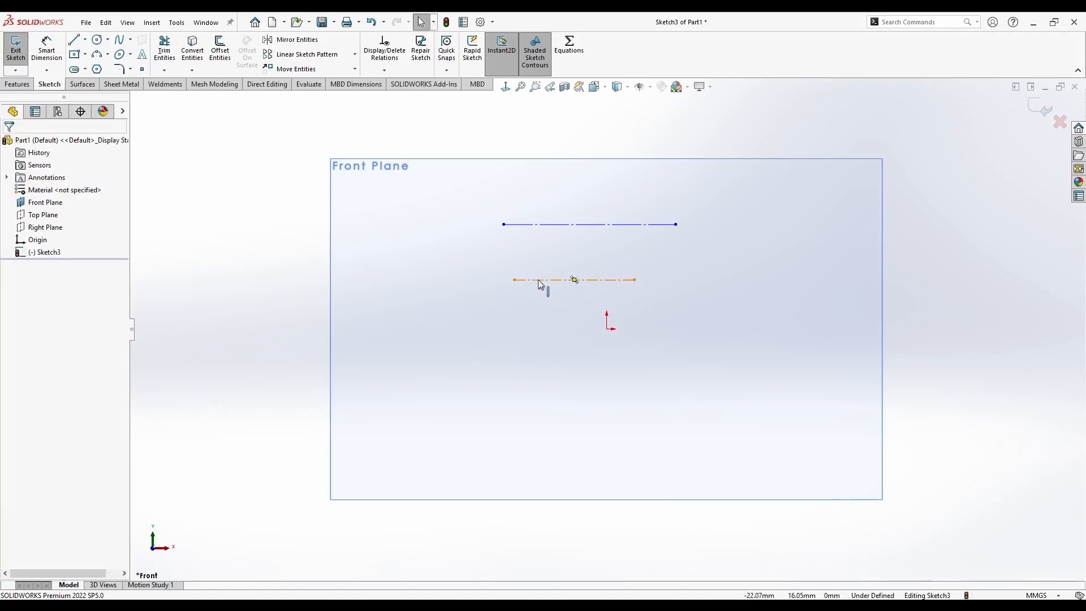
left_click(540, 280)
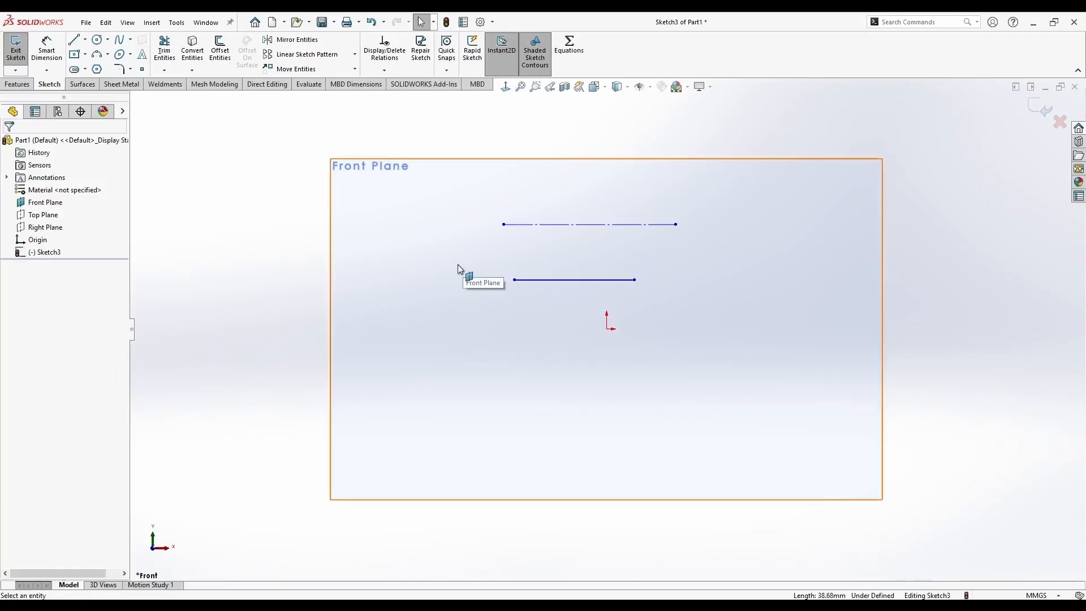
mouse_move(546, 234)
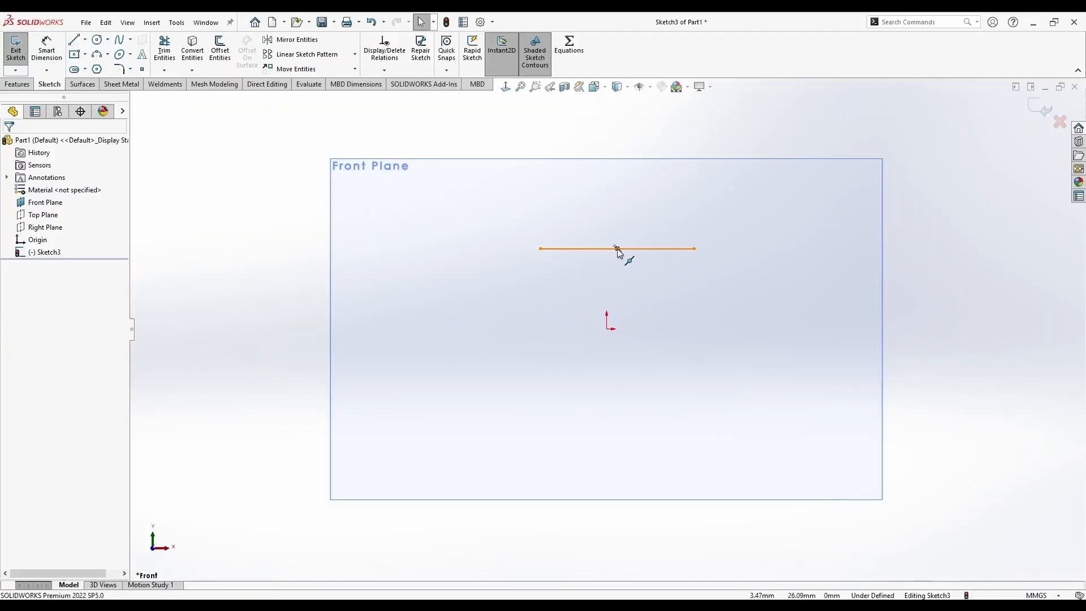
mouse_move(618, 253)
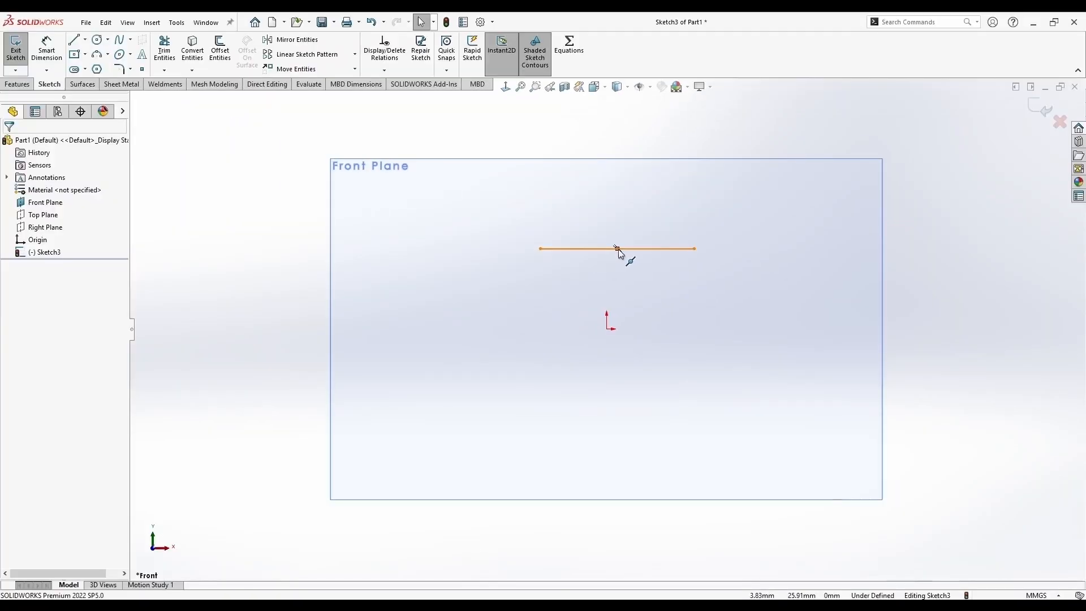
Replace the horizontal lines with two roughly parallel angled lines rising to the right
left_click(46, 201)
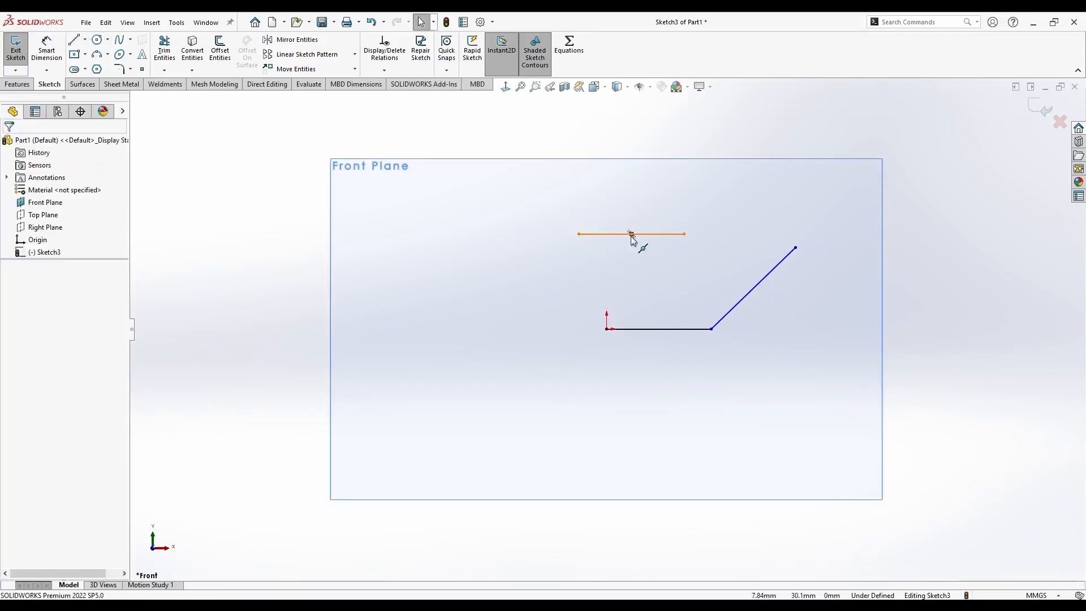
left_click(630, 234)
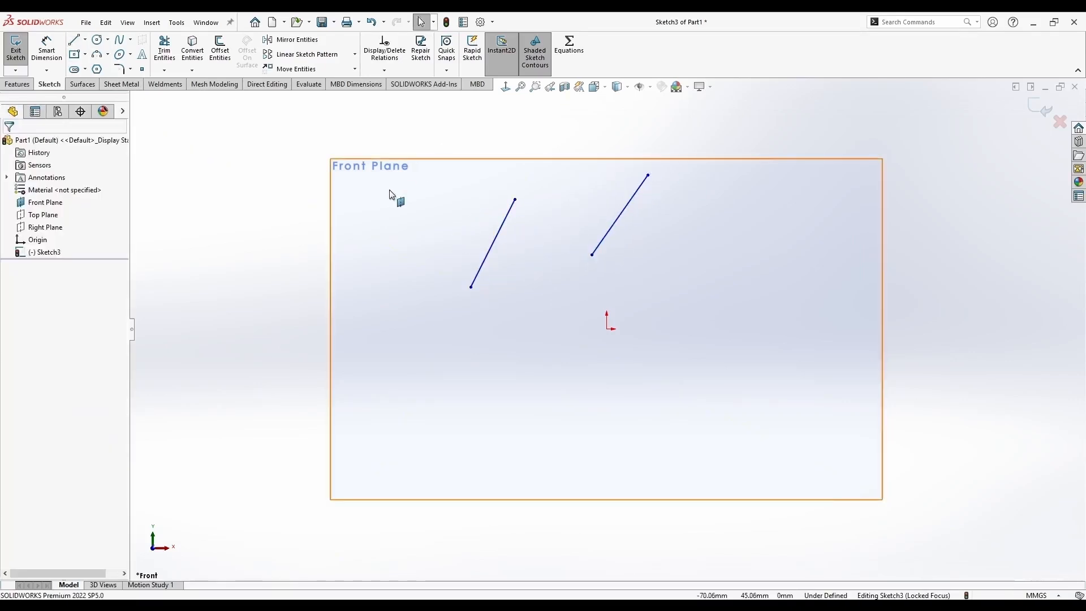
mouse_move(460, 234)
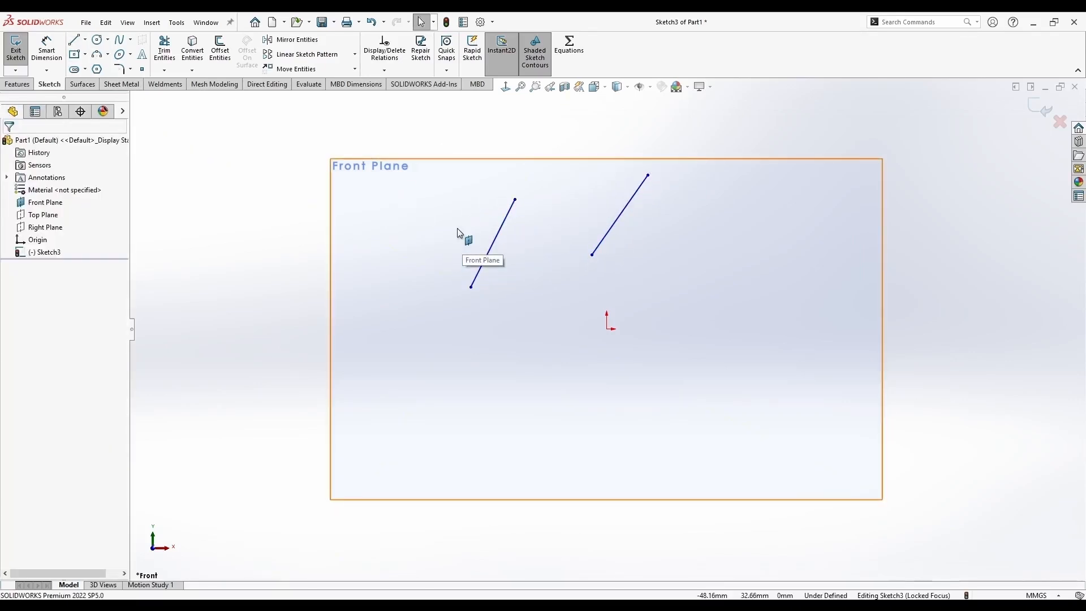
mouse_move(527, 243)
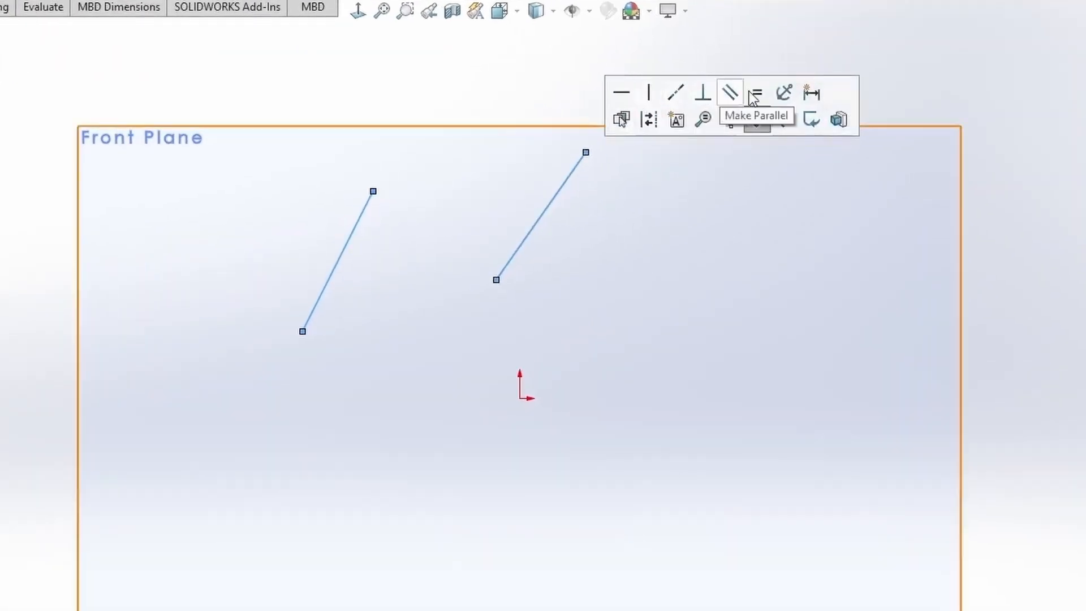
mouse_move(621, 93)
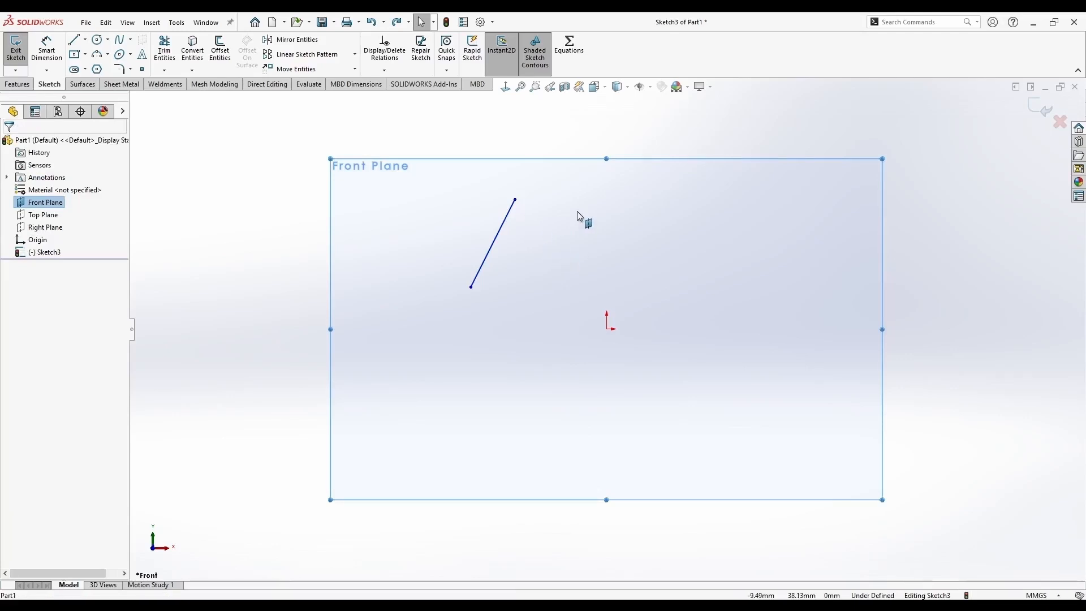
mouse_move(587, 227)
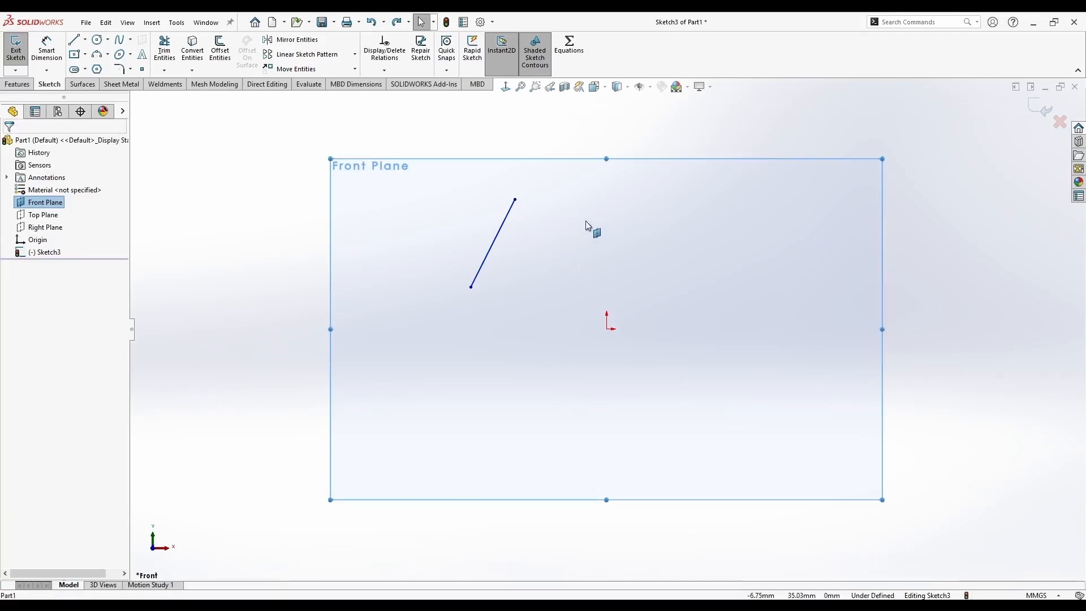
mouse_move(526, 299)
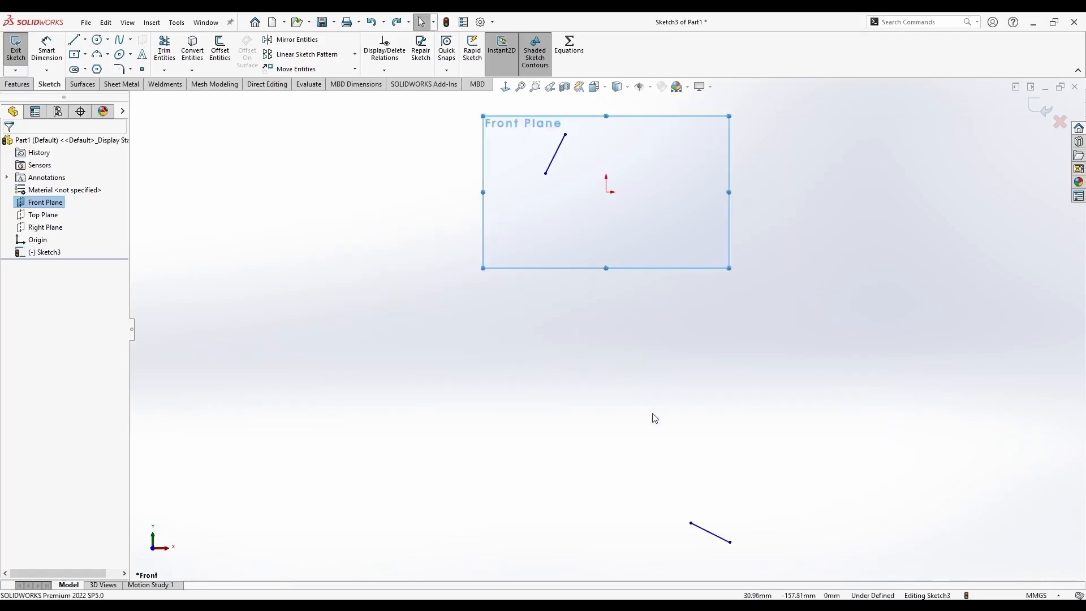
mouse_move(968, 552)
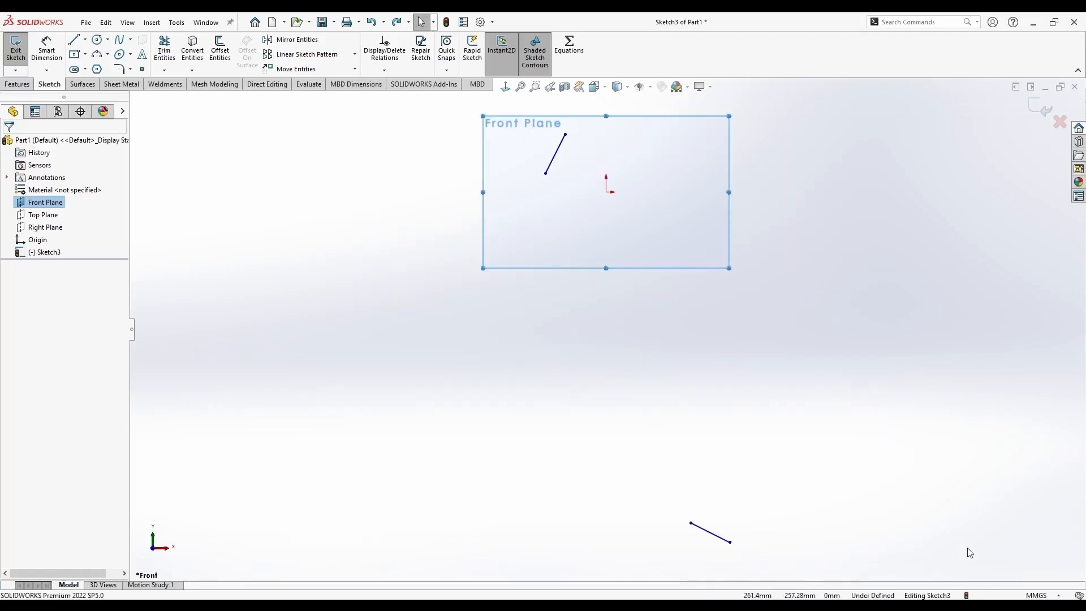
Draw two separate short line segments, one vertical and one horizontal
left_click(689, 524)
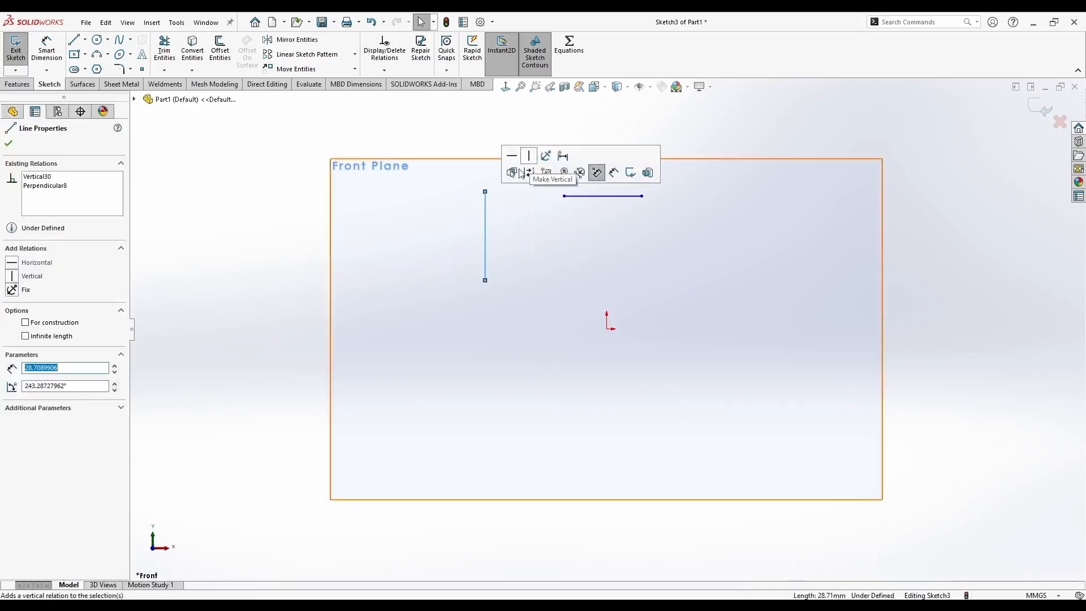
Make the first line vertical and constrain the horizontal line perpendicular to it
left_click(521, 229)
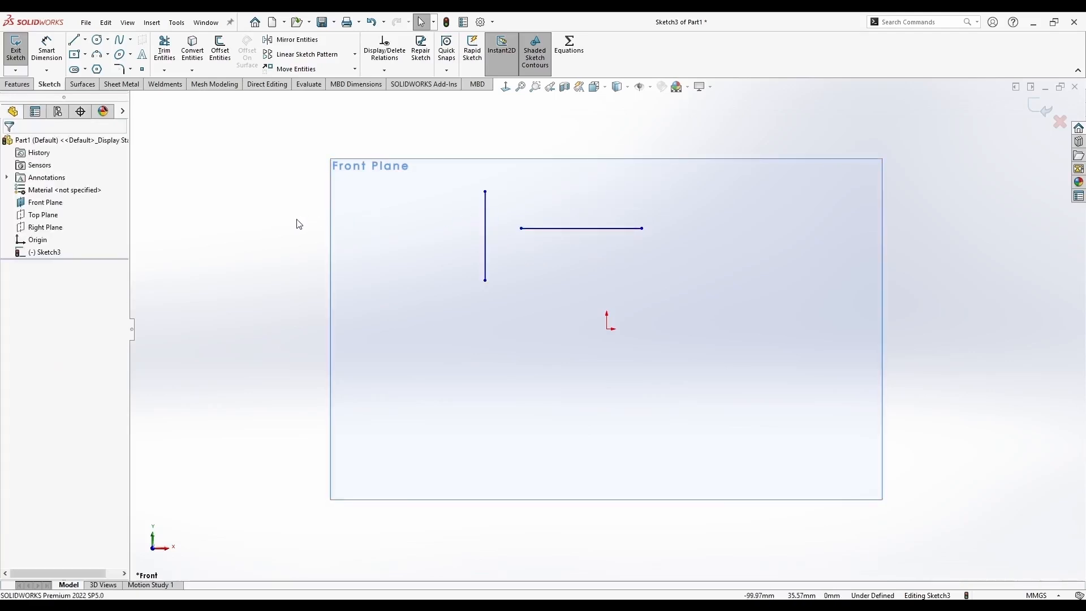
left_click(580, 228)
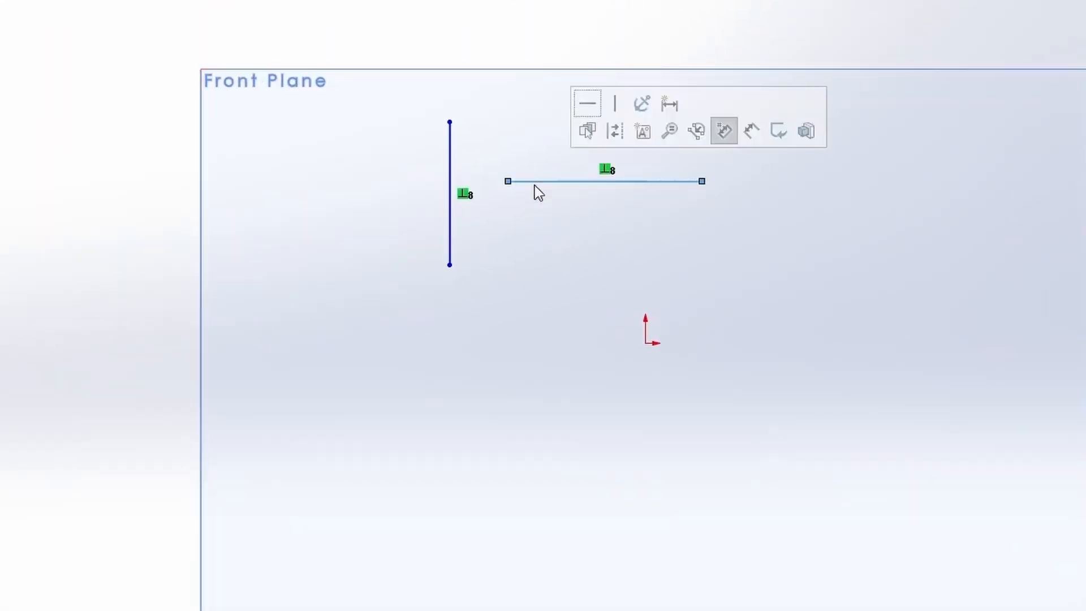
mouse_move(615, 302)
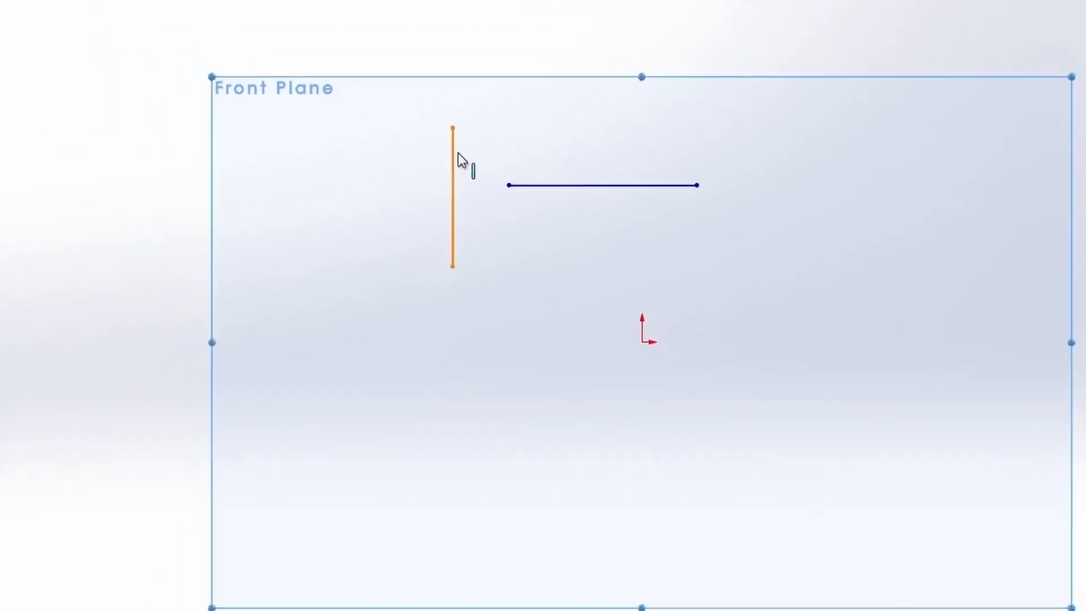
left_click(452, 201)
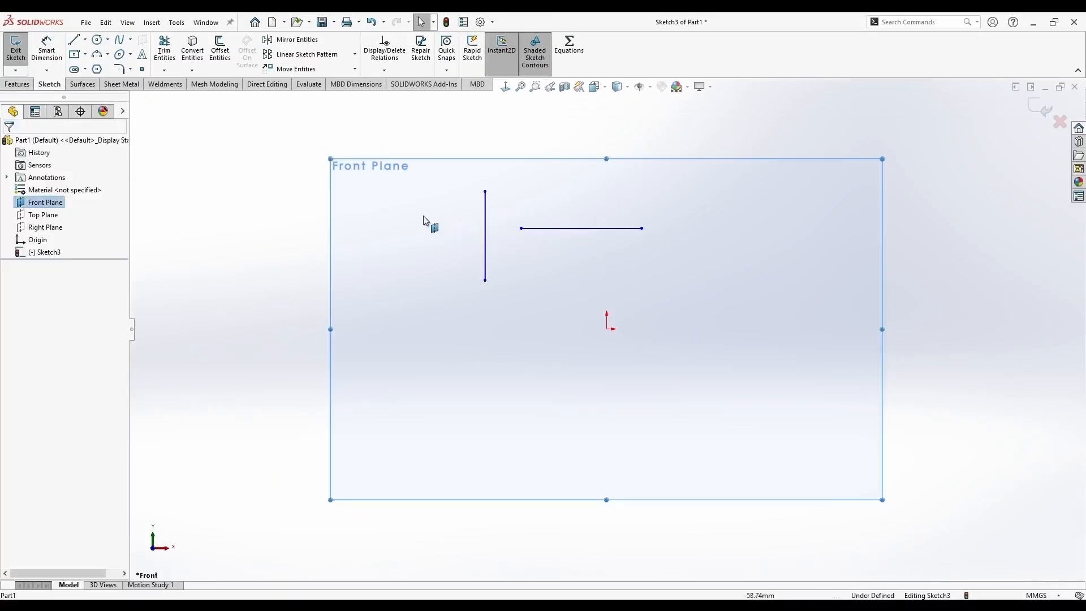
Make line endpoints coincident, including the diagonal's end, forming a straight section with a rising arm
left_click(534, 247)
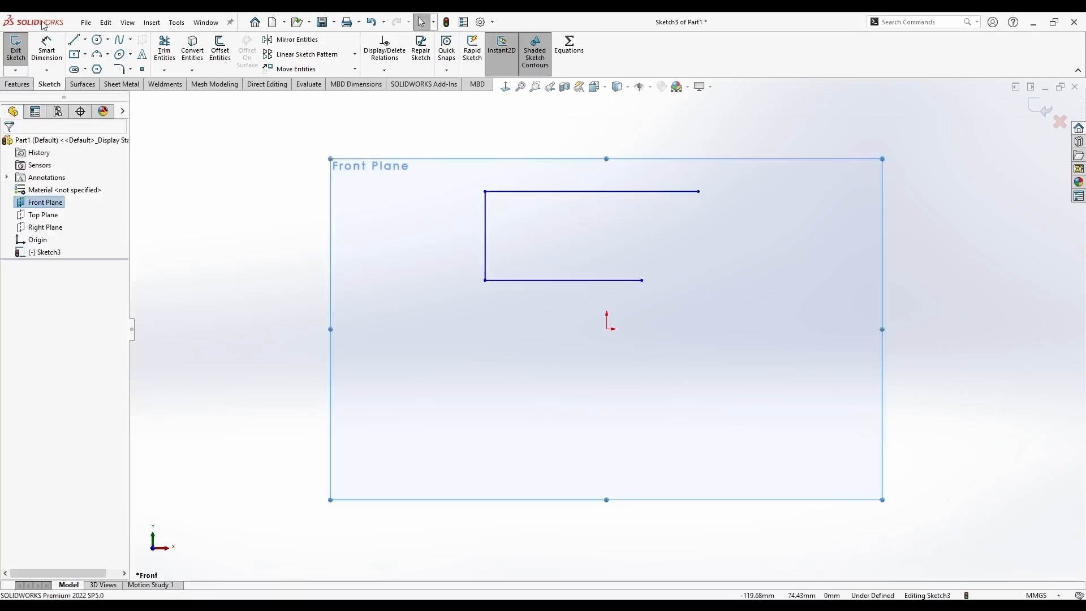
left_click(485, 239)
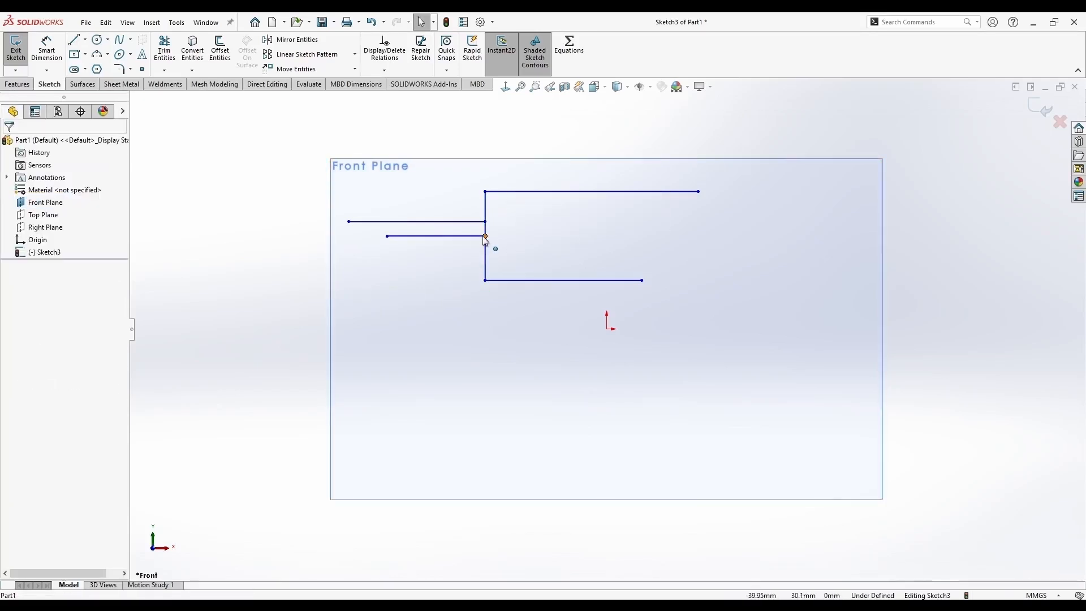
mouse_move(460, 298)
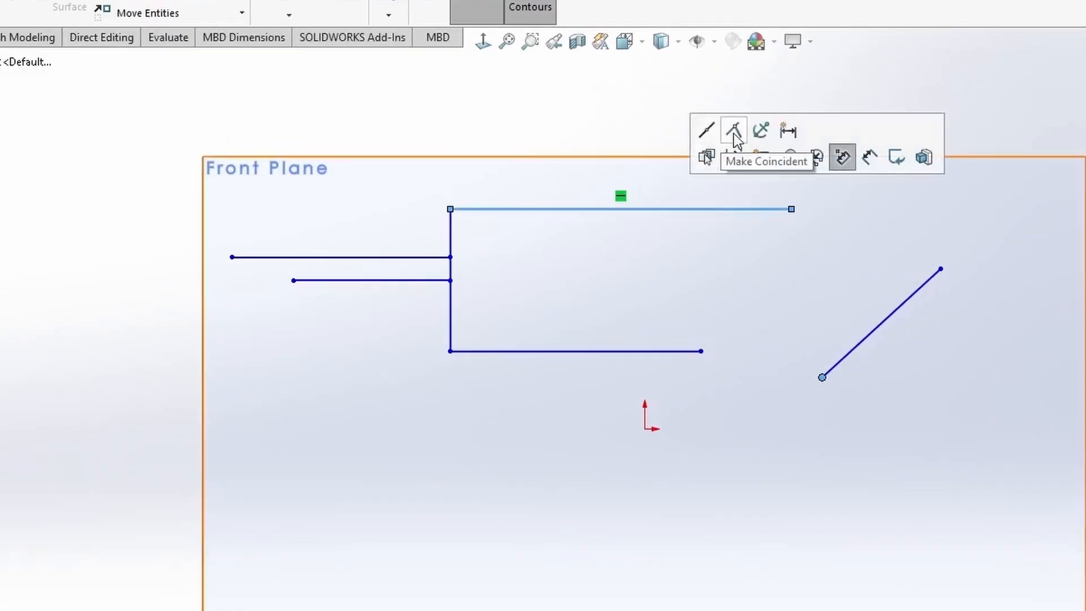
left_click(733, 130)
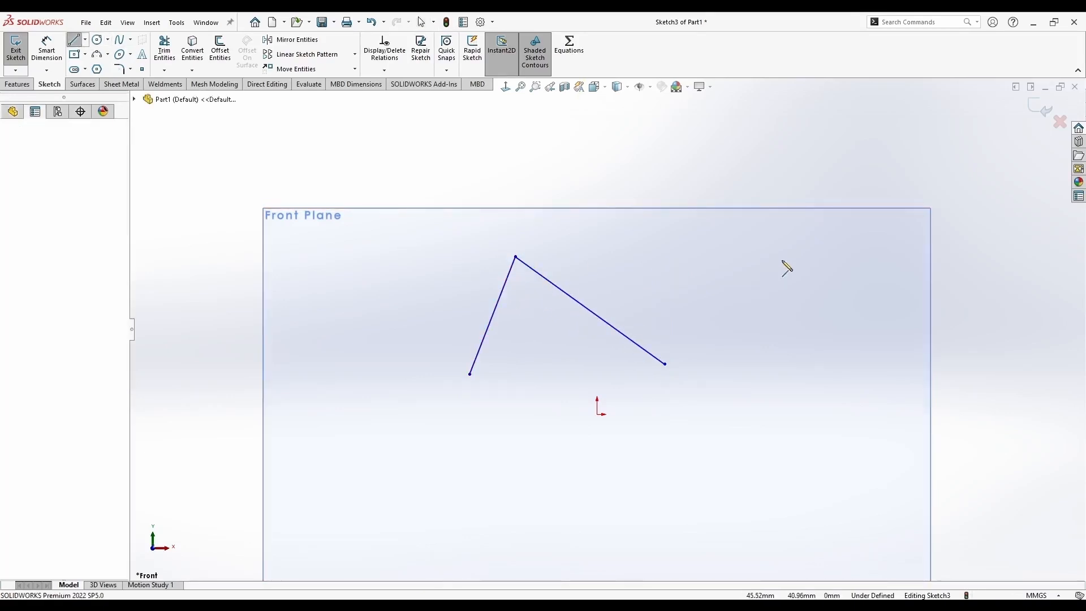
left_click(592, 312)
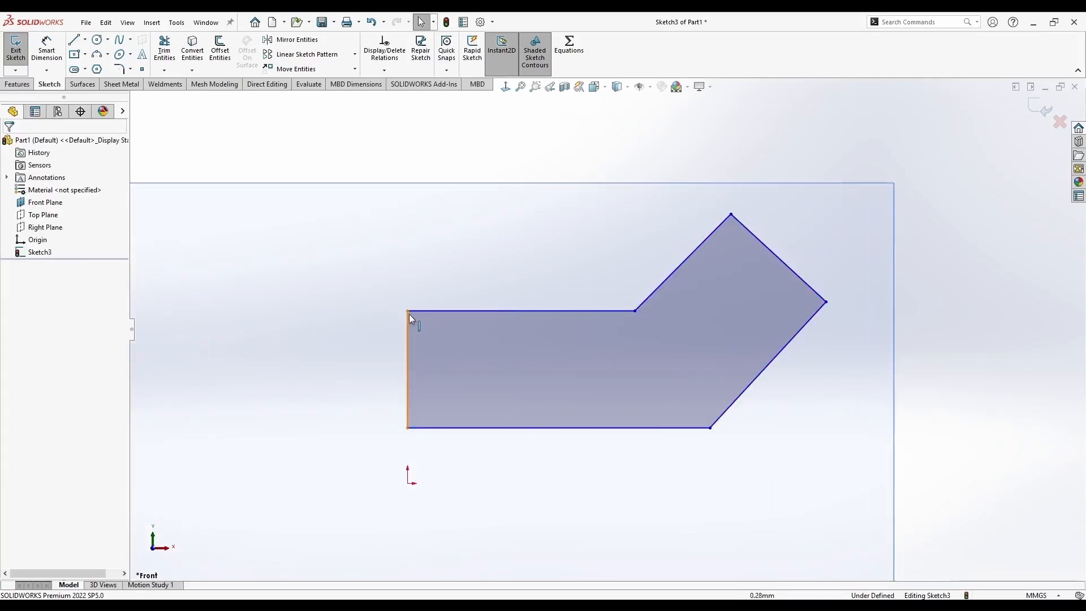
mouse_move(824, 305)
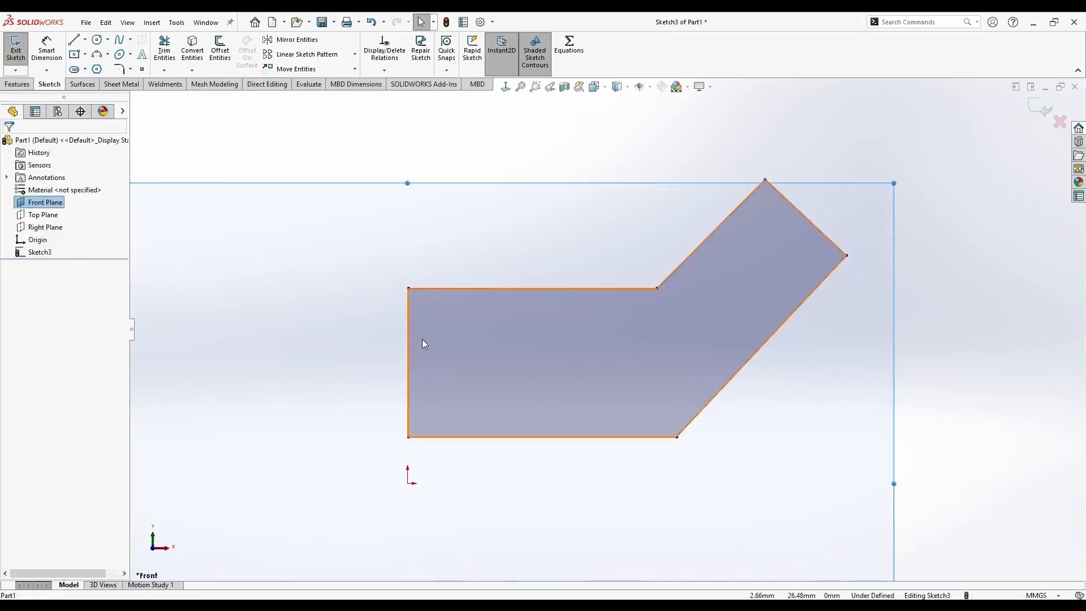
Select the bent profile's top edge to confirm its Horizontal relation, then clear the selection
left_click(277, 346)
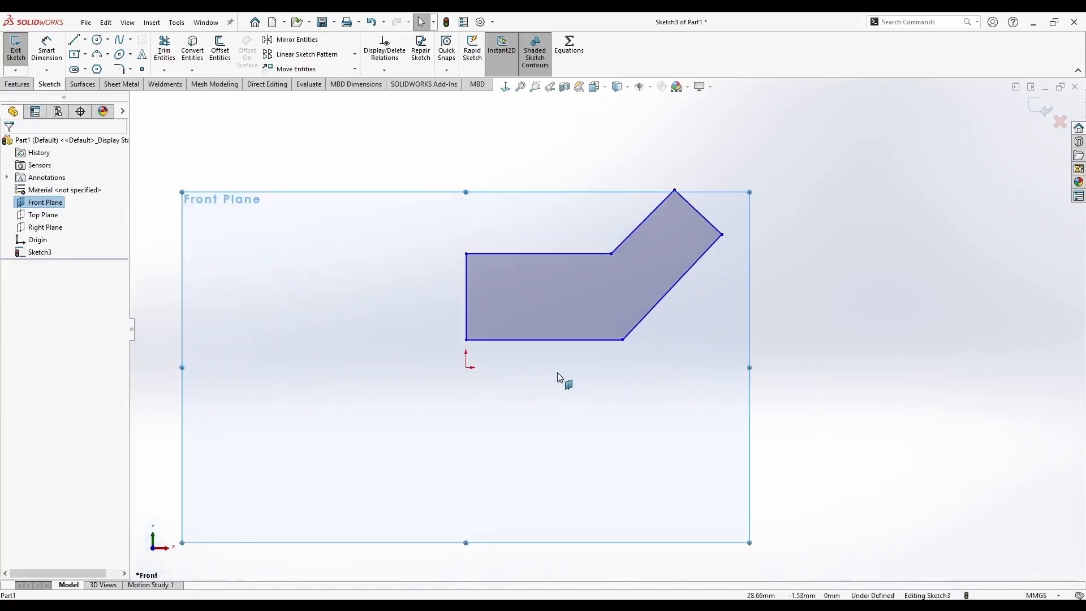
mouse_move(541, 251)
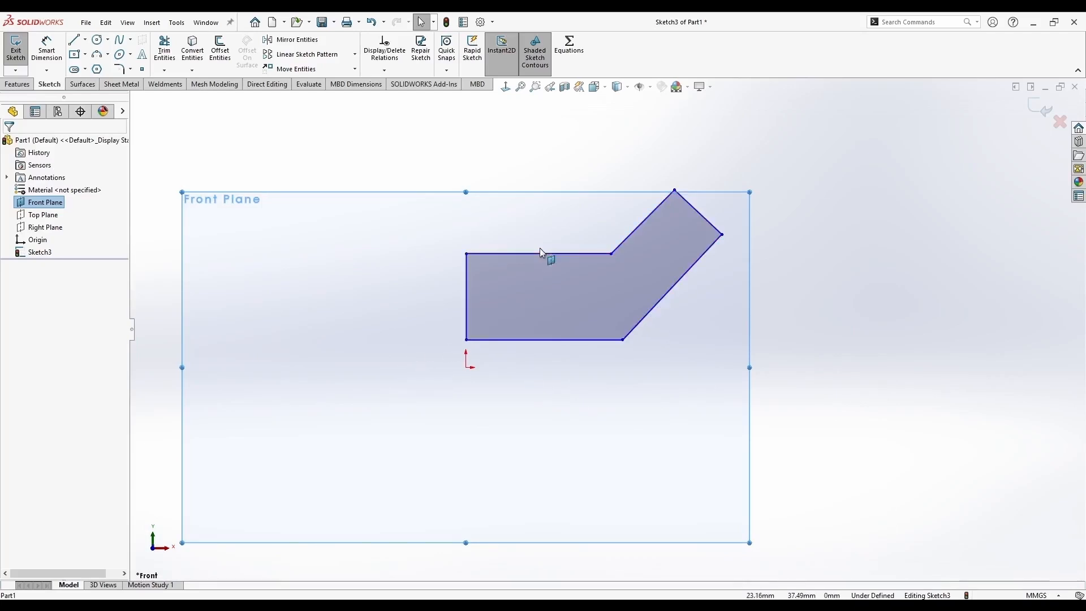
left_click(539, 254)
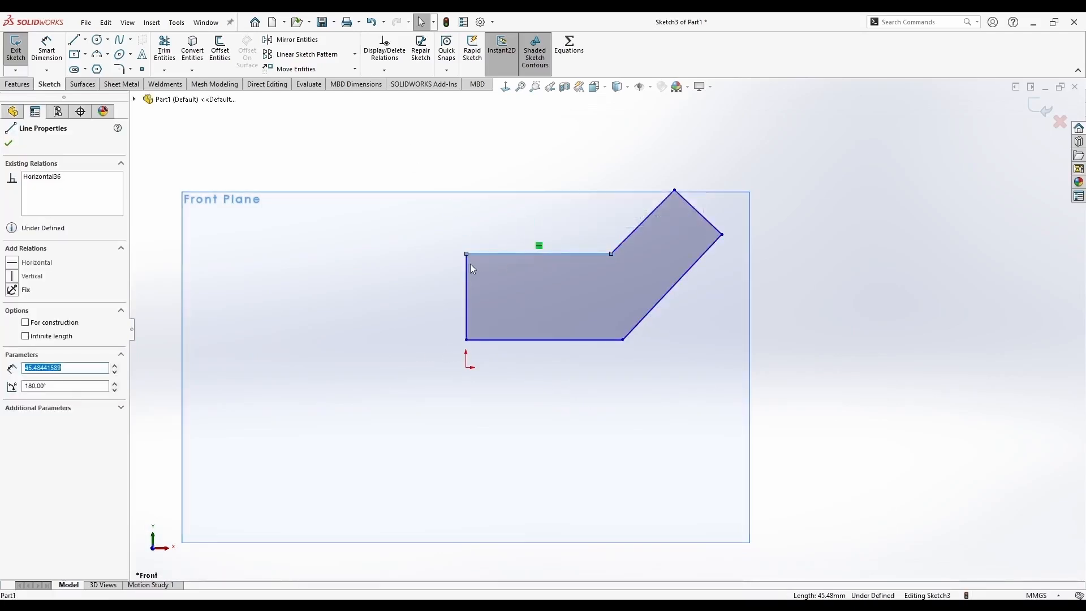
left_click(9, 144)
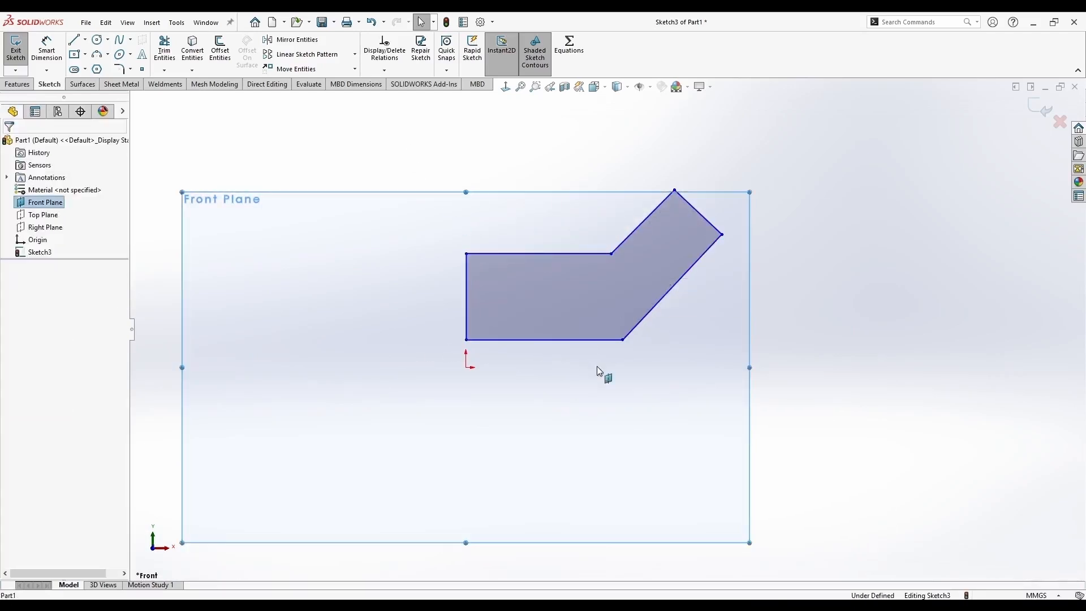
List all relations in Sketch3 via Display/Delete Relations and delete every one
right_click(599, 370)
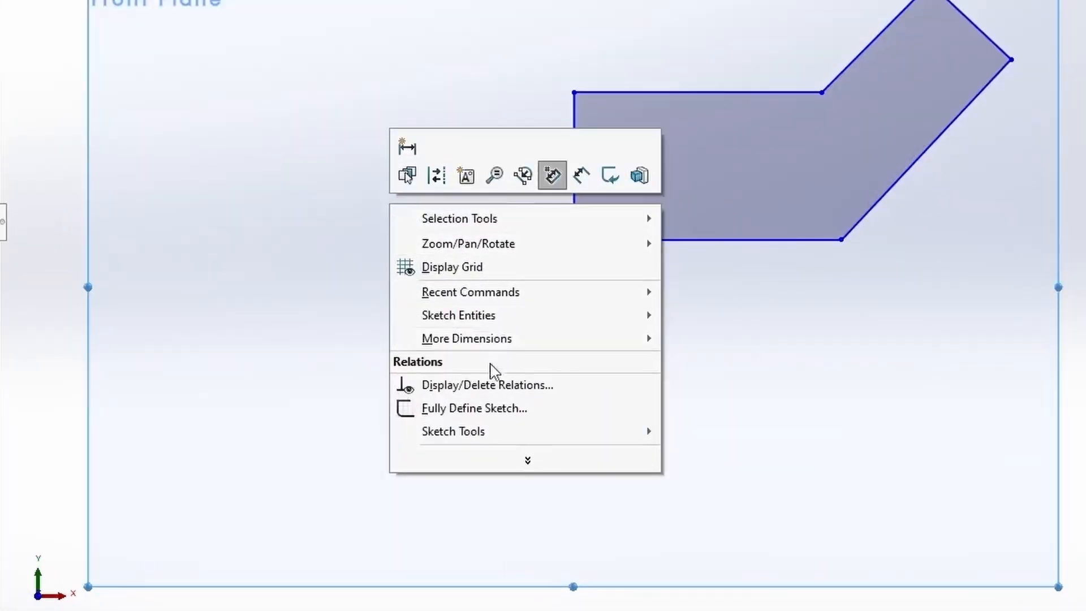
left_click(487, 385)
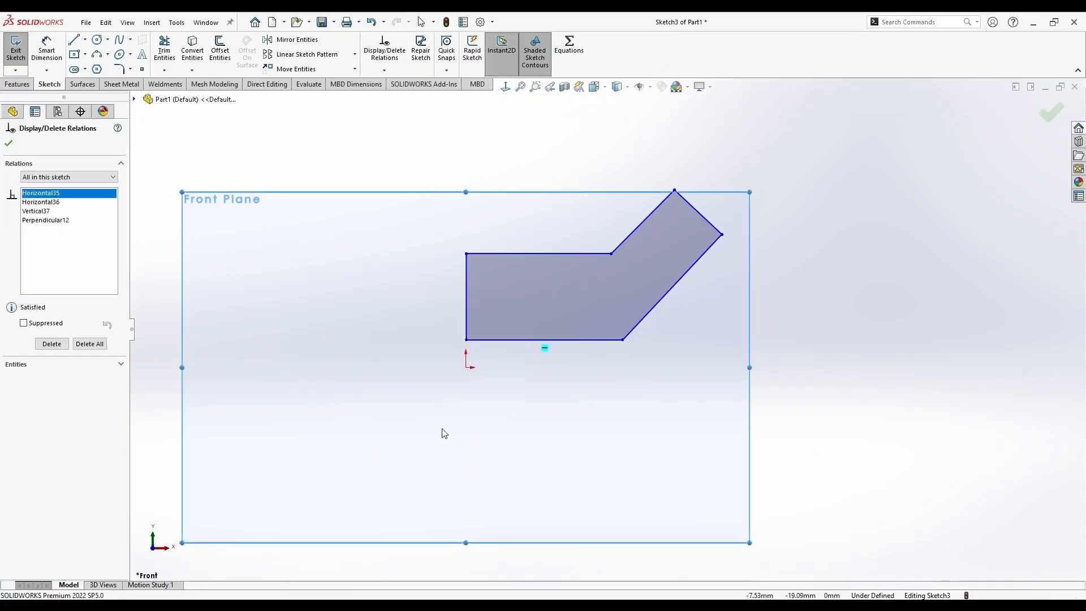
left_click(68, 177)
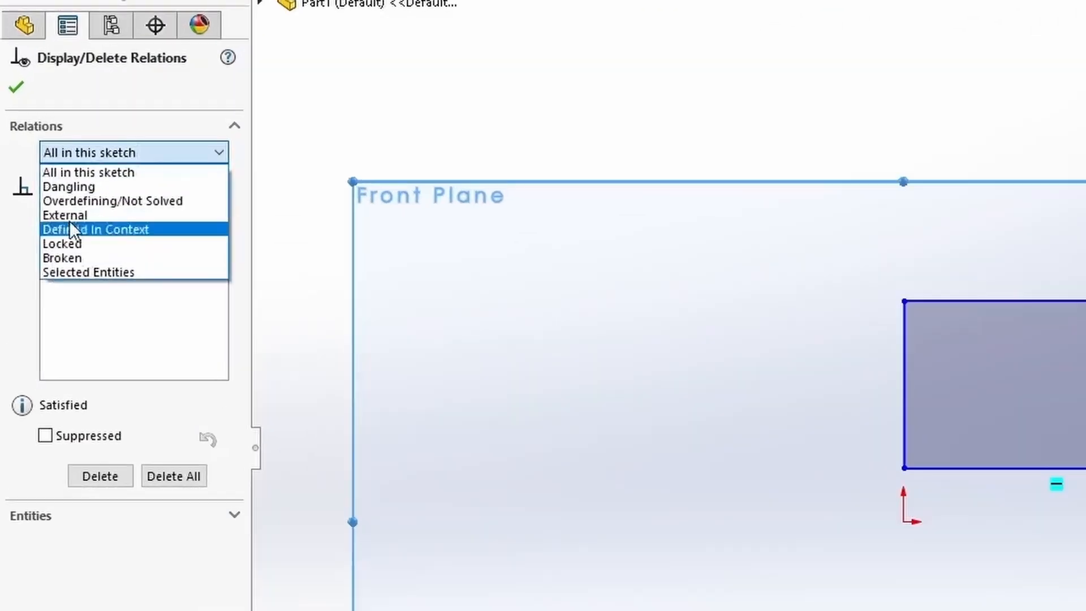
mouse_move(88, 172)
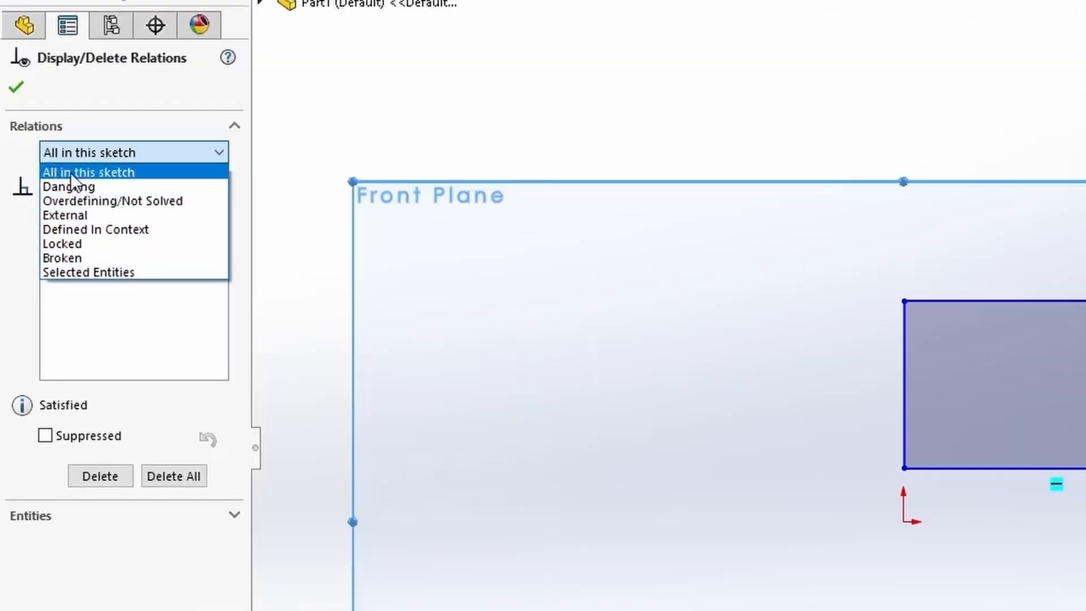
left_click(89, 172)
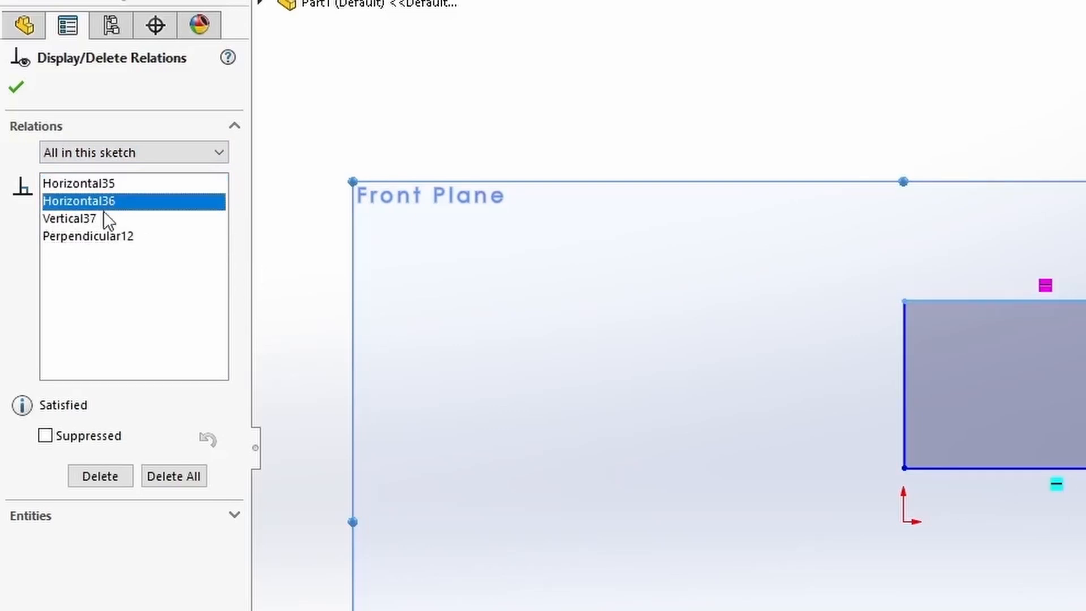
left_click(88, 237)
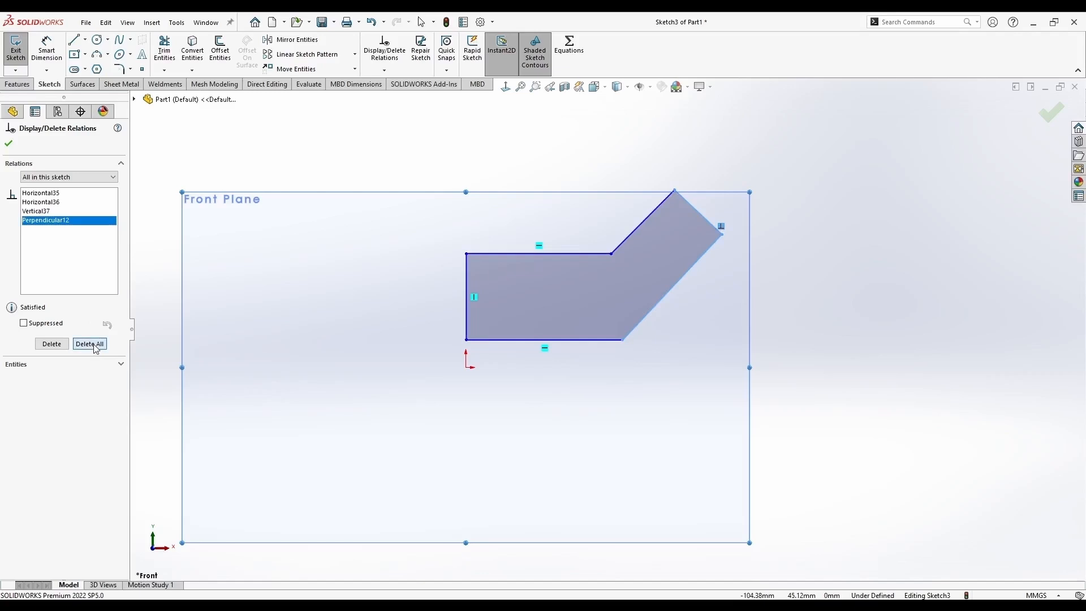
left_click(90, 343)
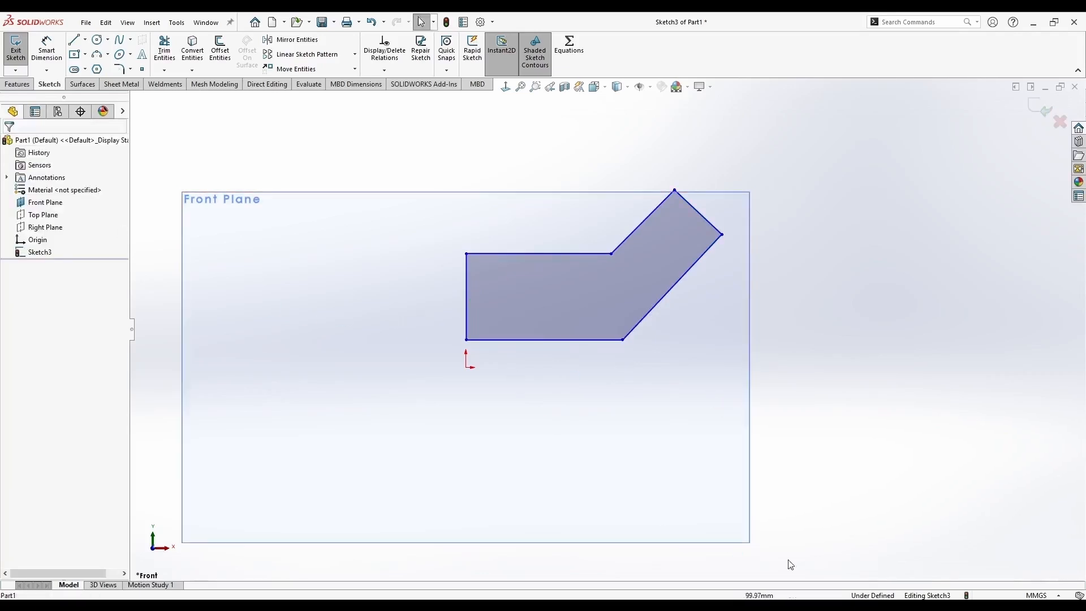
mouse_move(550, 391)
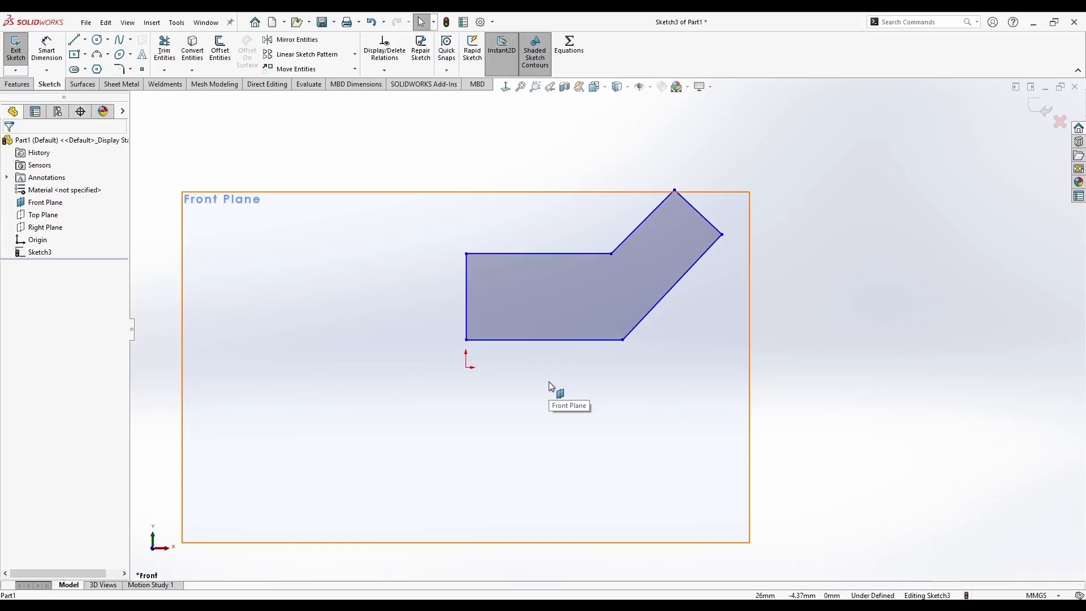
mouse_move(497, 375)
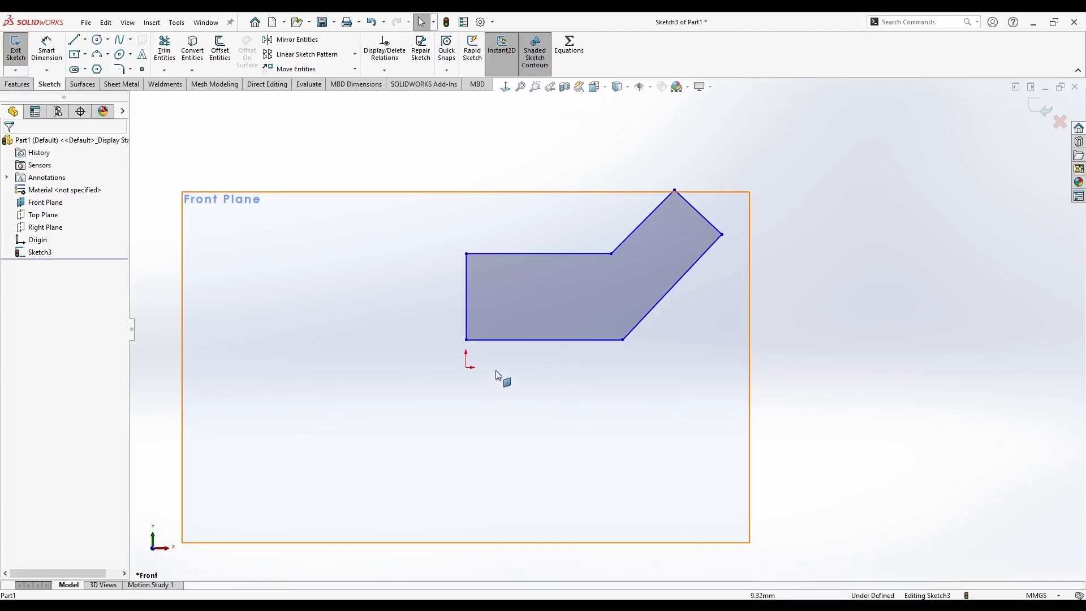
mouse_move(499, 370)
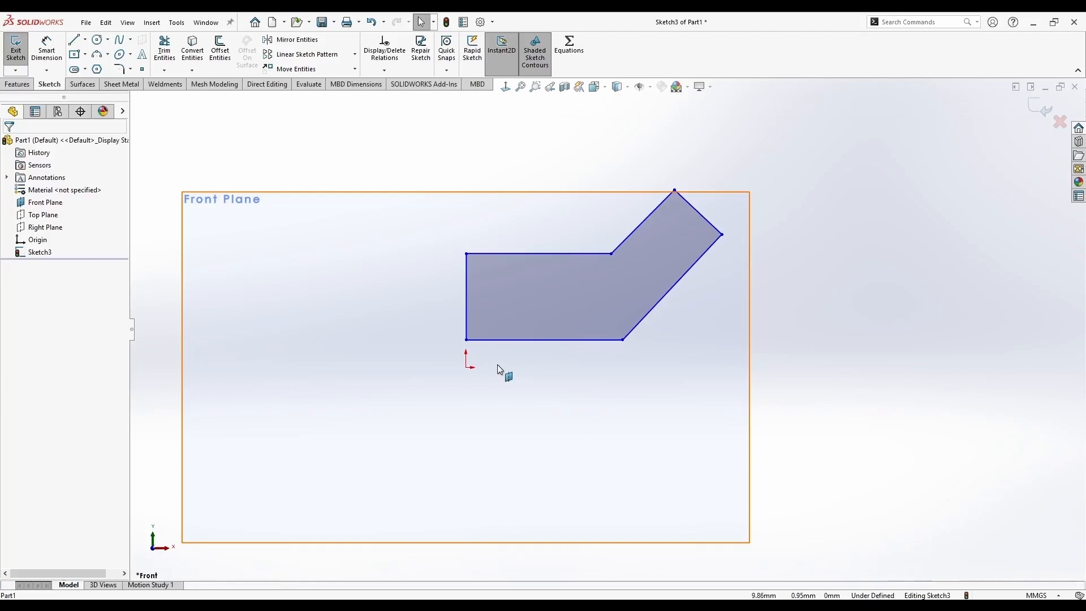
Make the bottom edge horizontal and make its lower-left corner coincident with the origin
left_click(466, 339)
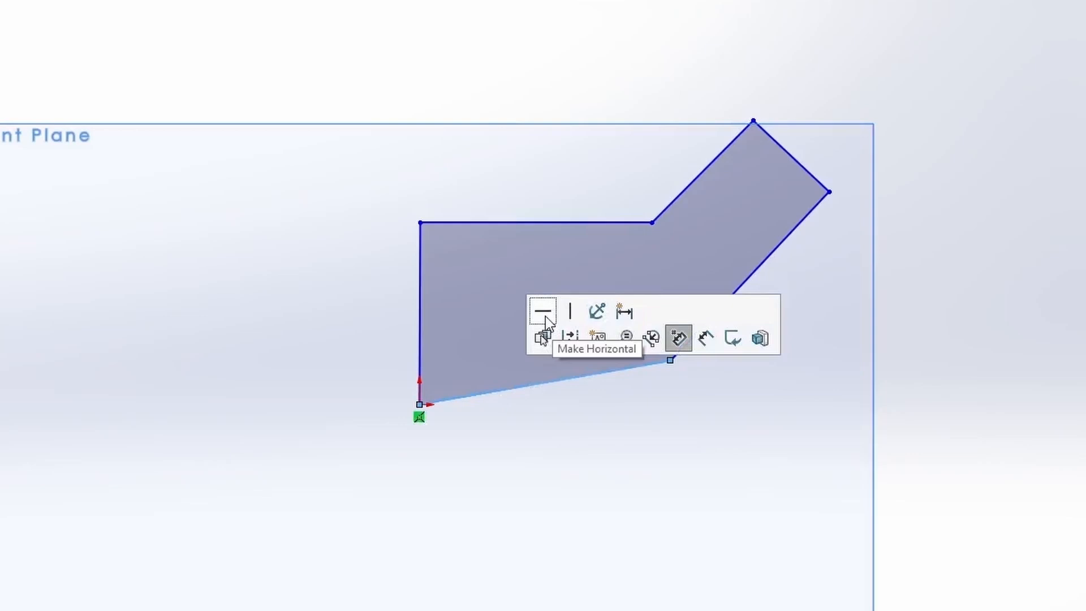
left_click(543, 312)
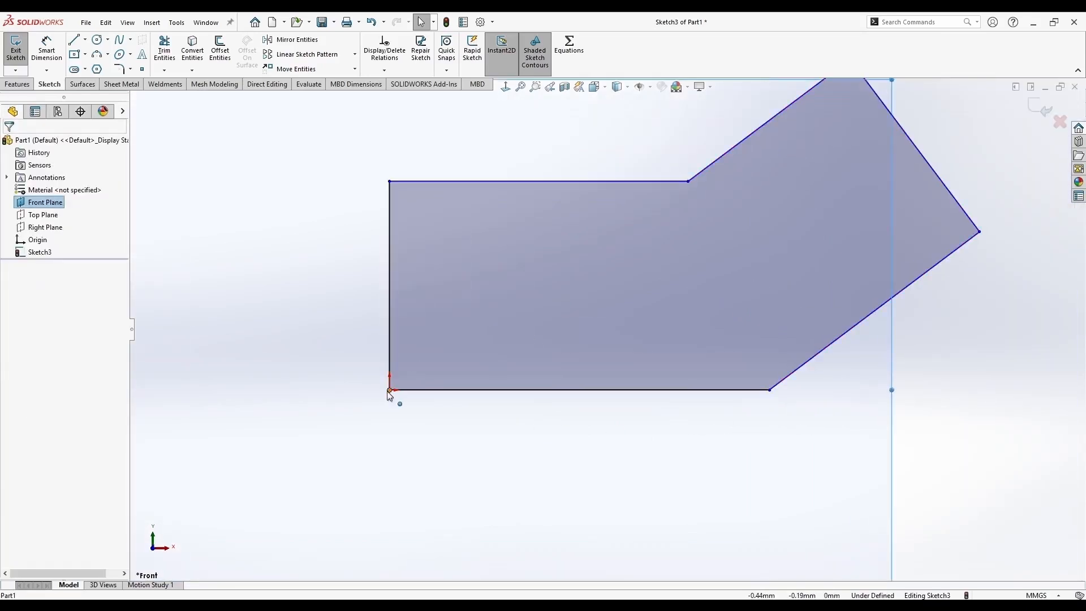
left_click(388, 389)
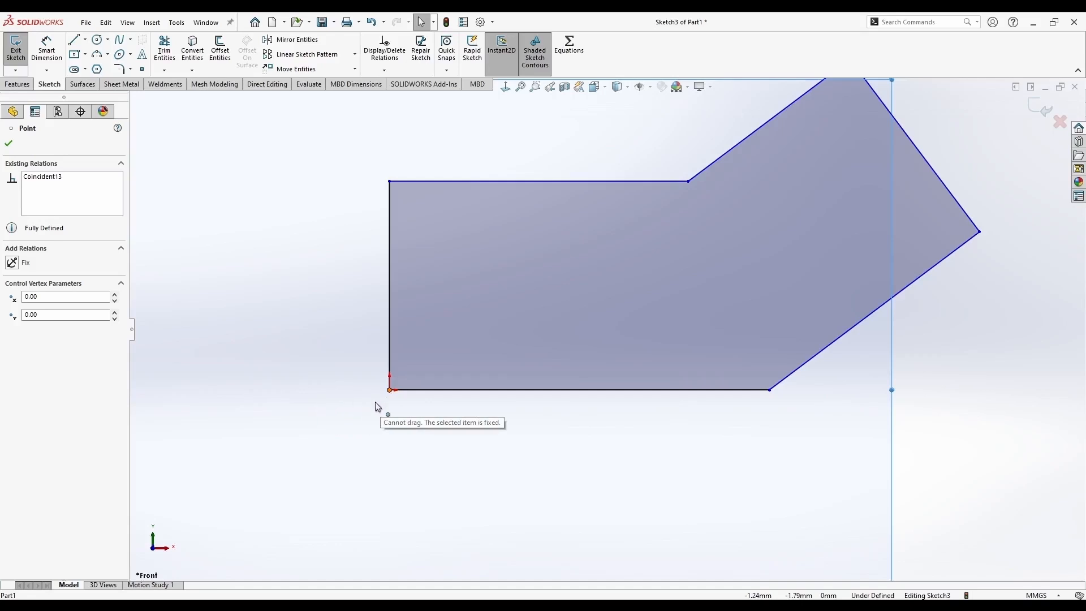
left_click(389, 388)
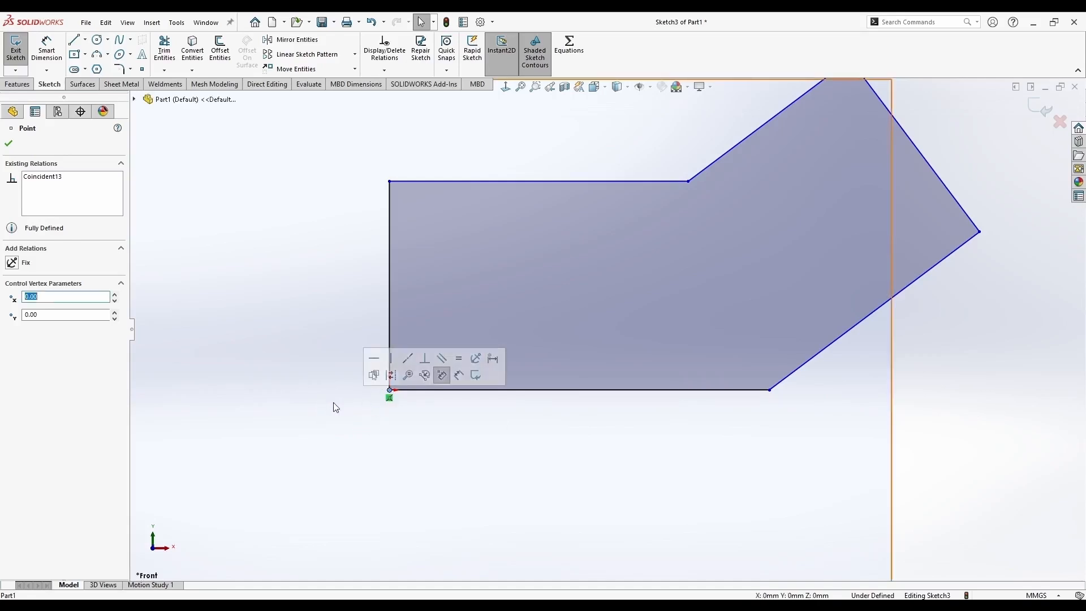
left_click(578, 388)
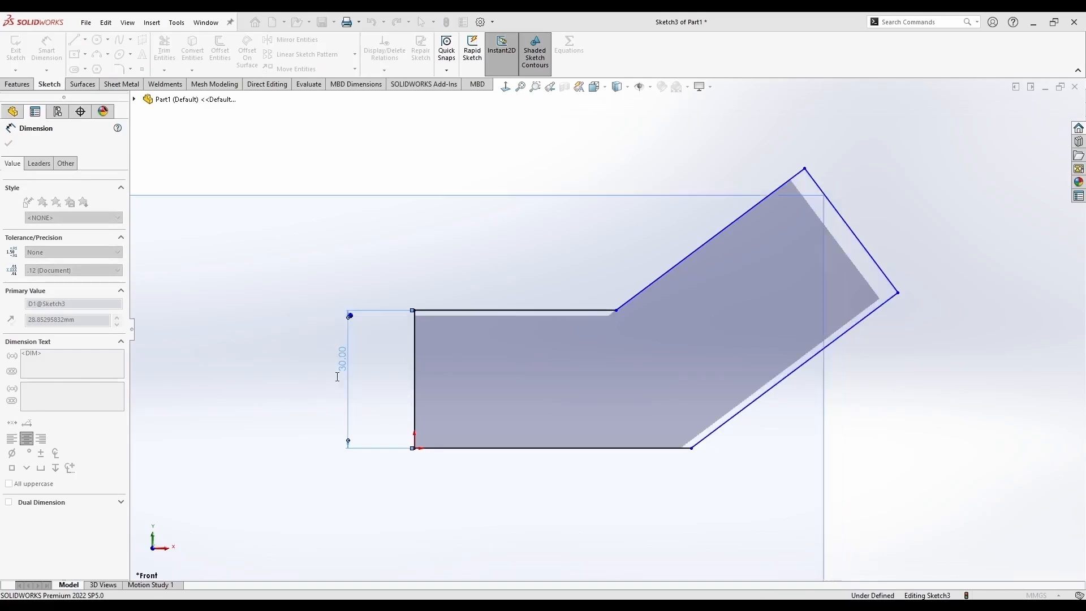
Dimension the bar with 30 height, 60 and 50 lengths, 45 run and 30° bend
left_click(554, 477)
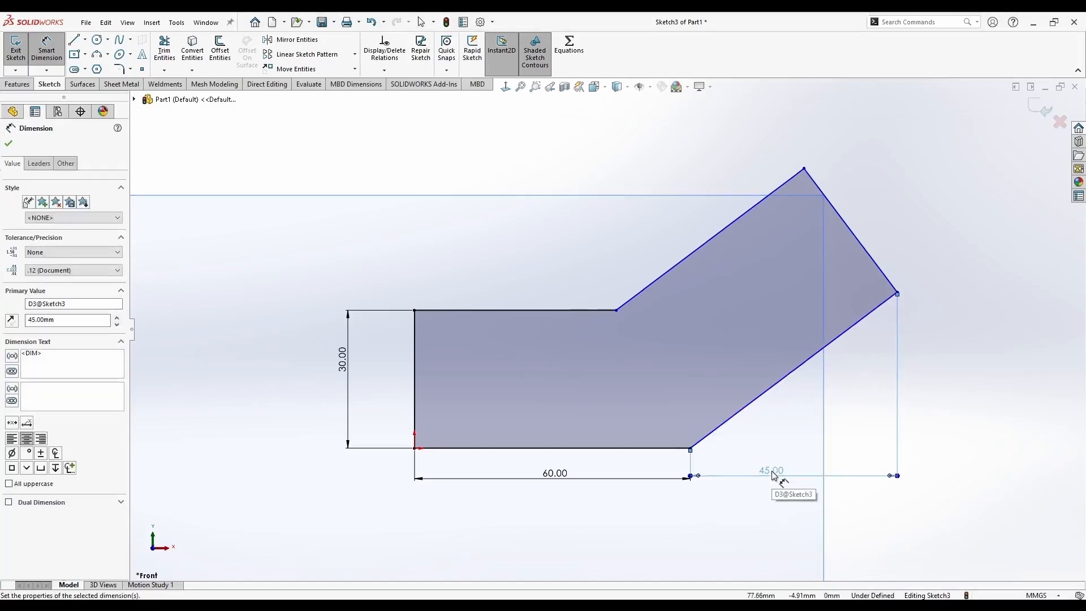
left_click(8, 143)
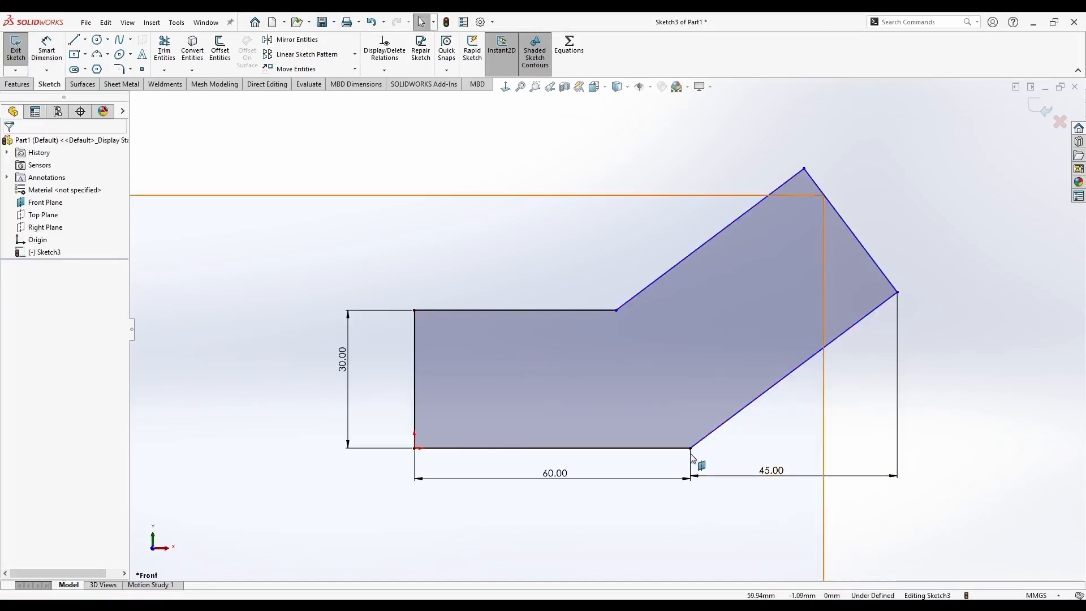
left_click(664, 310)
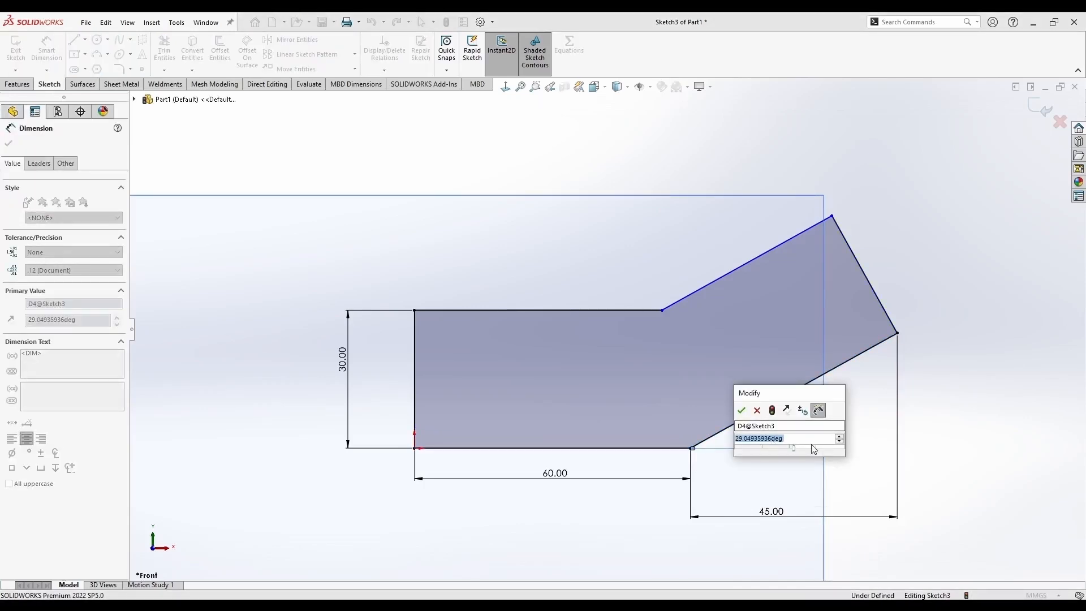
left_click(741, 410)
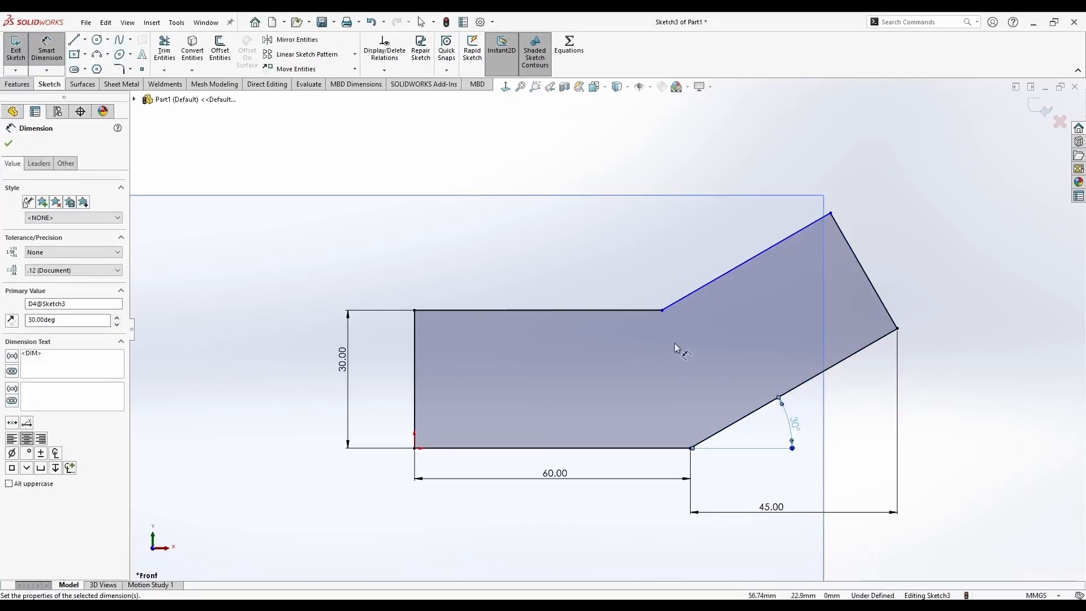
left_click(650, 309)
type("50")
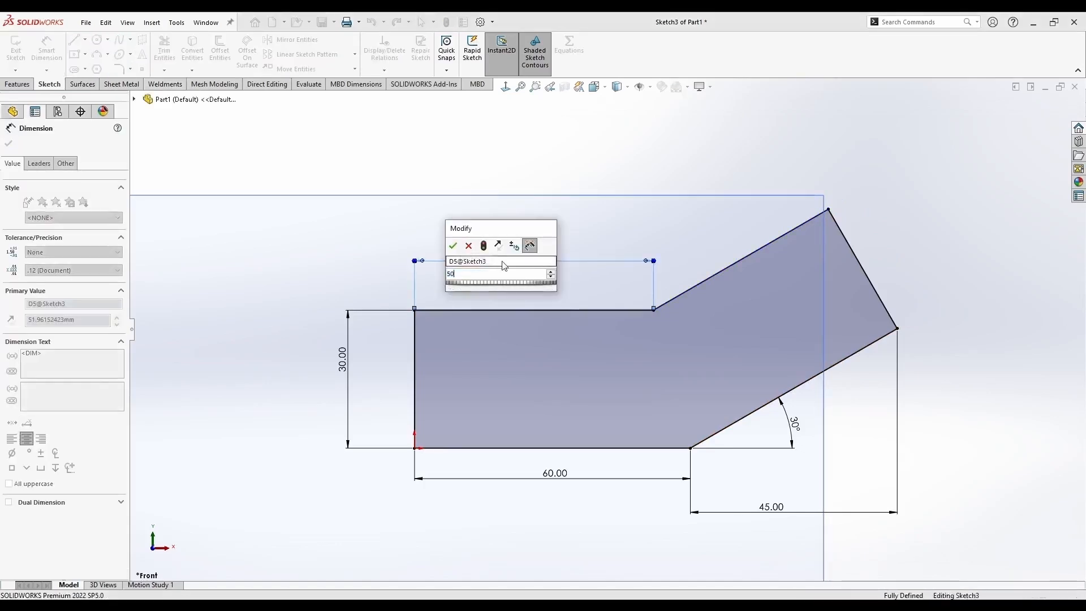
left_click(453, 244)
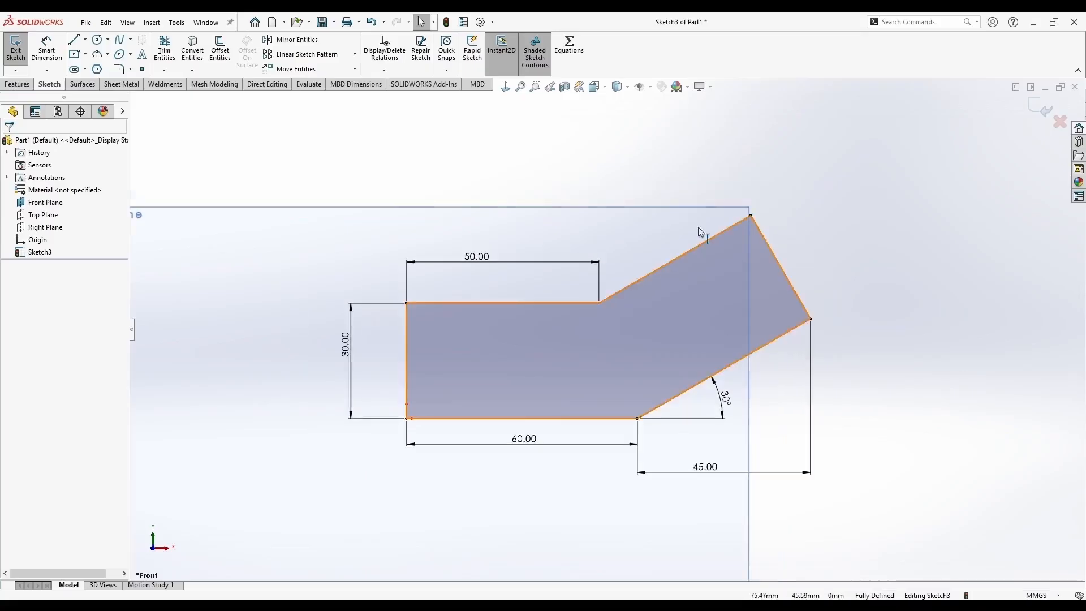
left_click(46, 201)
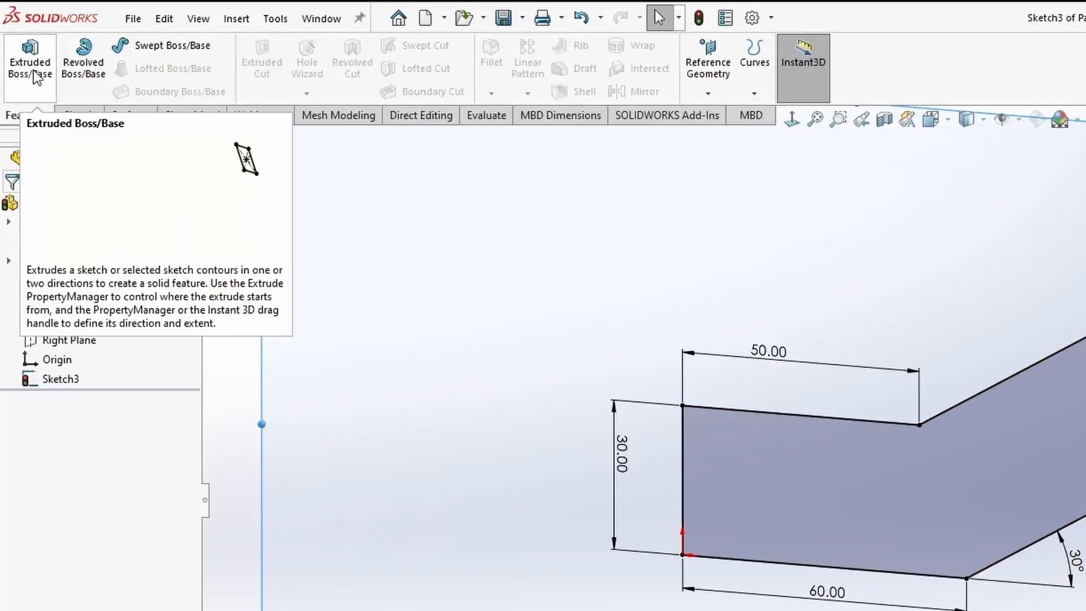
Extrude Sketch3 10 mm mid-plane into Boss-Extrude2 and reopen its sketch for editing
left_click(30, 55)
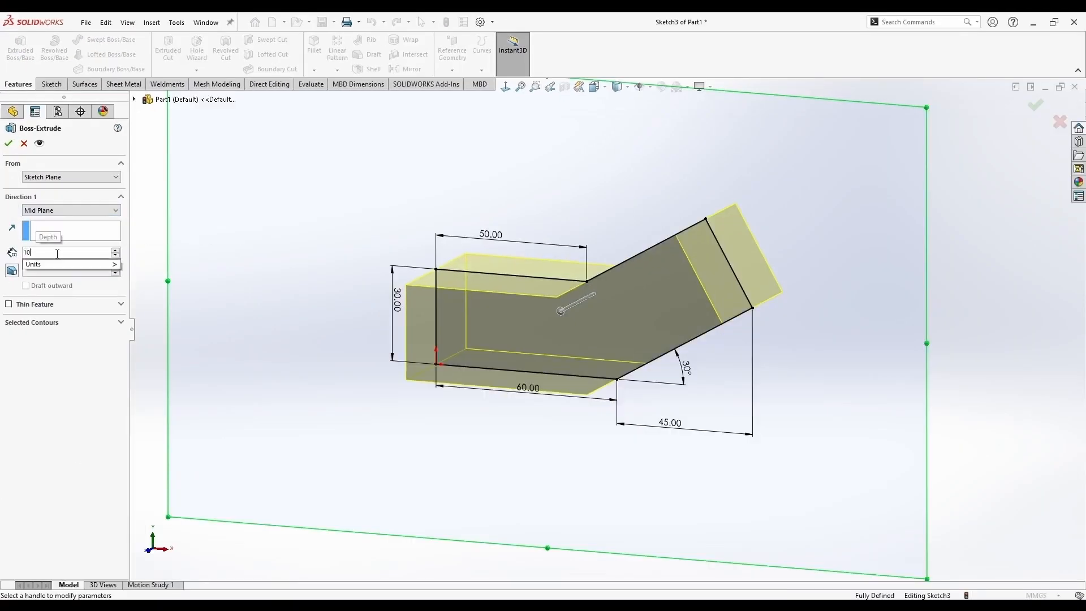
left_click(9, 143)
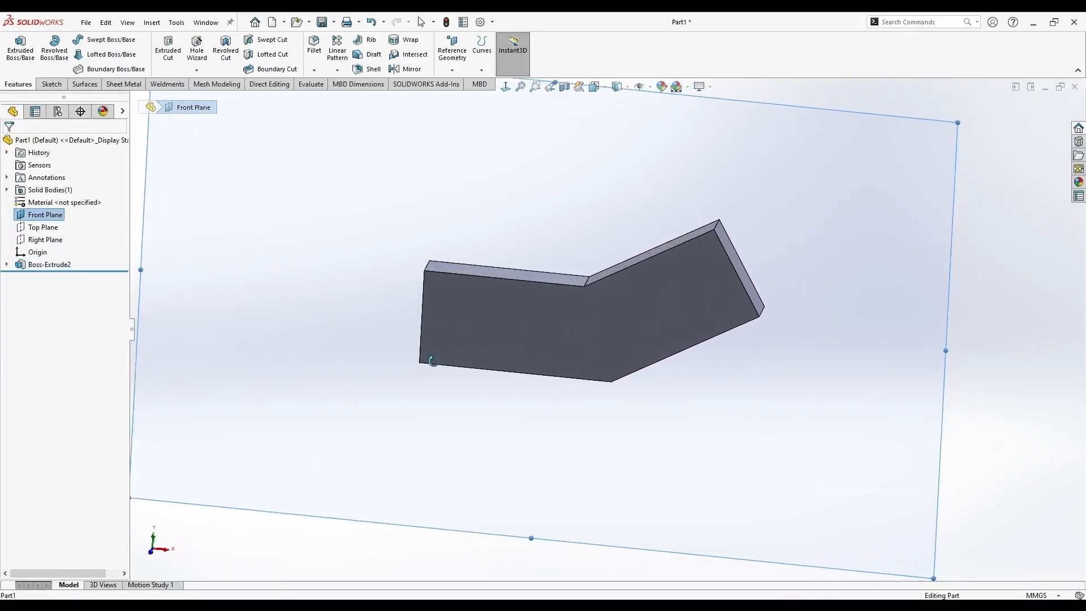
right_click(49, 265)
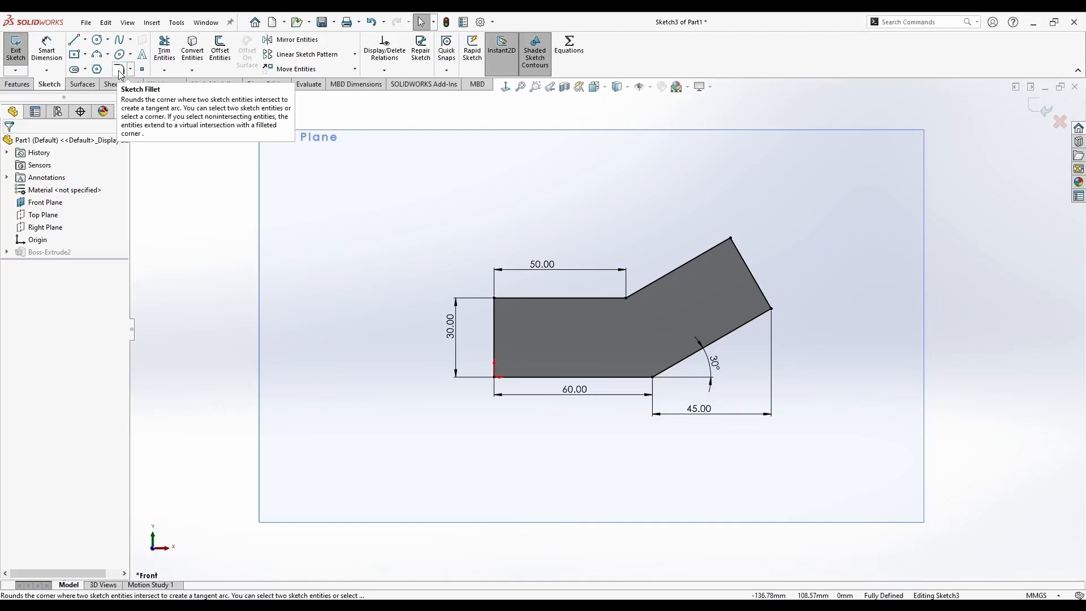
Add 15 mm sketch fillets to the upper and lower bend corners, then exit the sketch
left_click(118, 68)
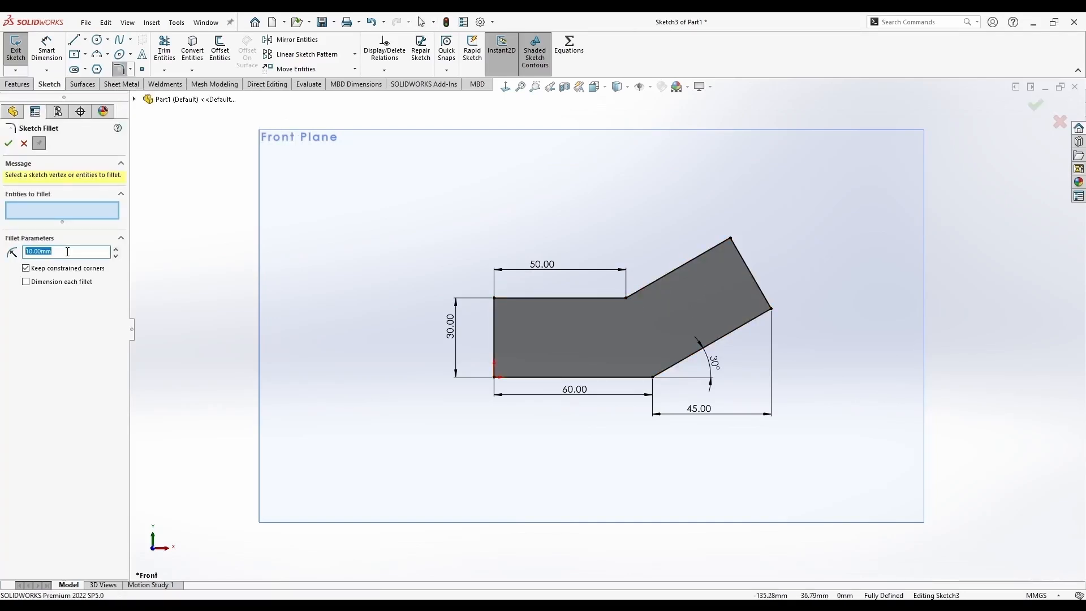
left_click(626, 296)
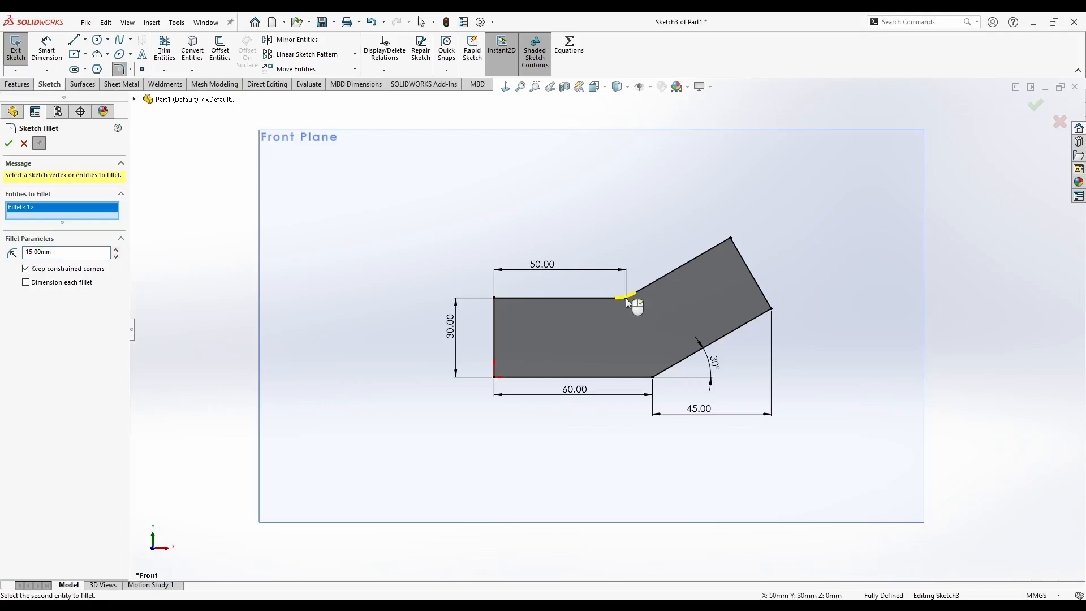
left_click(654, 372)
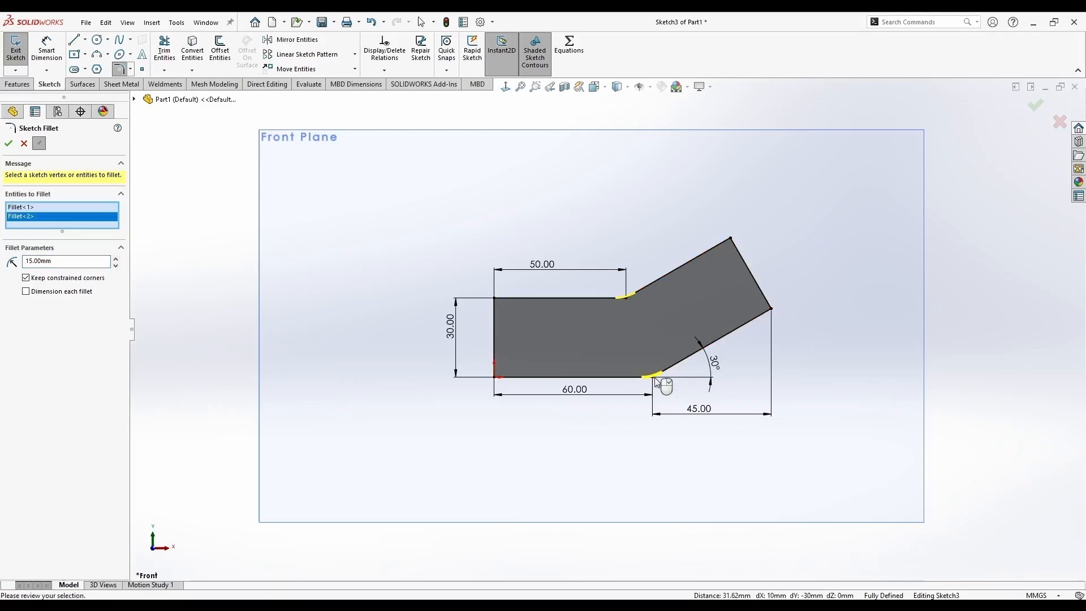
mouse_move(54, 183)
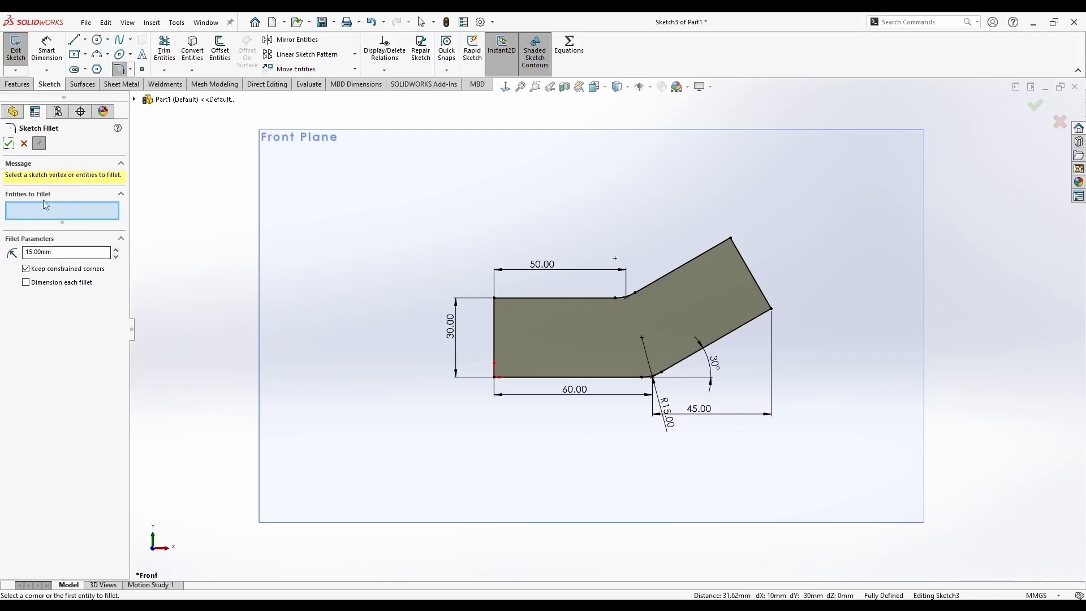
mouse_move(54, 216)
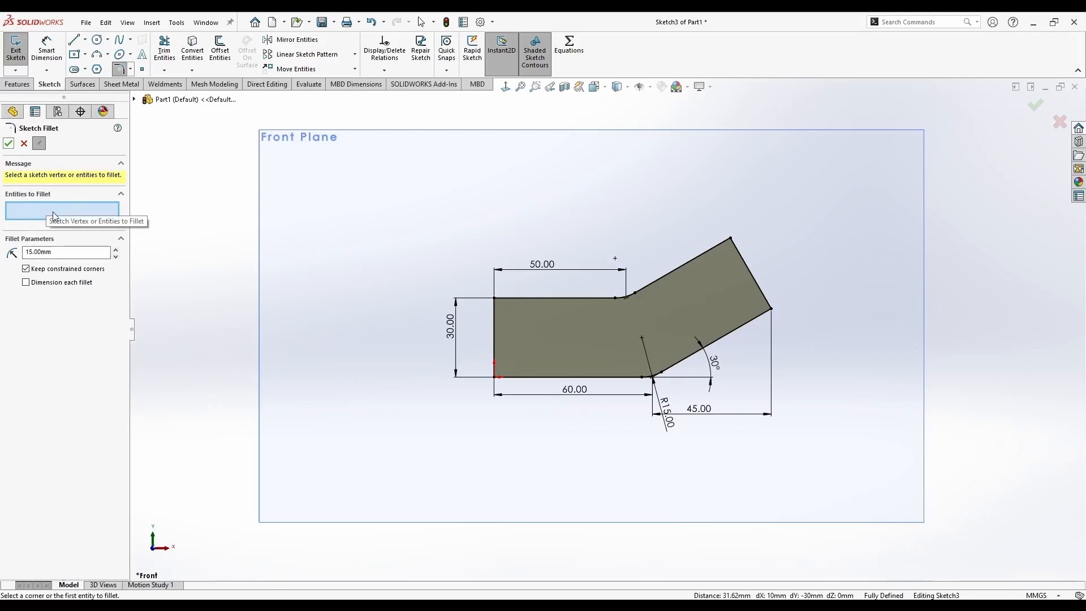
mouse_move(23, 144)
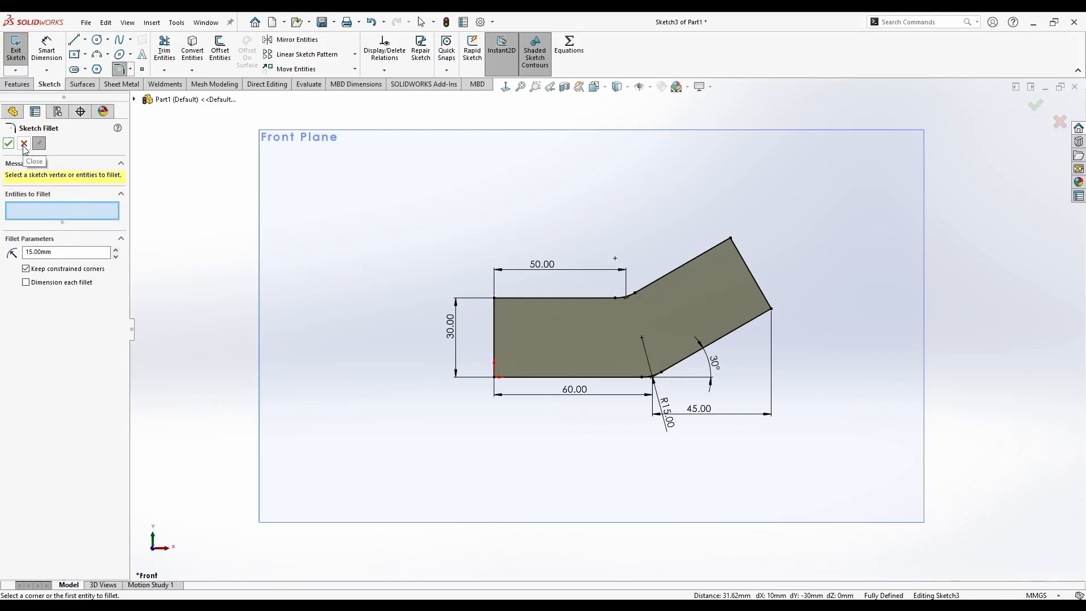
left_click(23, 144)
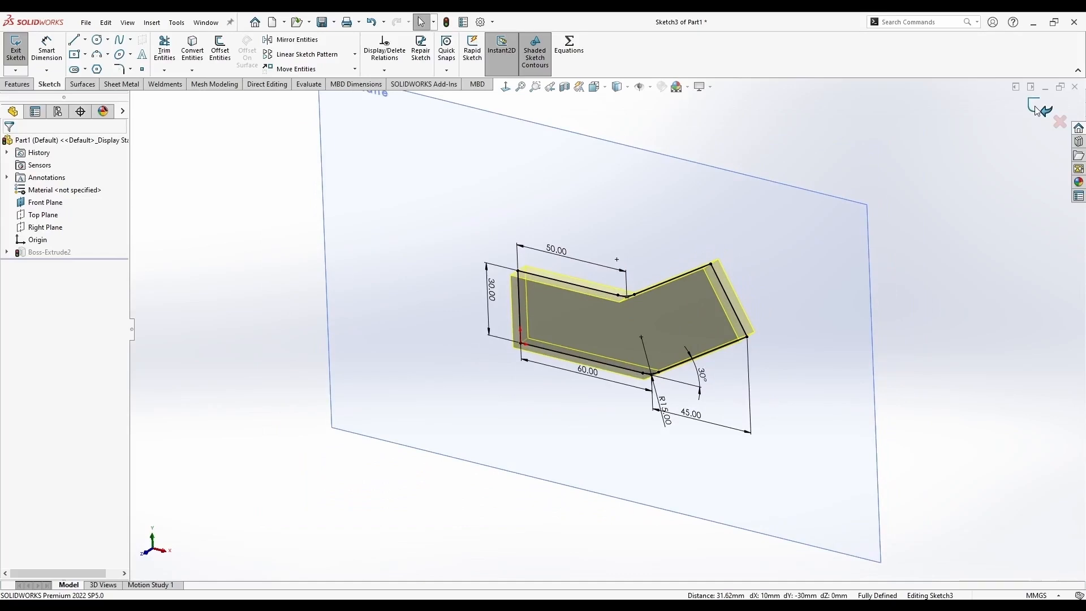
left_click(16, 49)
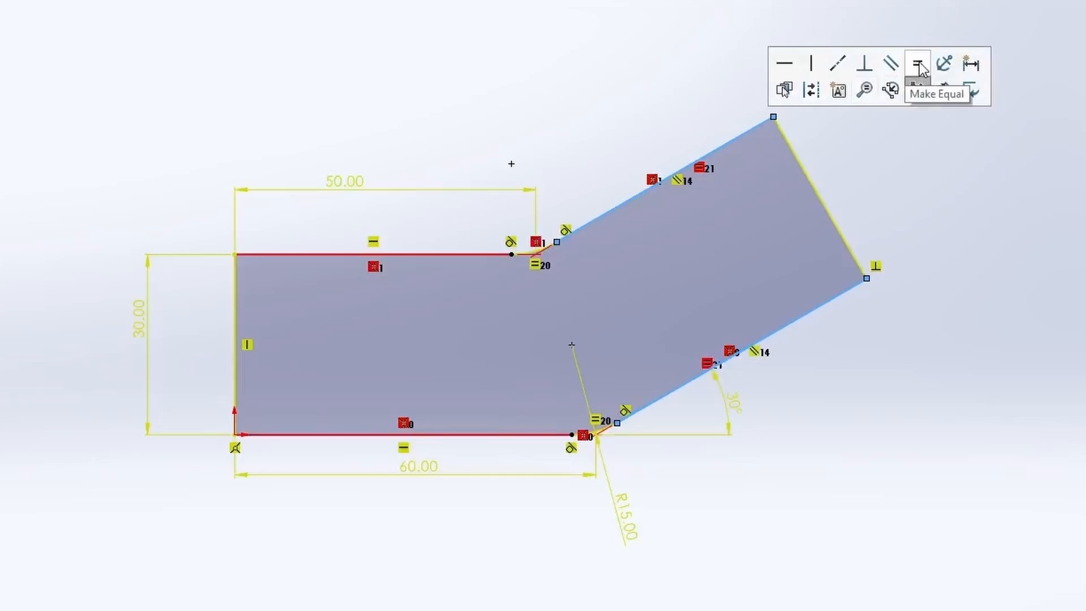
Try Make Equal on the angled edges, then make the end edge perpendicular to the angled side
left_click(919, 63)
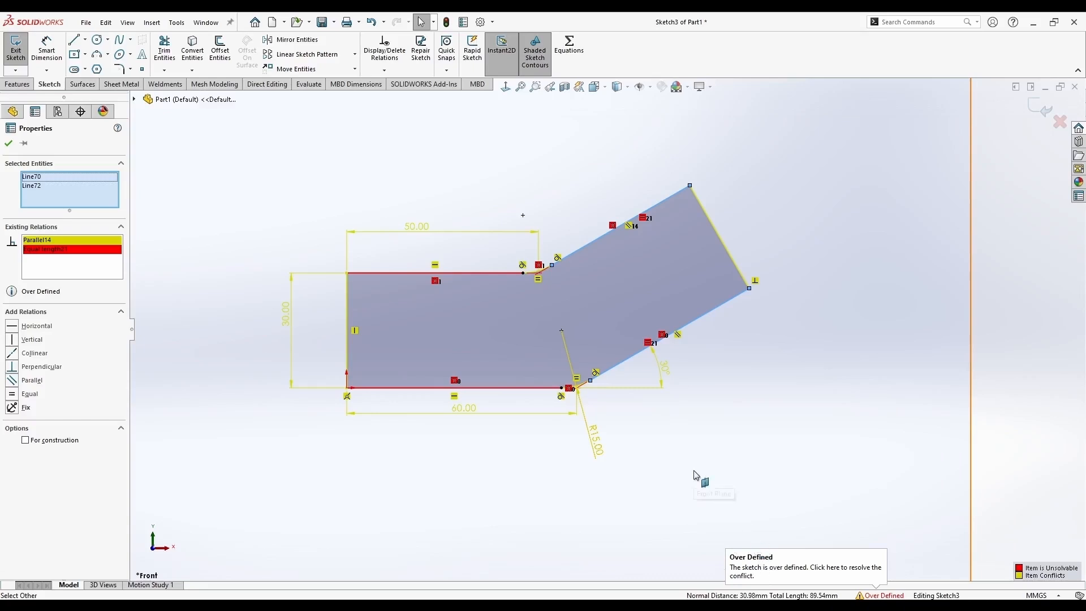
mouse_move(562, 299)
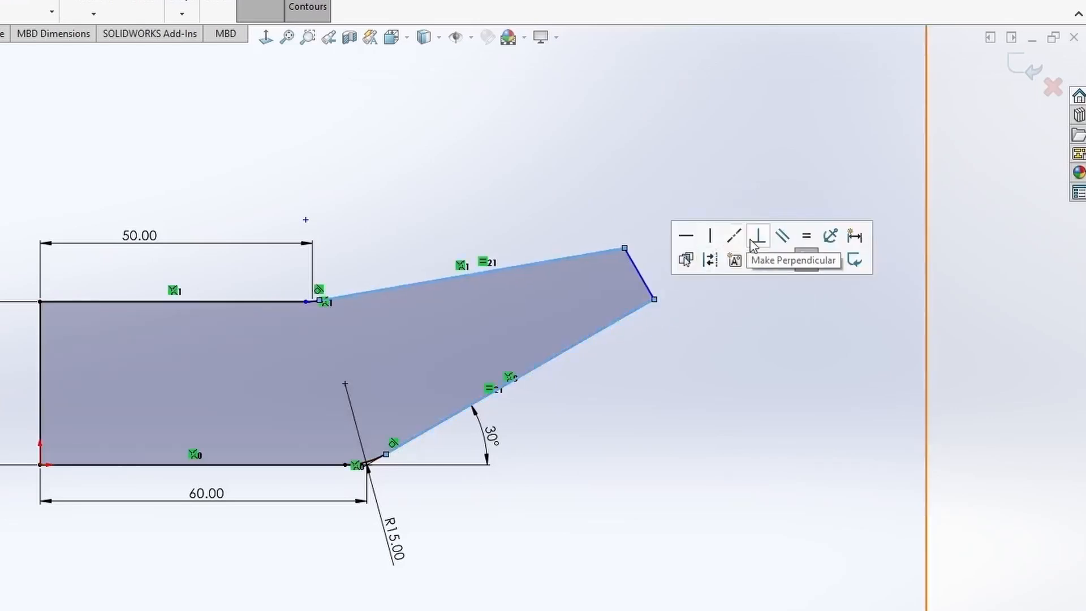
left_click(756, 235)
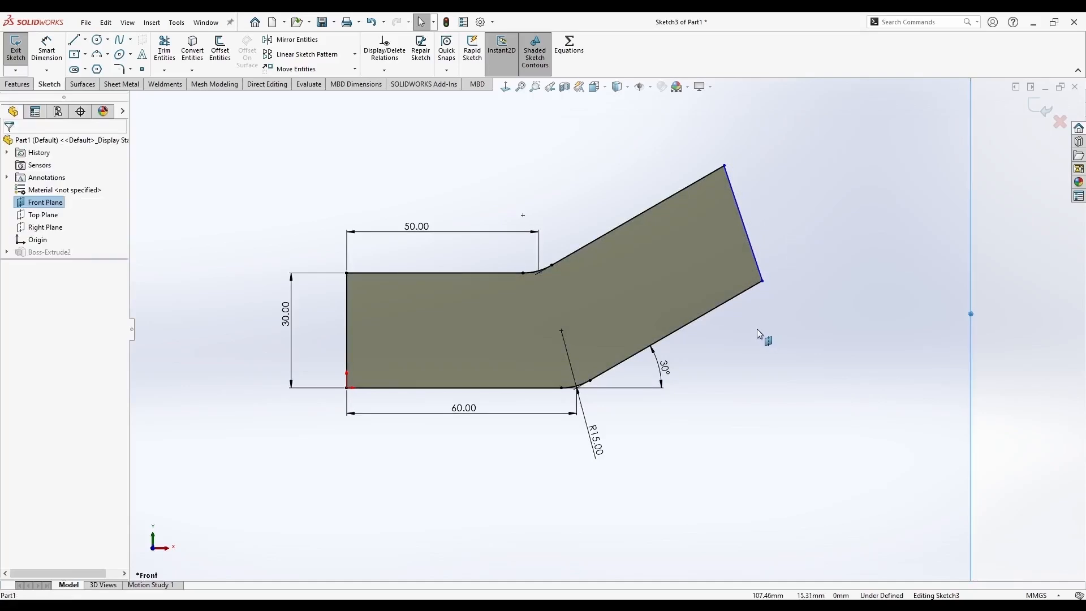
Add a 50 mm horizontal dimension to fully define Sketch3 and rebuild the filleted bar
left_click(561, 386)
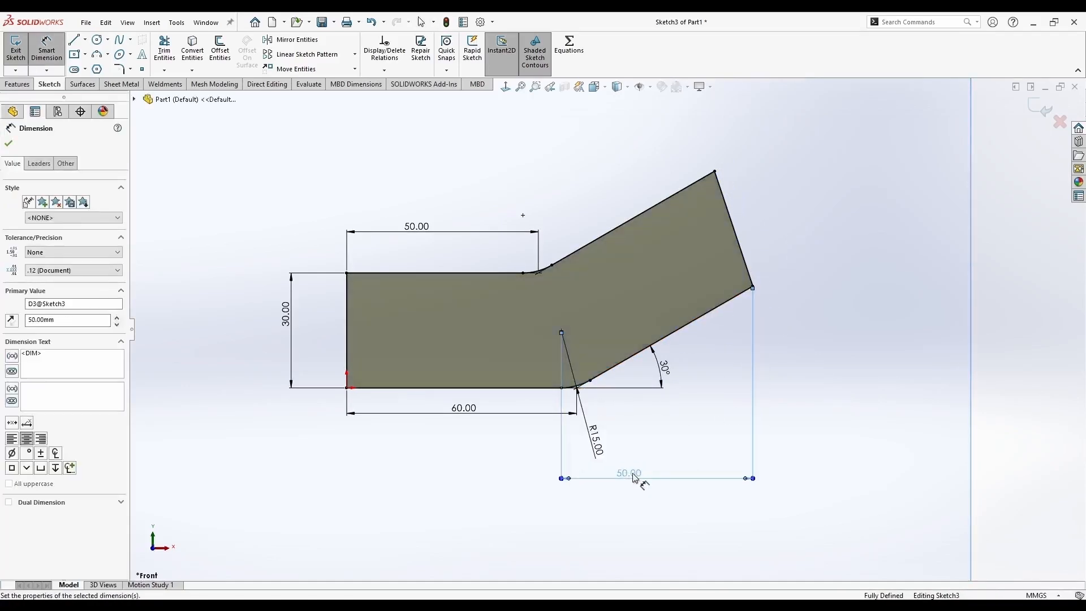
left_click(15, 49)
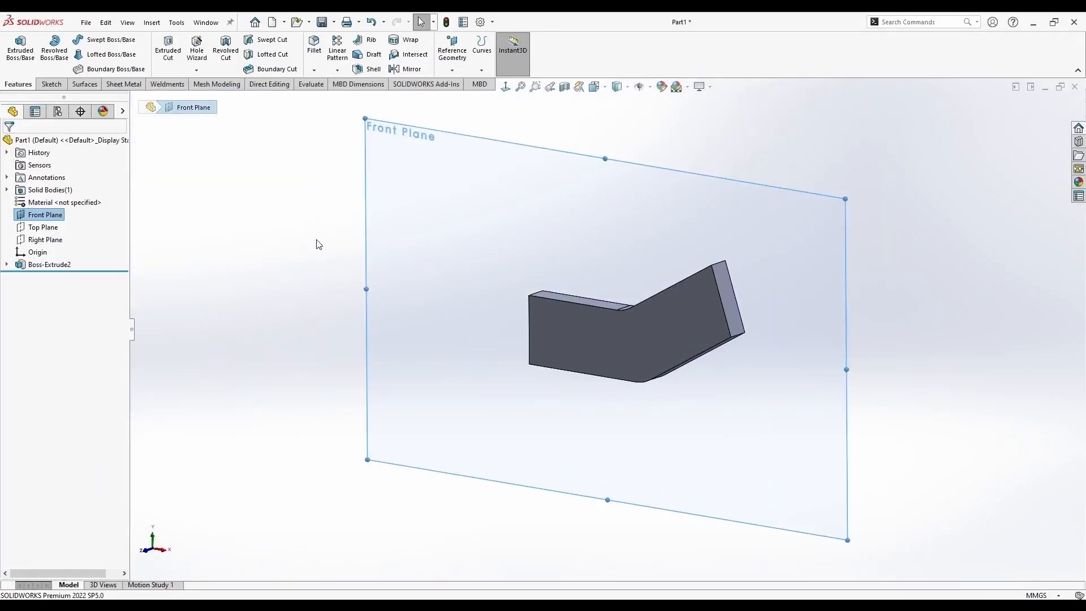
left_click(49, 84)
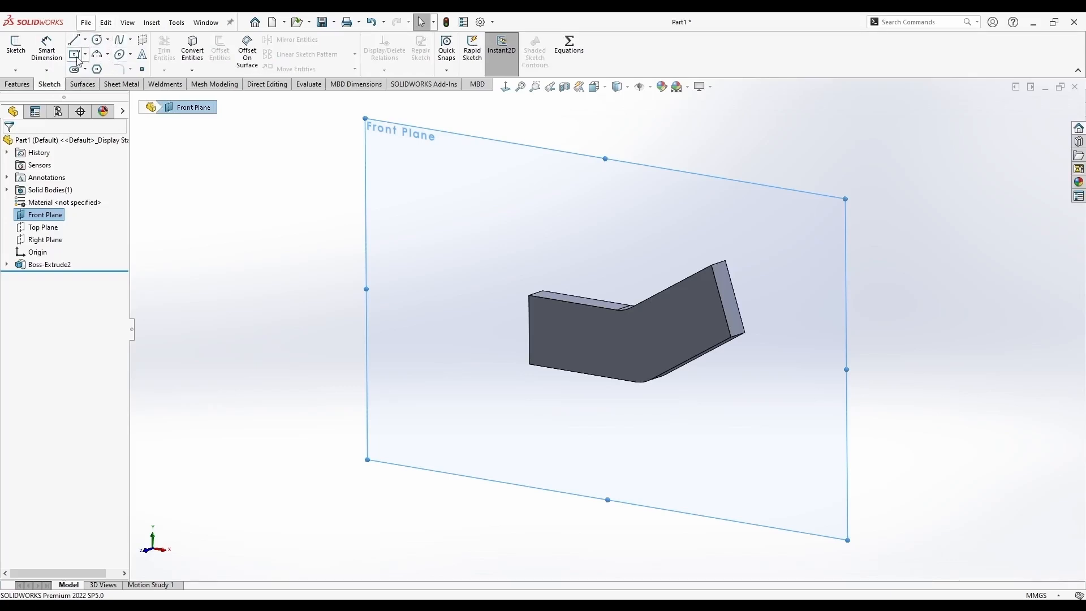
mouse_move(308, 270)
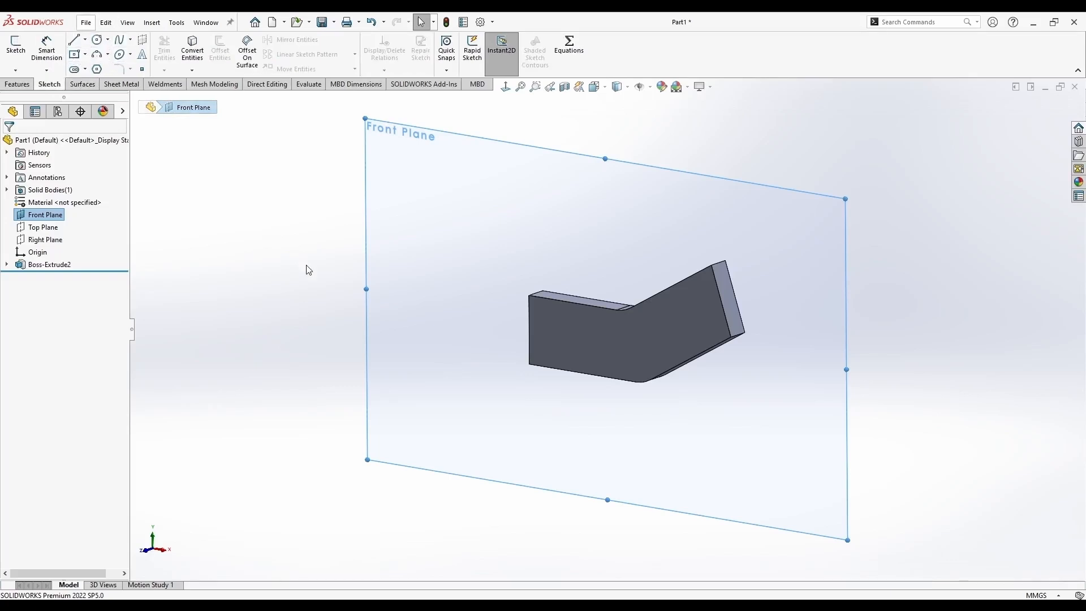